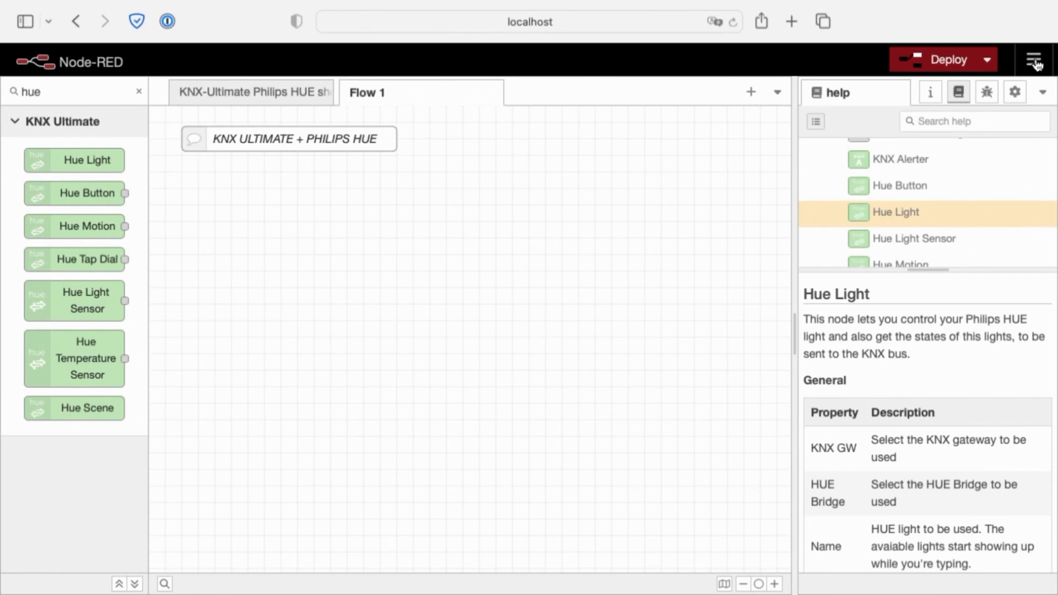
Step: Check the installed KNX node packages in the palette manager
left_click(1033, 59)
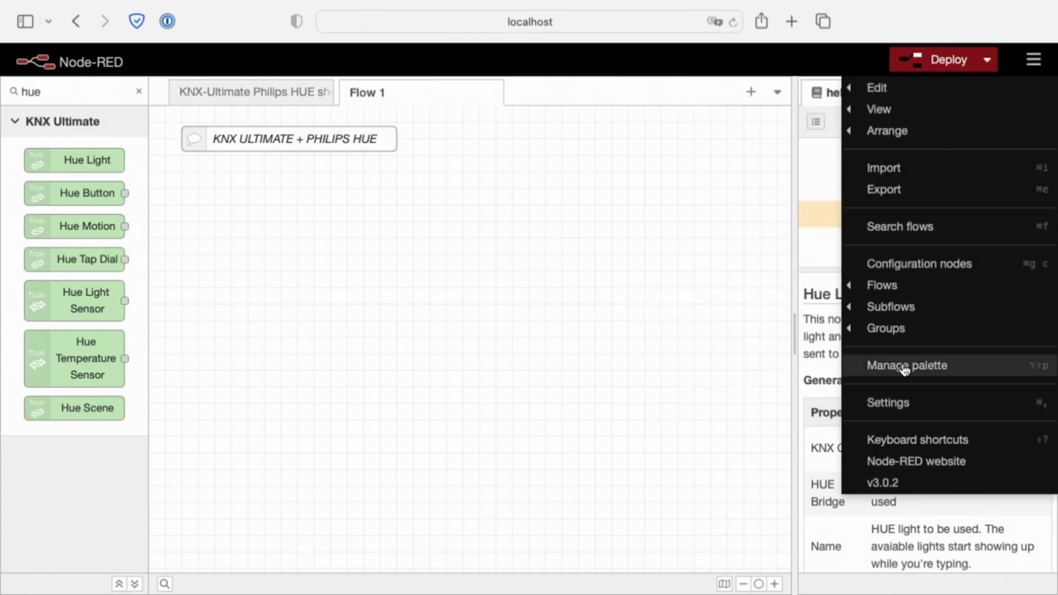
left_click(906, 365)
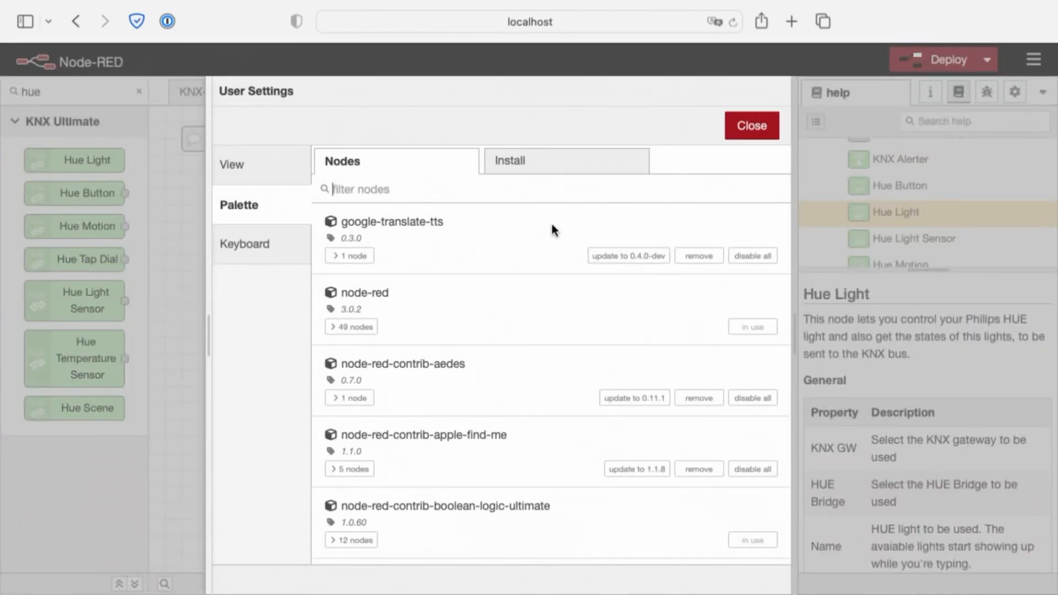
type("knx")
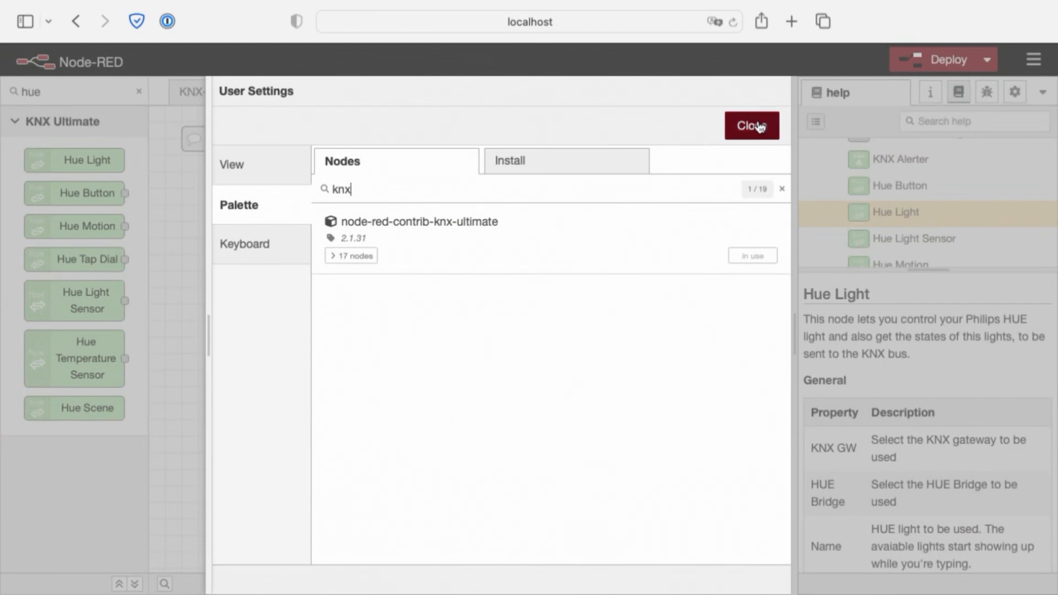
left_click(751, 125)
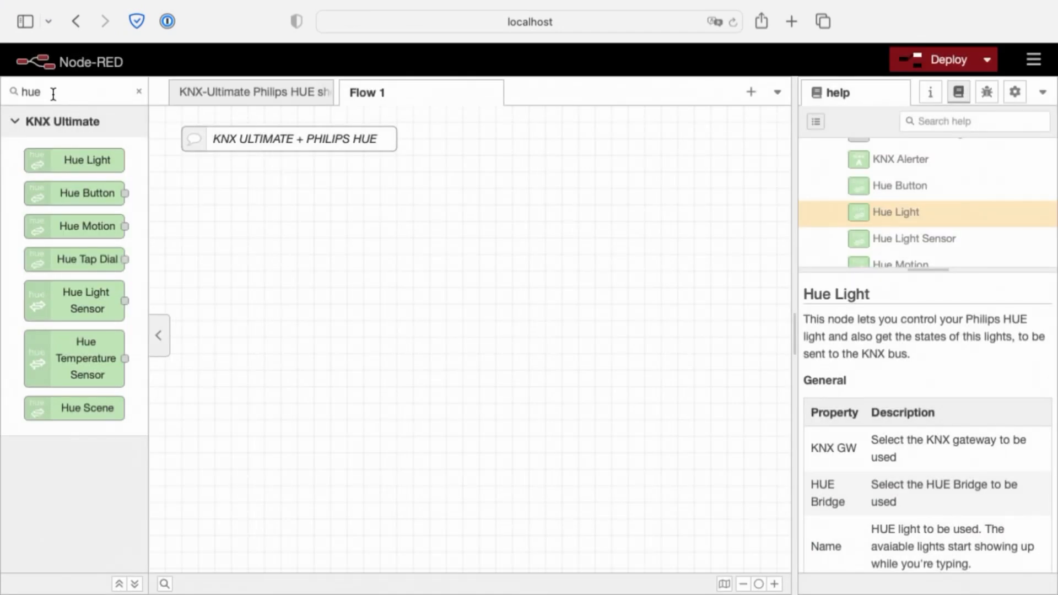
Step: Filter the palette for 'hue' and place a Hue Light node under the comment
left_click(139, 92)
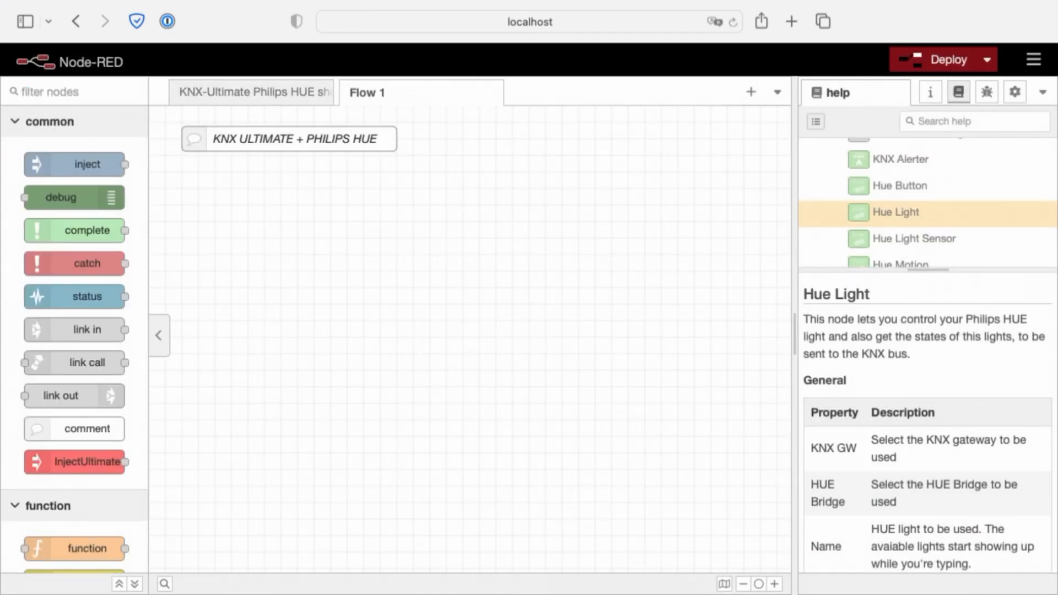
type("hue")
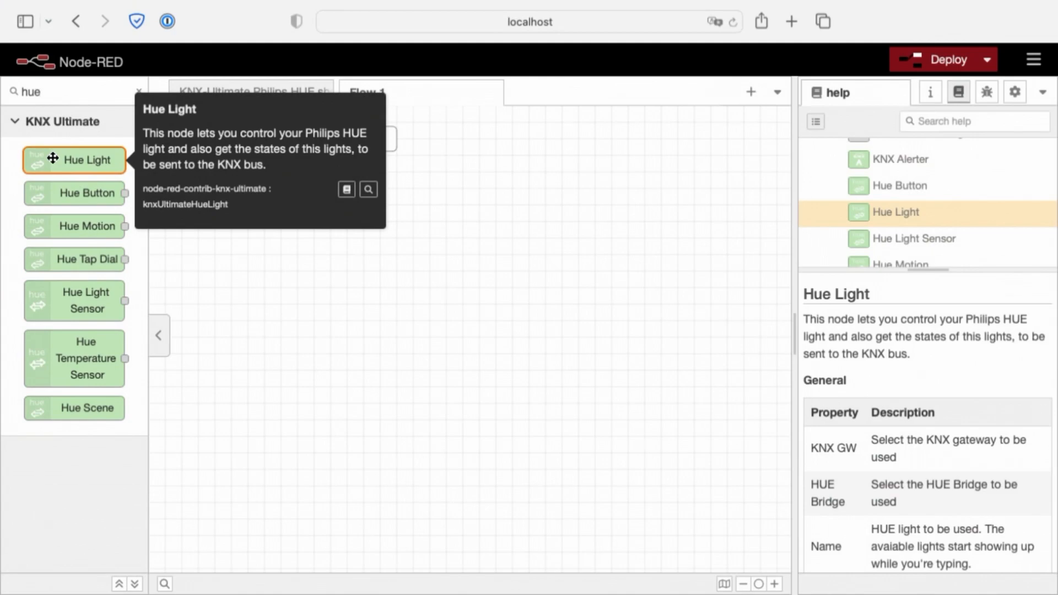
left_click_drag(74, 160, 308, 205)
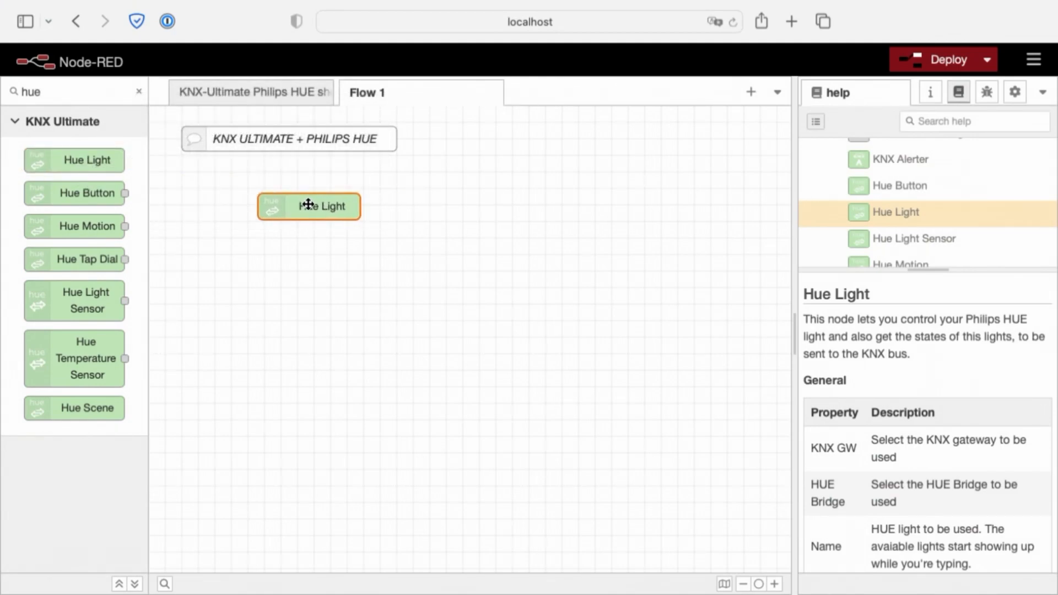
left_click_drag(309, 205, 264, 189)
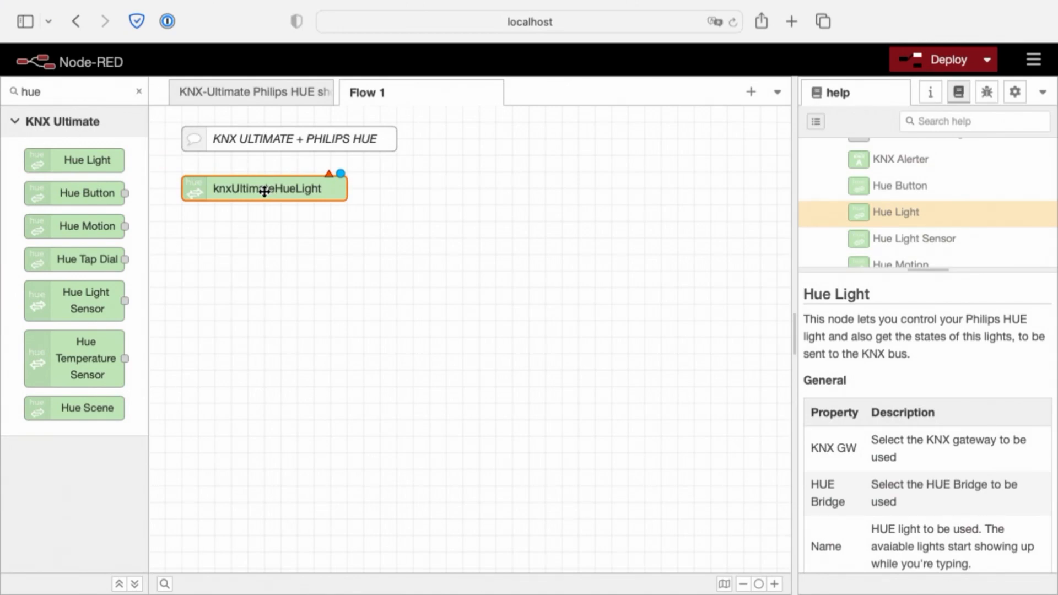
Step: Open the Hue Light node and inspect the 192.168.1.36 Hue bridge configuration
double_click(265, 188)
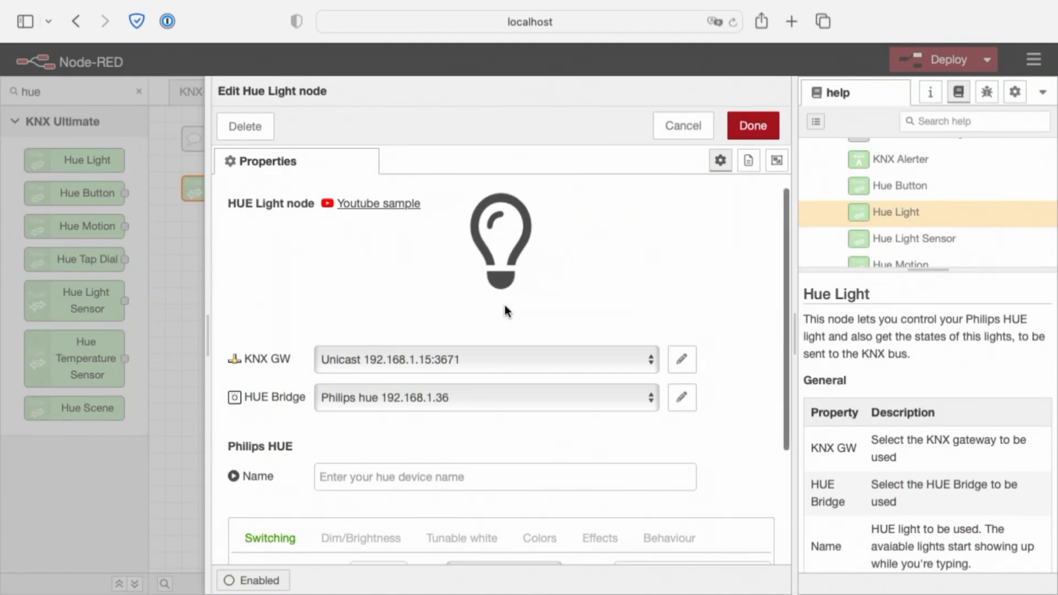
mouse_move(259, 373)
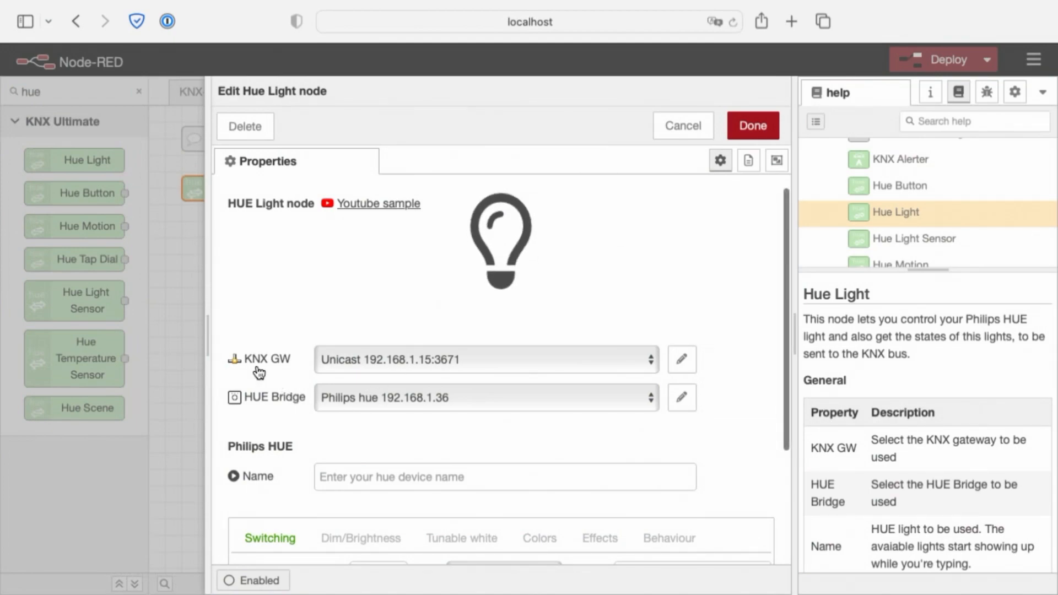
mouse_move(613, 370)
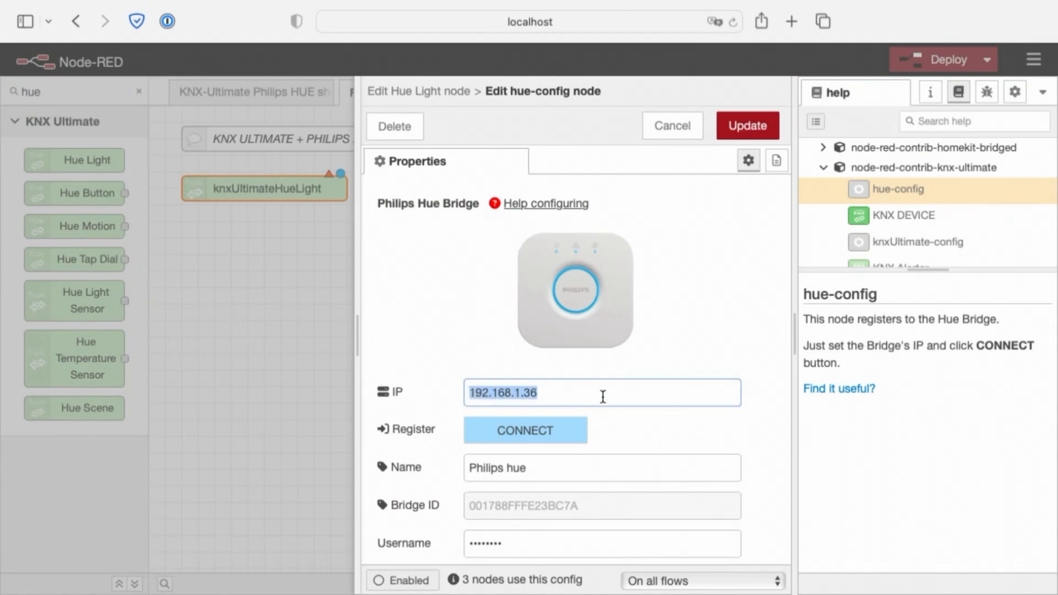
mouse_move(574, 398)
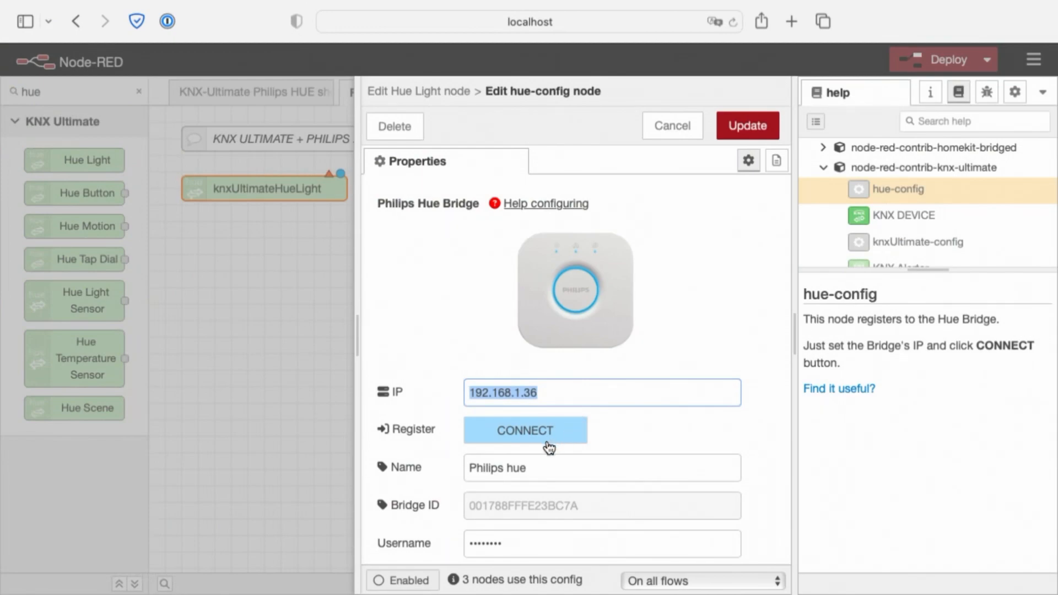
mouse_move(661, 300)
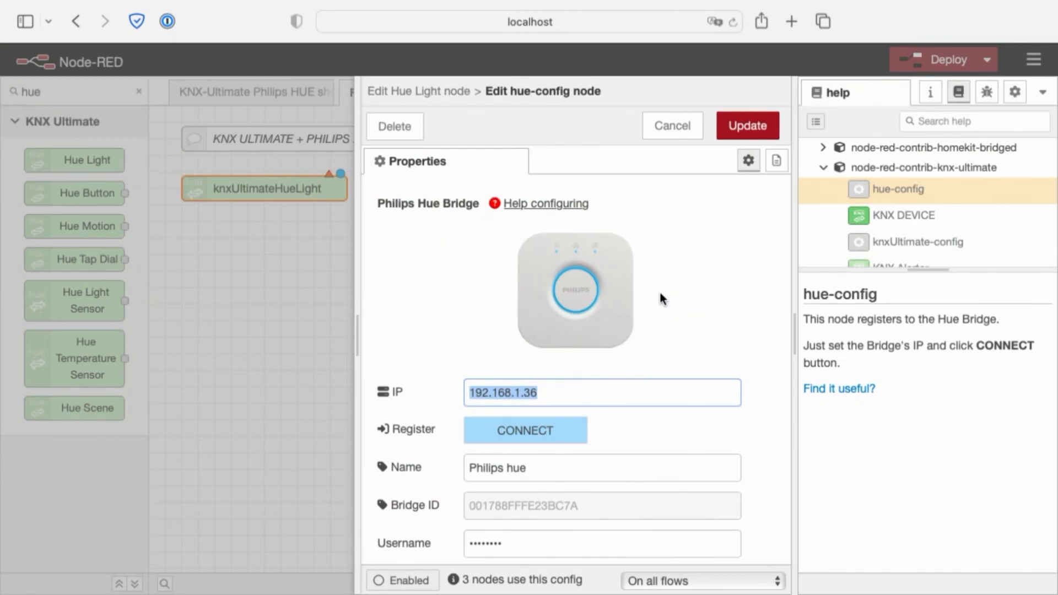
left_click(745, 126)
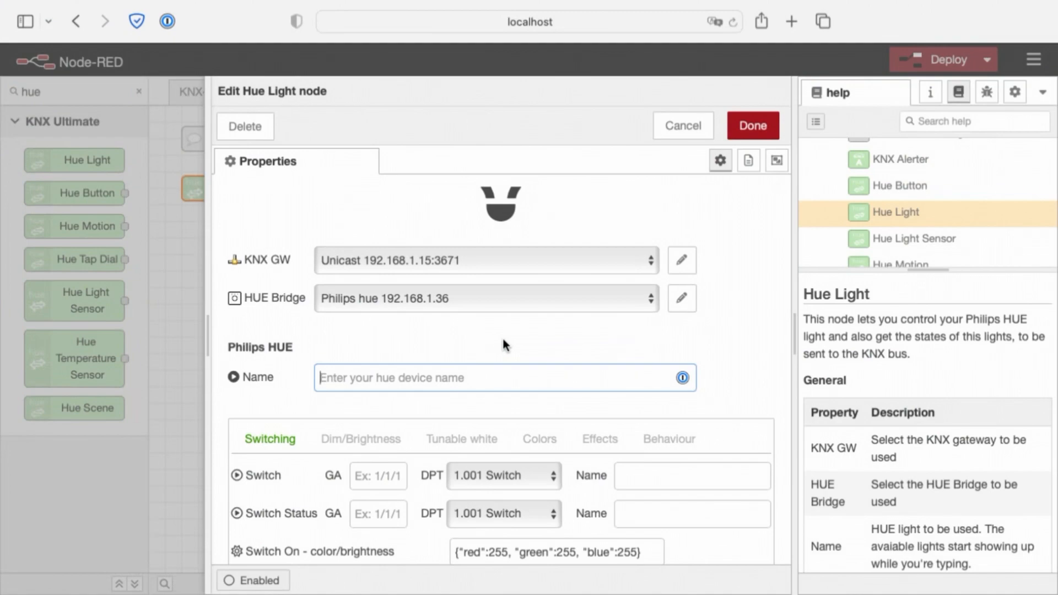
Step: Search 'light' and pick 'Light: Strip led garage grande, room Garage'
type("light")
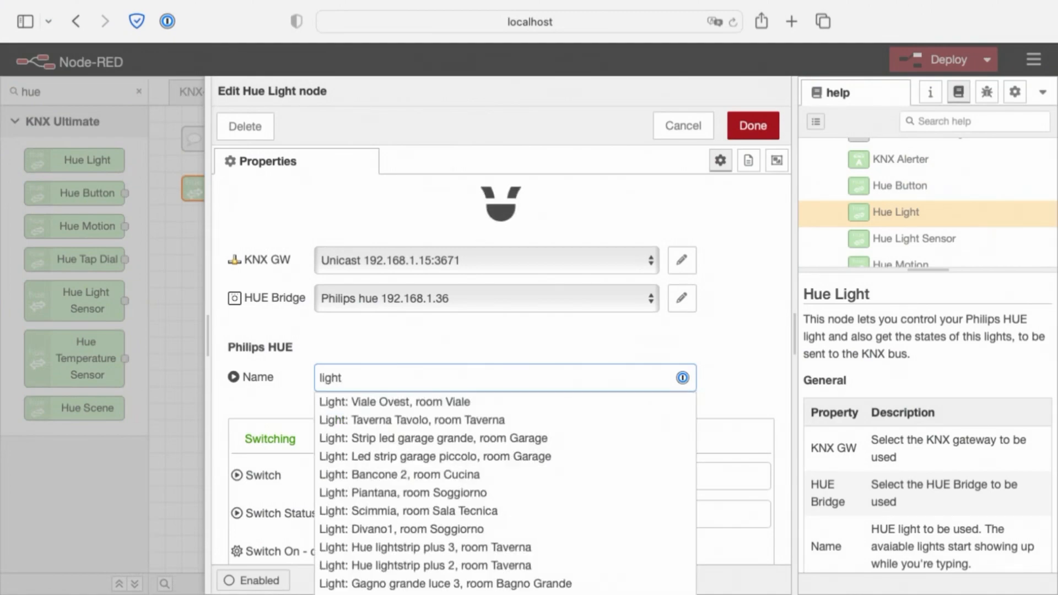
mouse_move(571, 412)
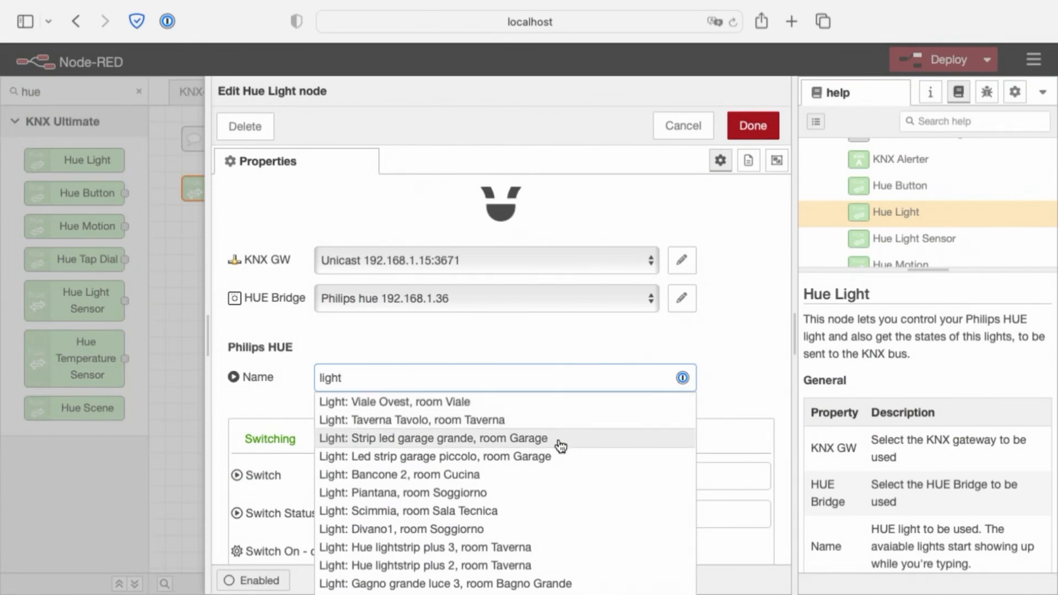
left_click(432, 438)
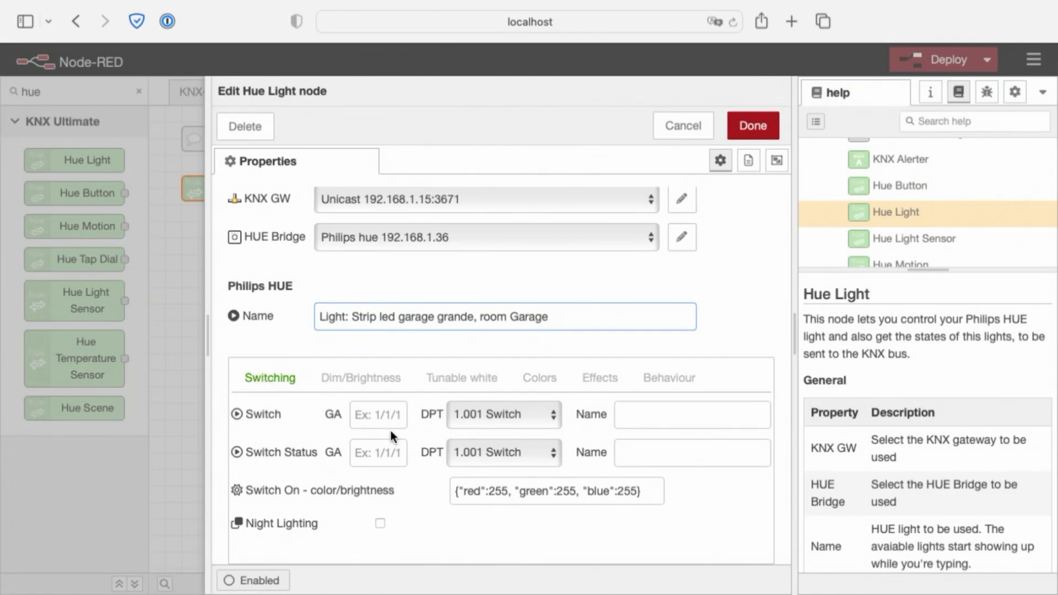
Step: Set switch address 0/0/1 (Luce camera da letto), save the node and deploy
left_click(270, 377)
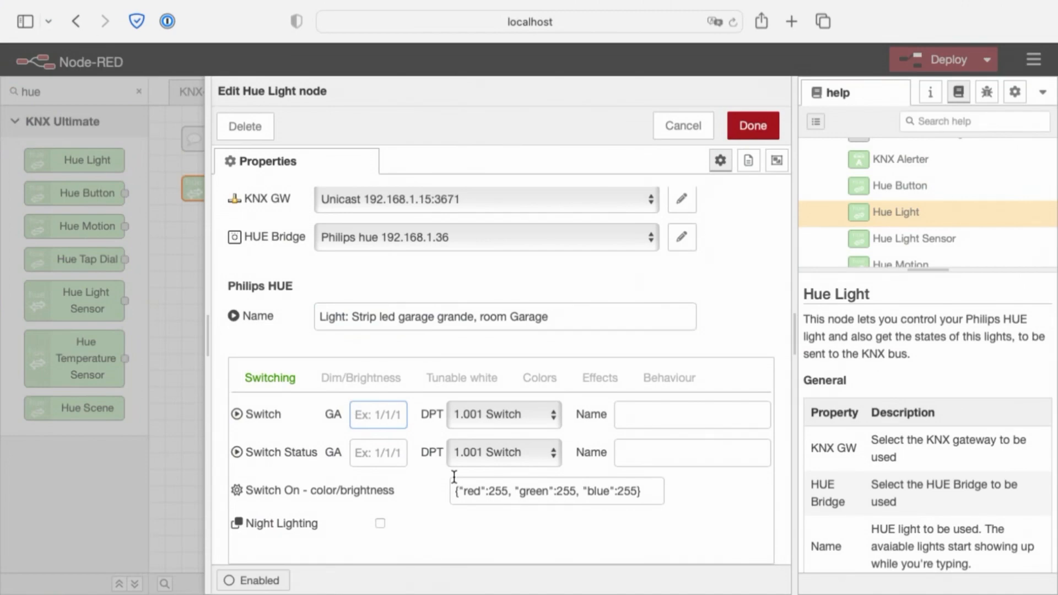
type("luce")
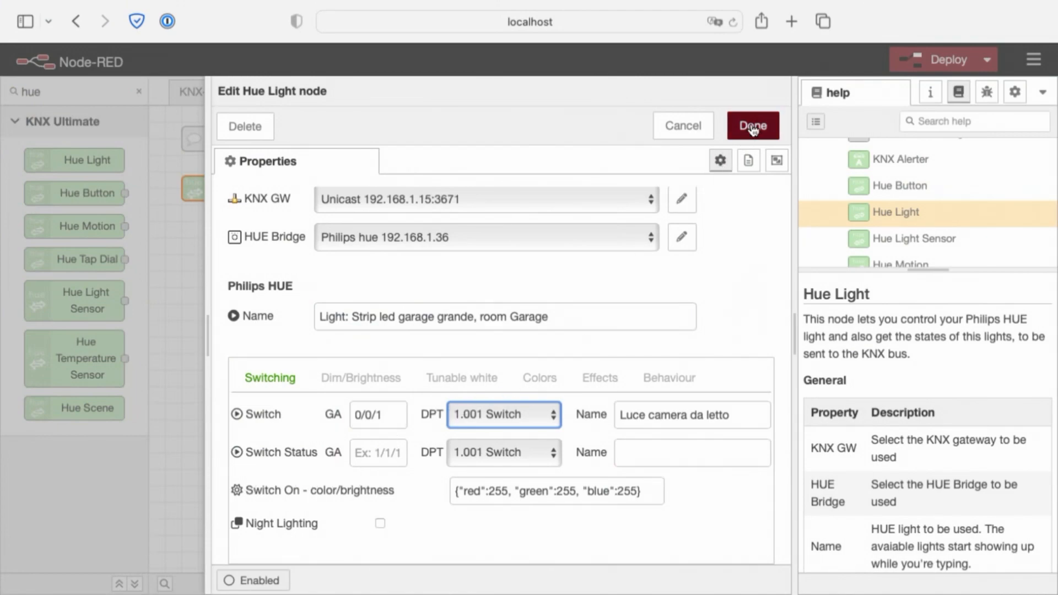
left_click(751, 126)
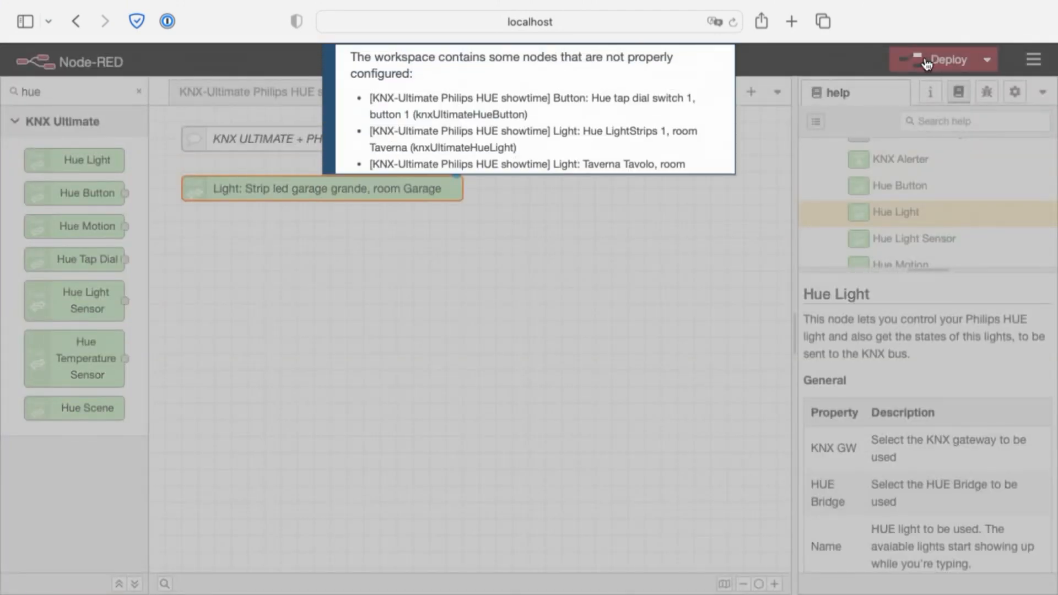
left_click(942, 59)
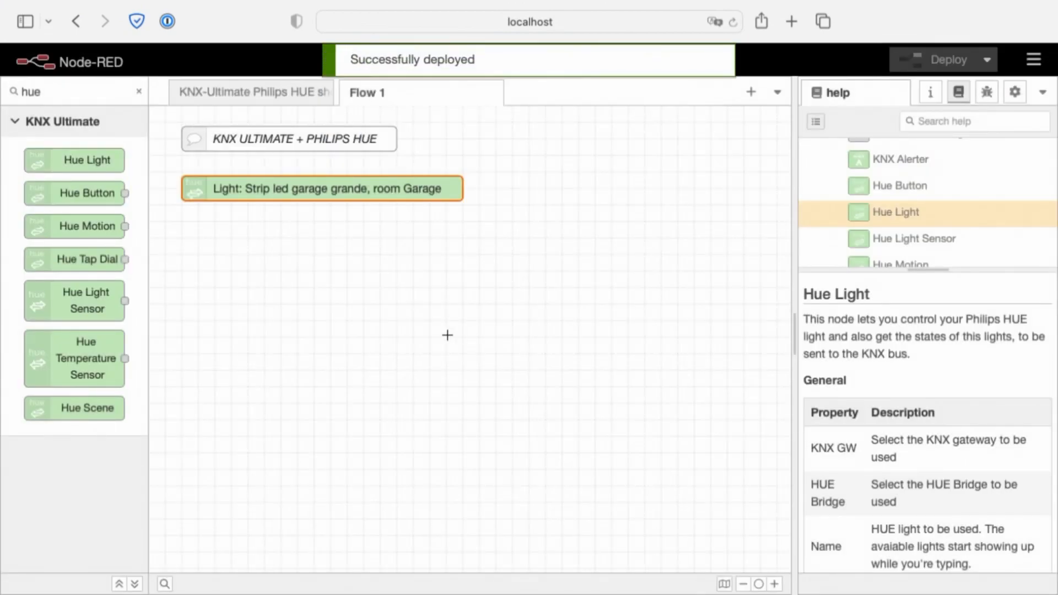
mouse_move(375, 252)
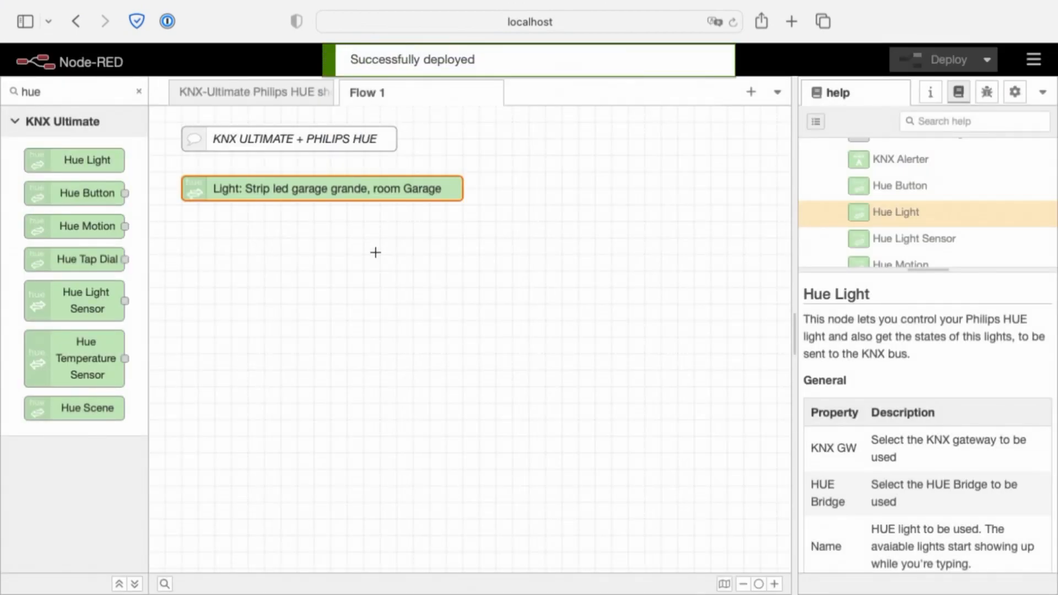
Step: Reopen the Hue Light node to confirm switch address 0/0/1
double_click(321, 188)
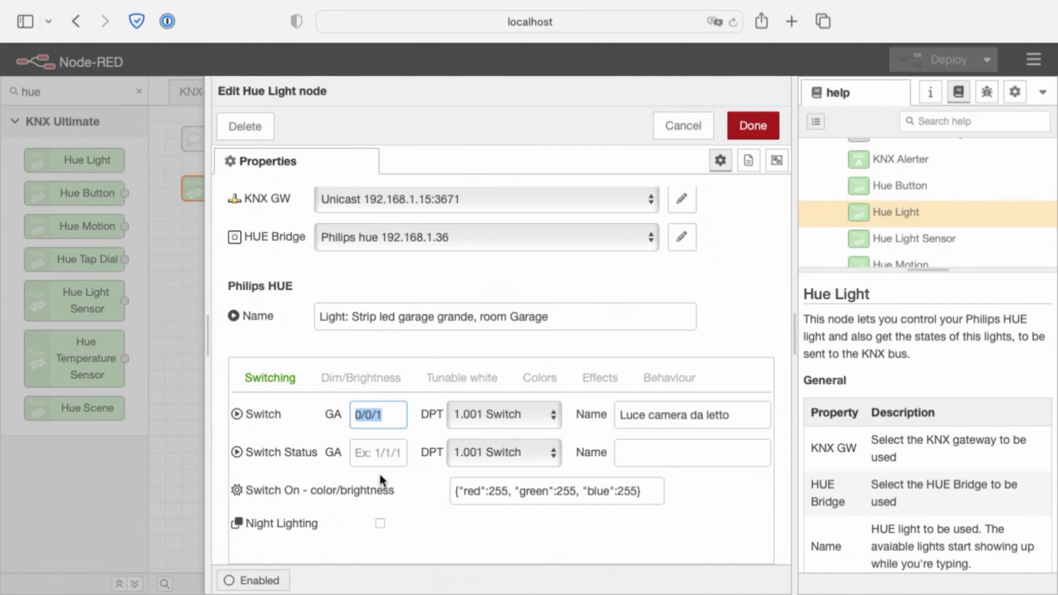
mouse_move(415, 452)
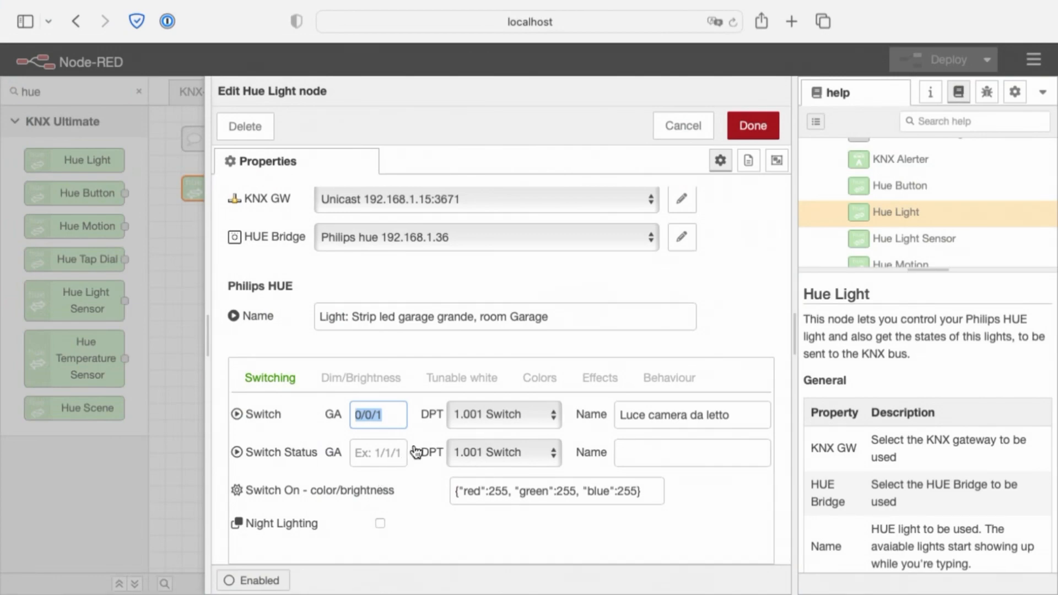
mouse_move(600, 234)
type("knx")
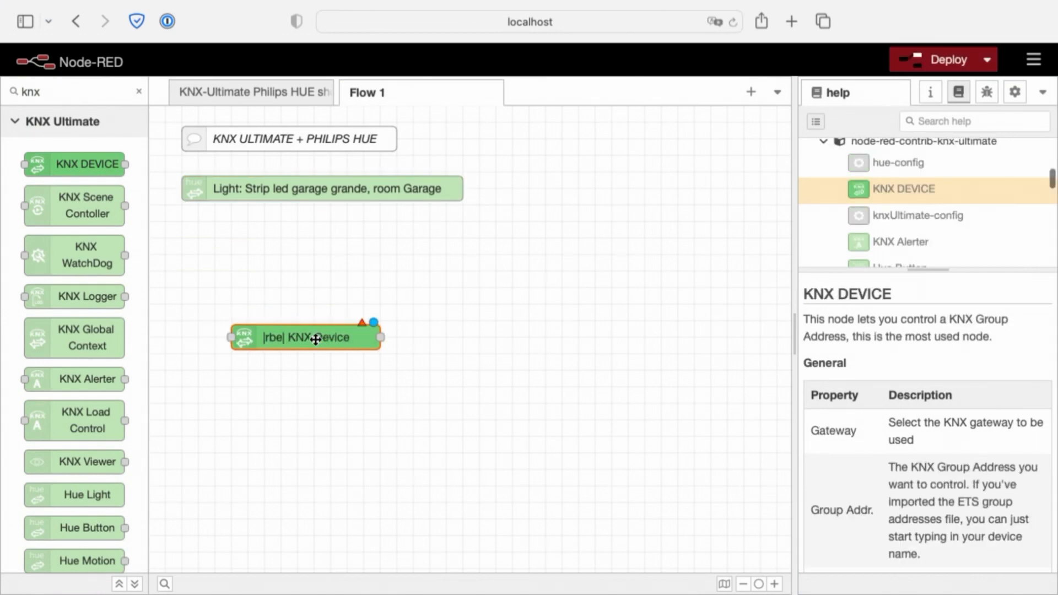
Step: Wire Inject 1 to the Luce camera da letto device, deploy, then select both for removal
double_click(306, 337)
type("0/0/1")
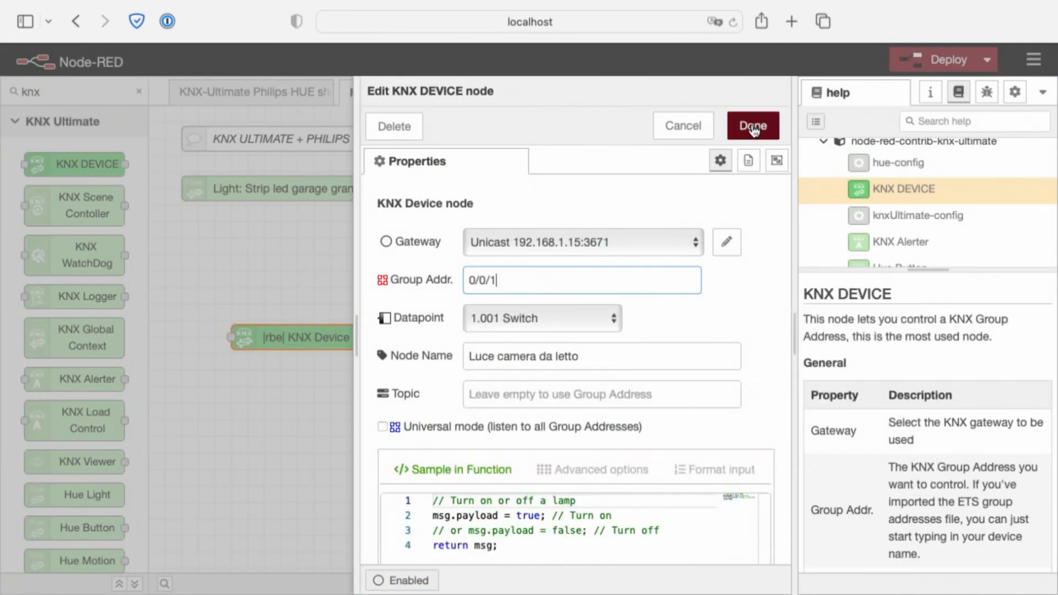
left_click(752, 126)
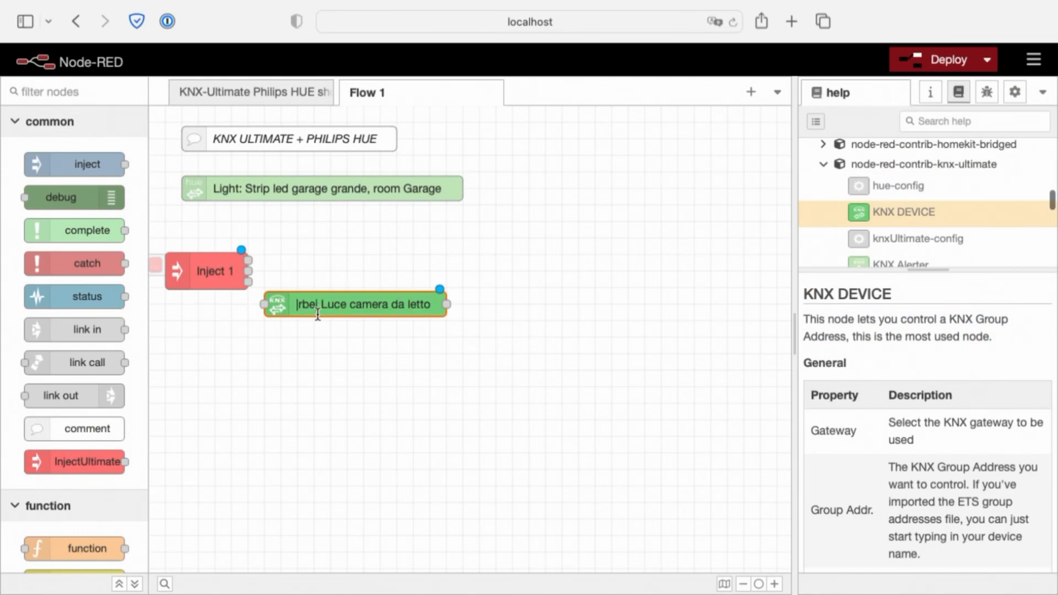
left_click_drag(354, 304, 354, 271)
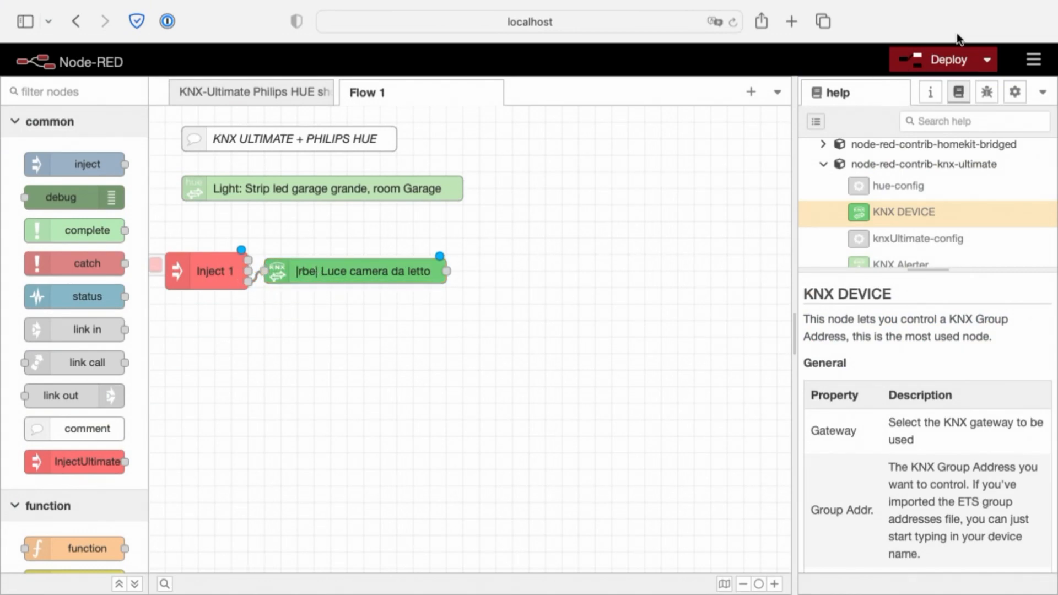
left_click(942, 60)
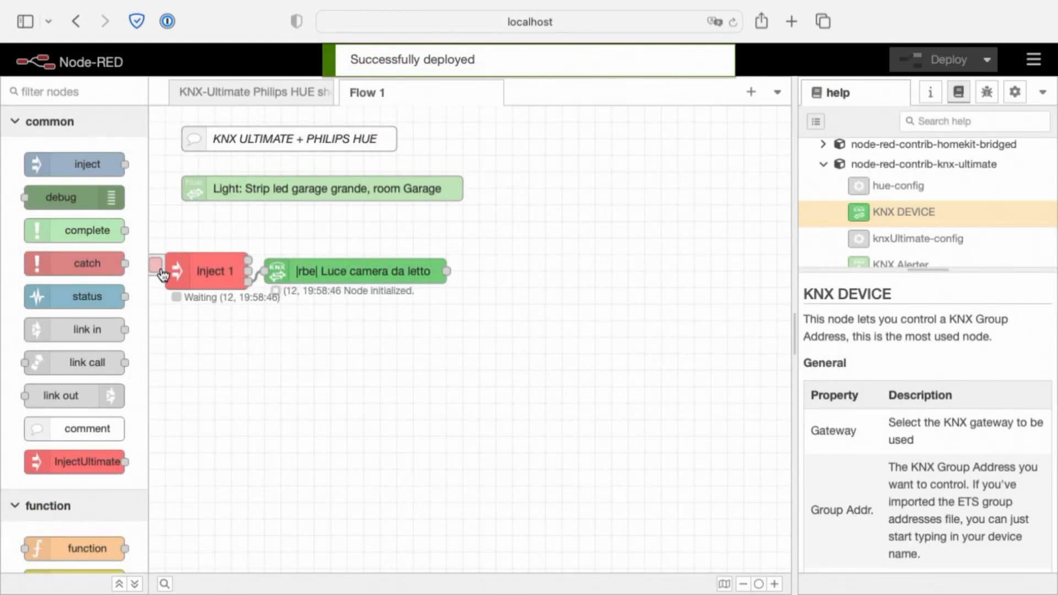
left_click(156, 270)
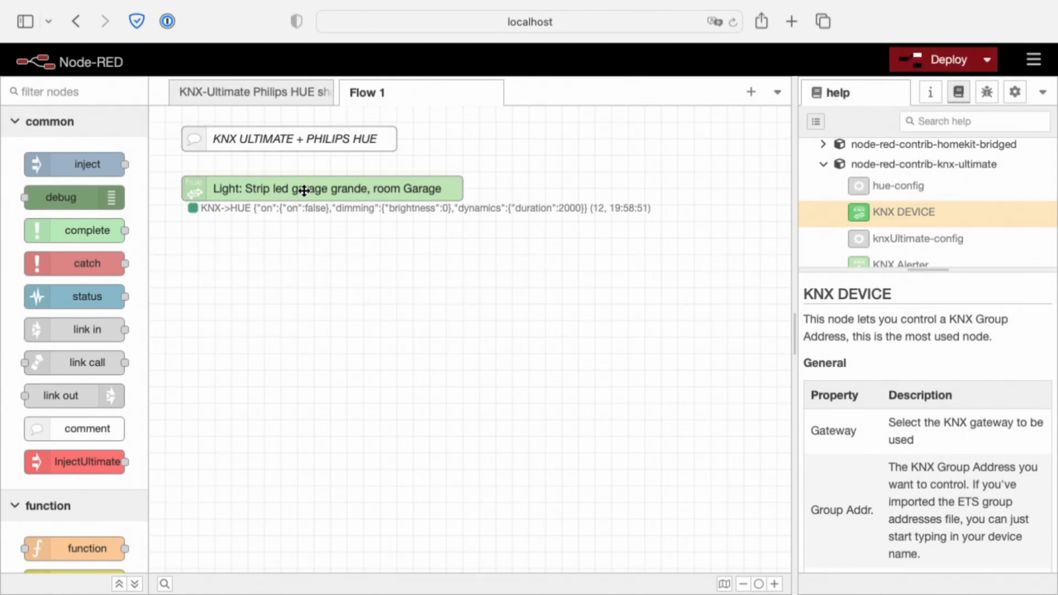
Step: Set the switch status address to 0/0/28, Luce camera armadi Stato
double_click(331, 189)
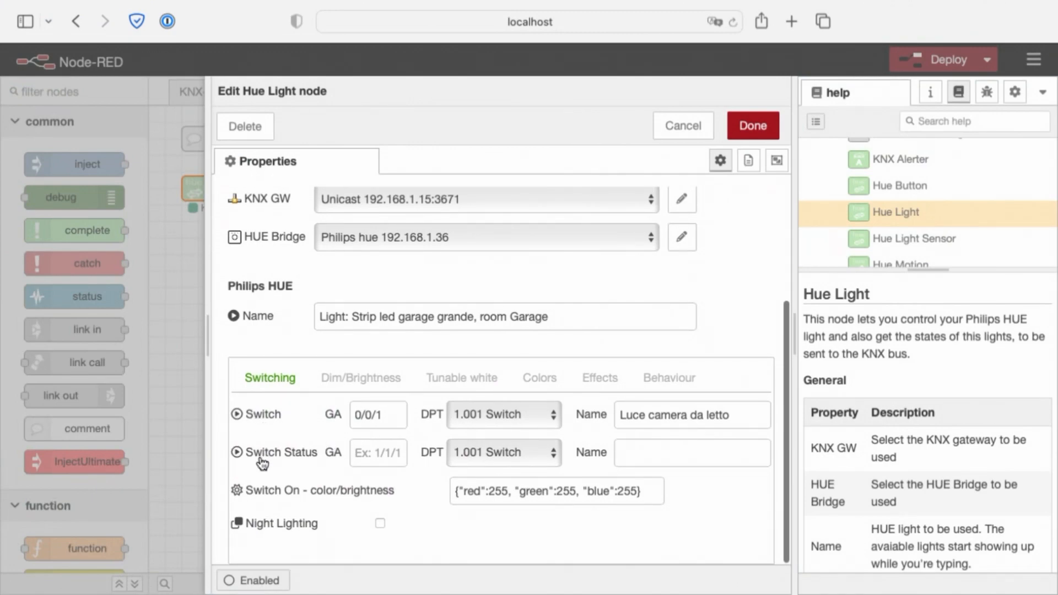
mouse_move(340, 461)
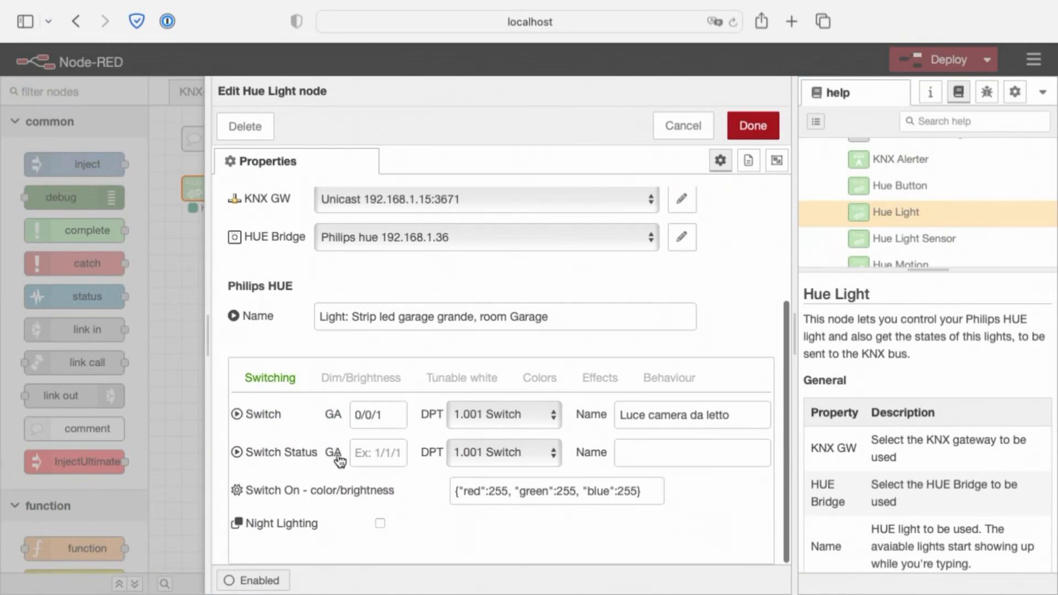
left_click(378, 452)
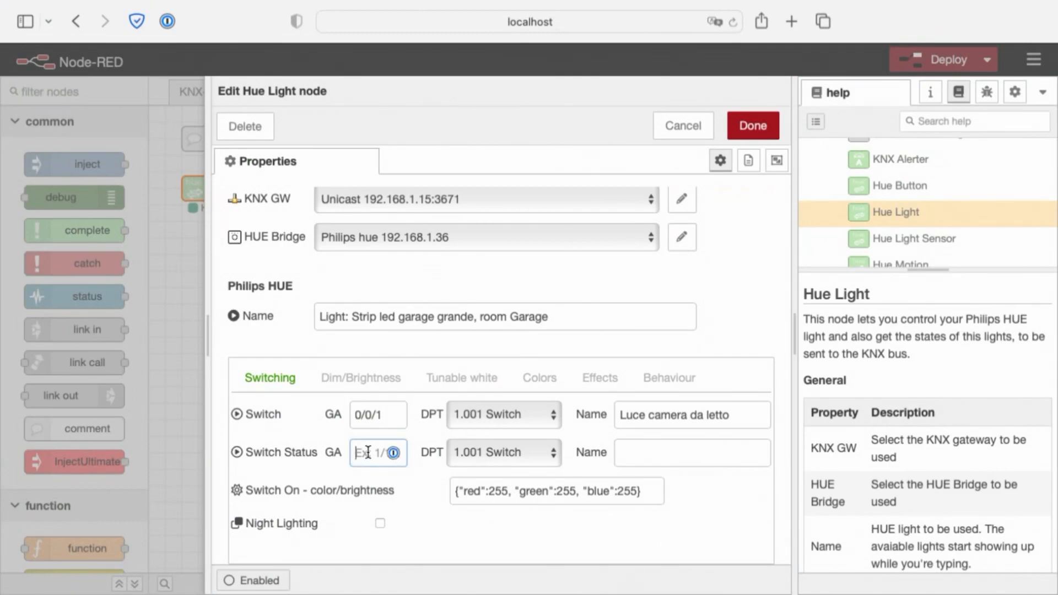
type("luce")
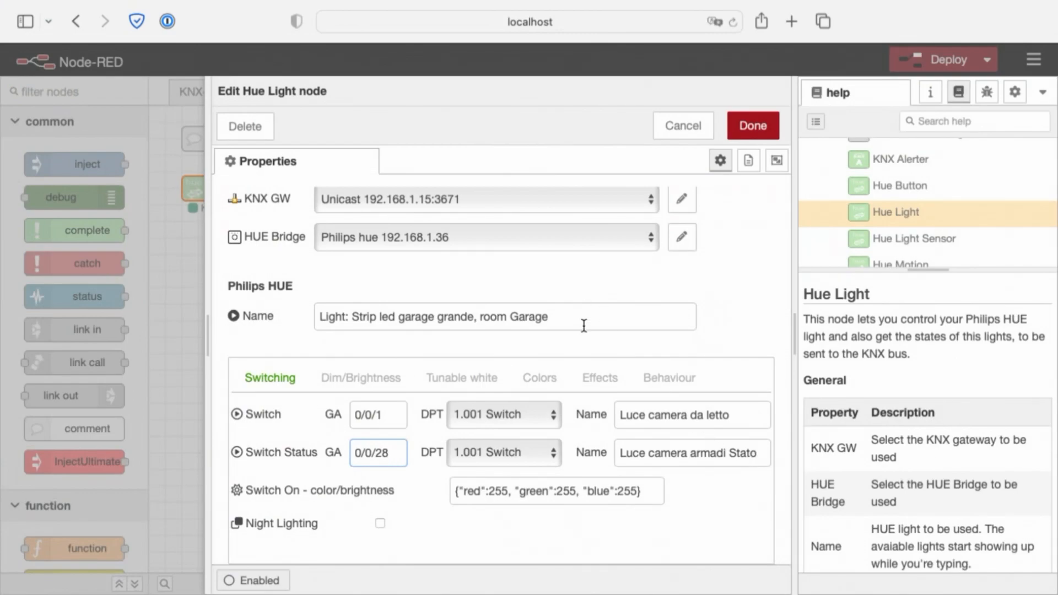
Step: Change the switch-on colour JSON to red 0, green 255, blue 255
left_click(506, 316)
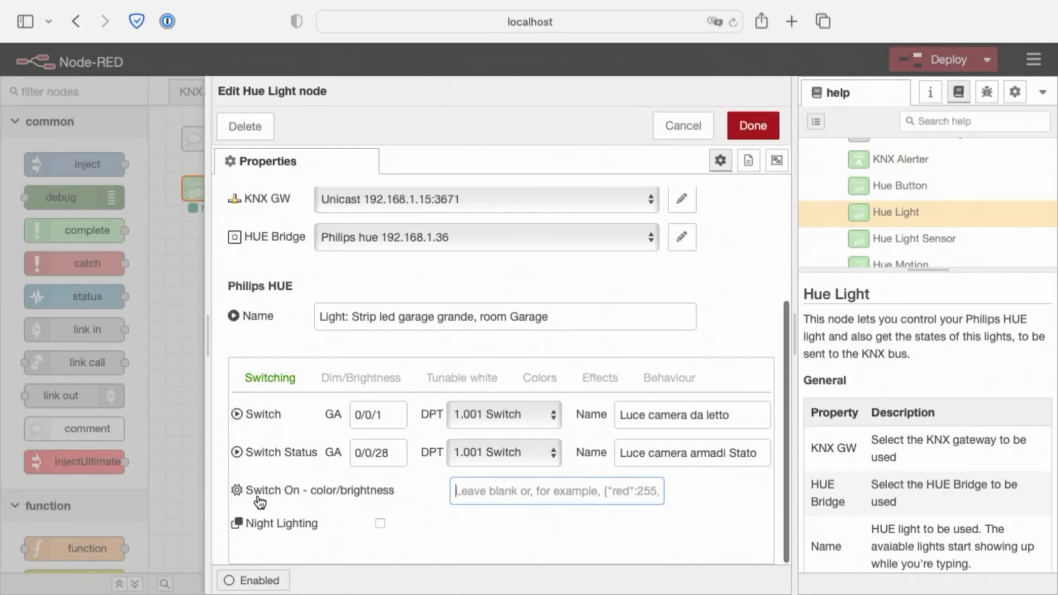
mouse_move(307, 504)
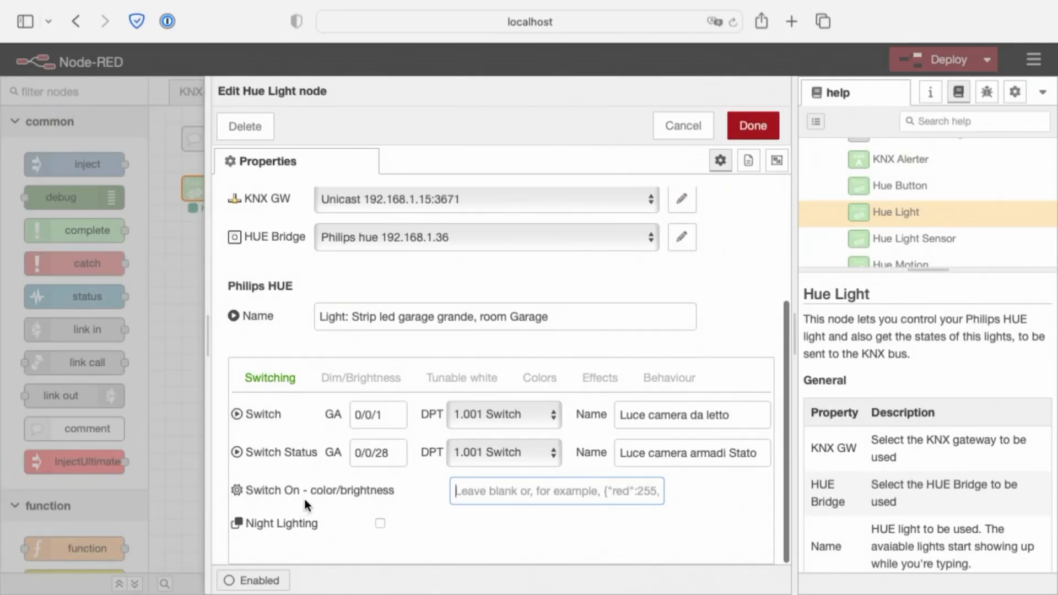
mouse_move(408, 507)
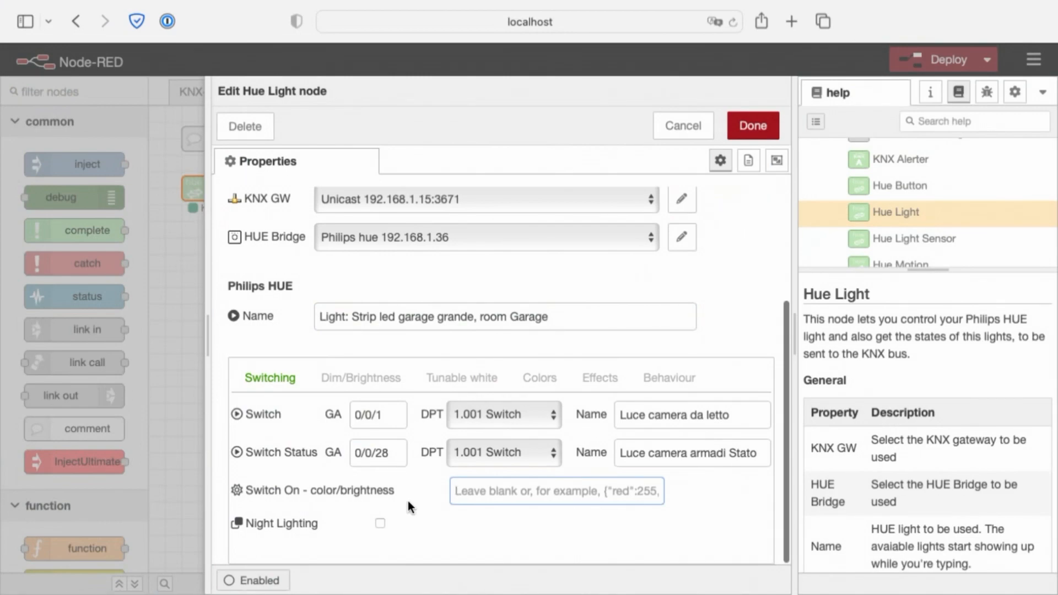
mouse_move(424, 503)
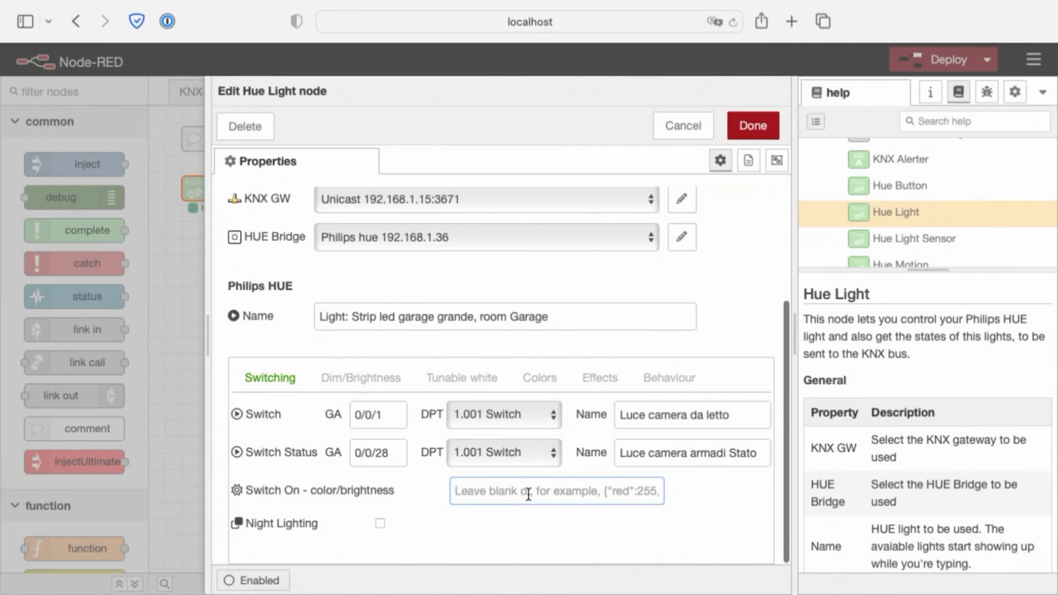
mouse_move(556, 499)
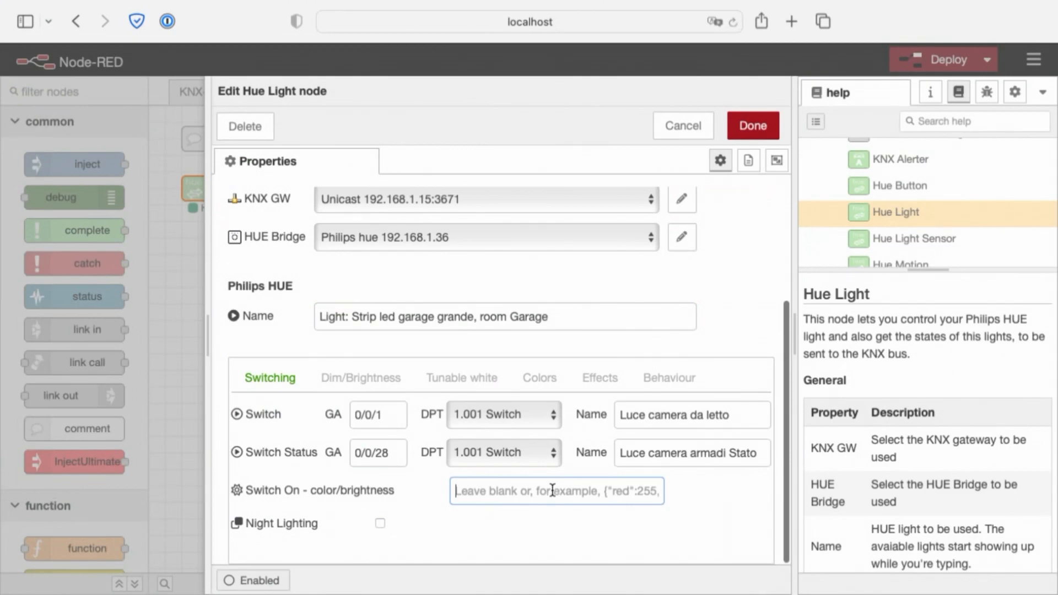
type("{\"red\":255, \"green\":255, \"blue\":255}")
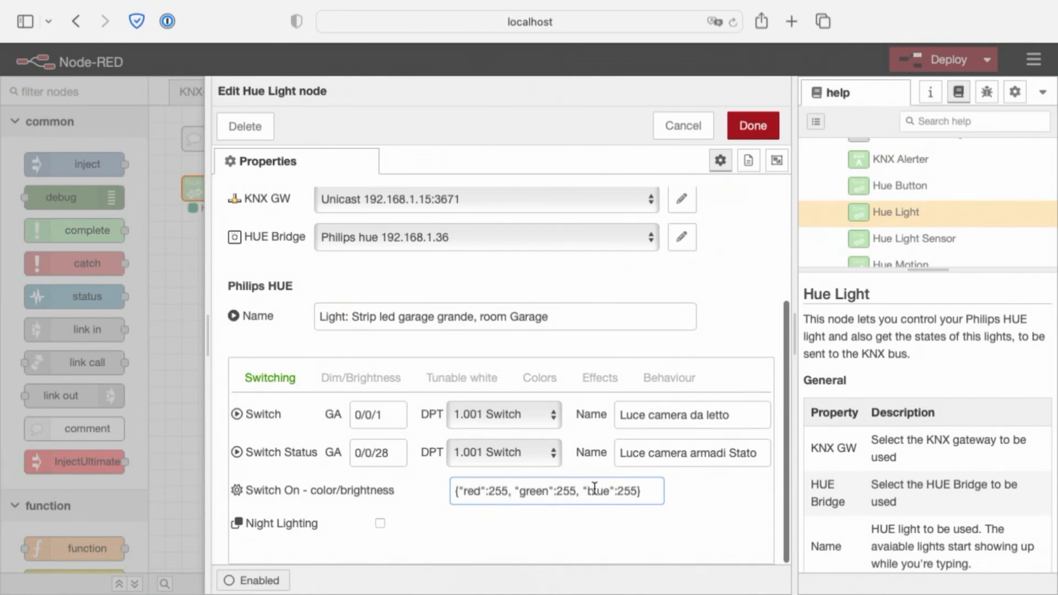
double_click(628, 491)
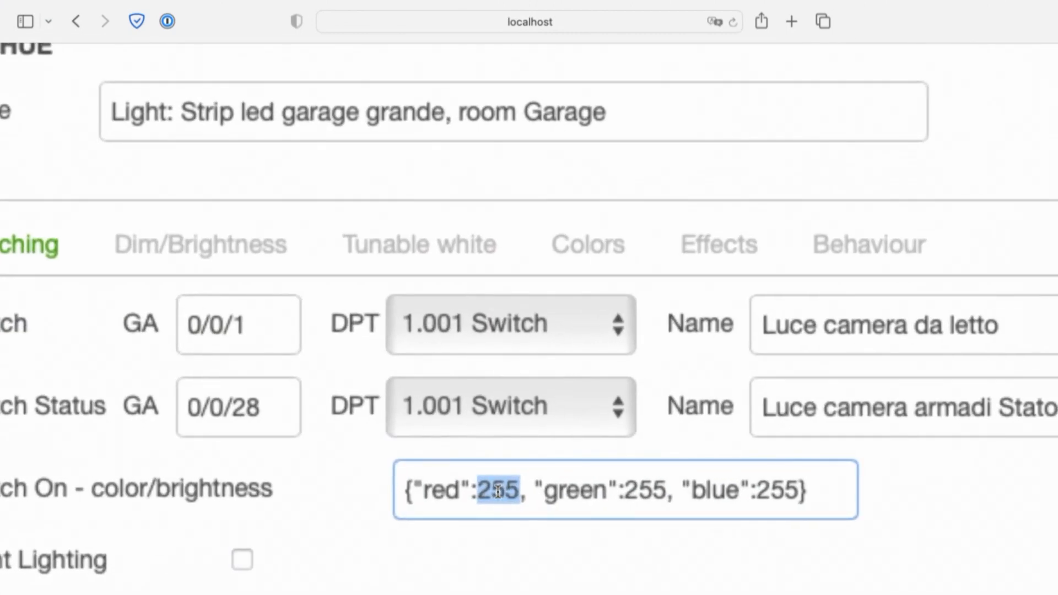
scroll("down", 3)
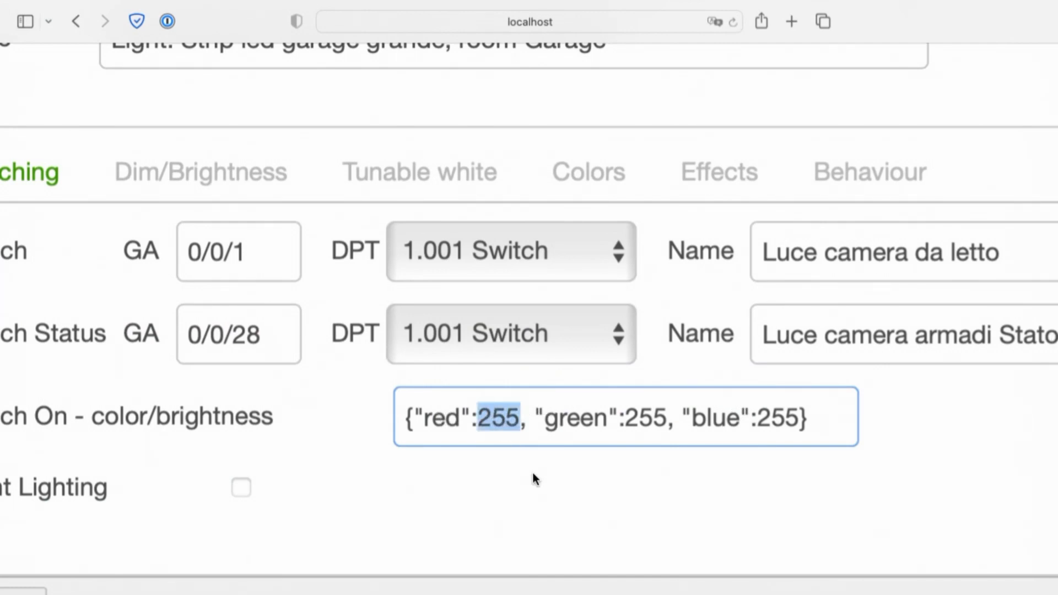
type("0")
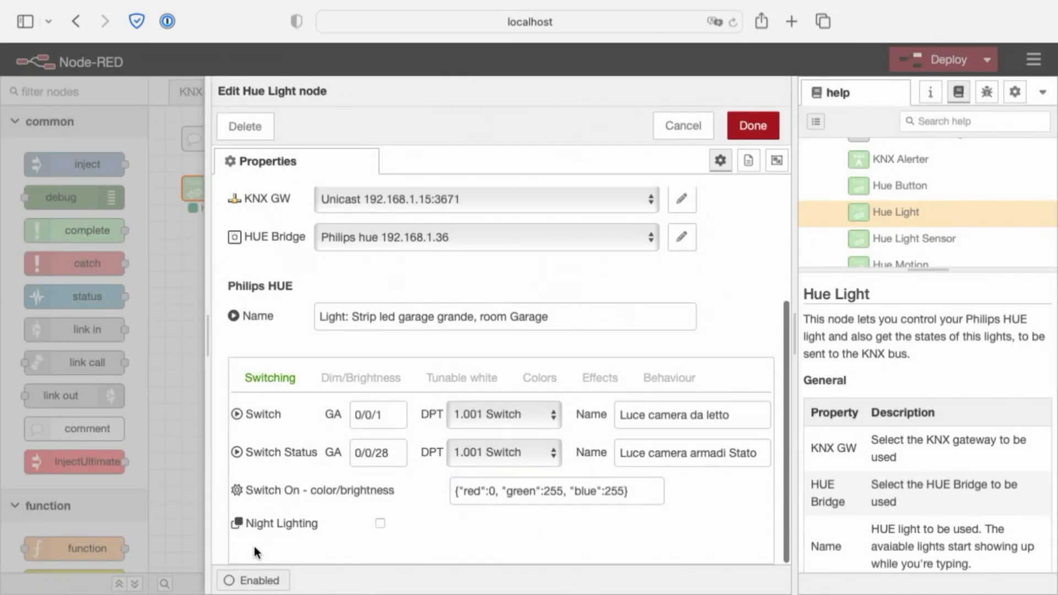
mouse_move(363, 530)
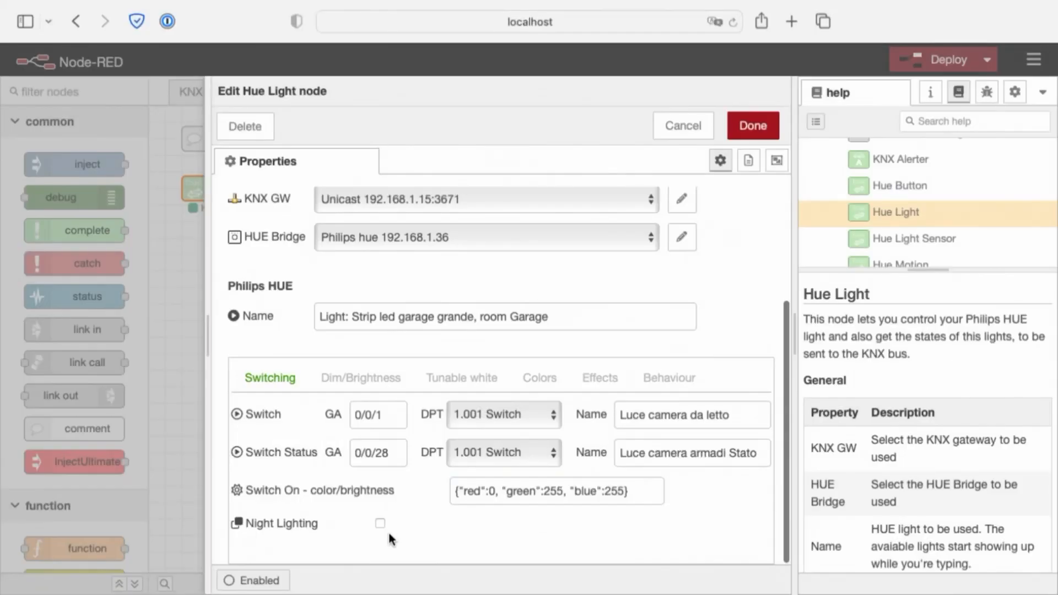
Step: Enable night lighting (red 23, green 4, blue 0), day/night on 0/0/1, inverted values
left_click(380, 522)
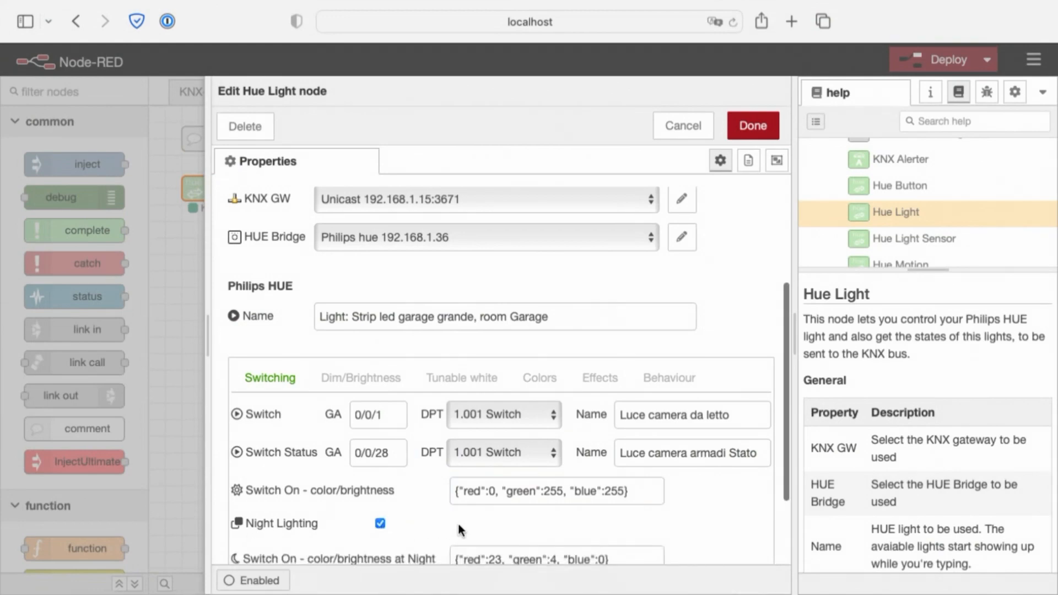
scroll("down", 3)
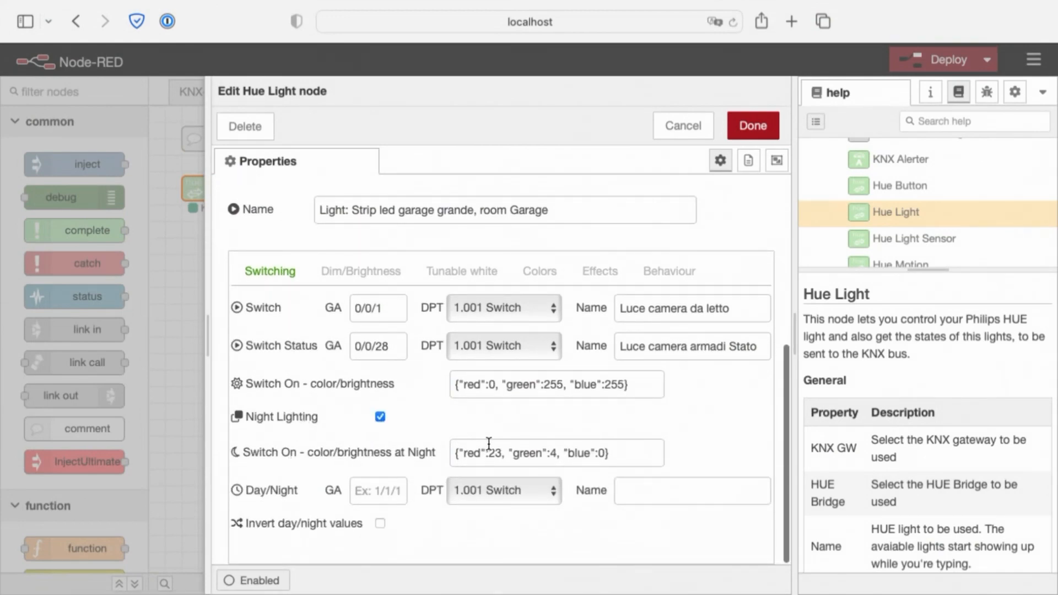
left_click(556, 453)
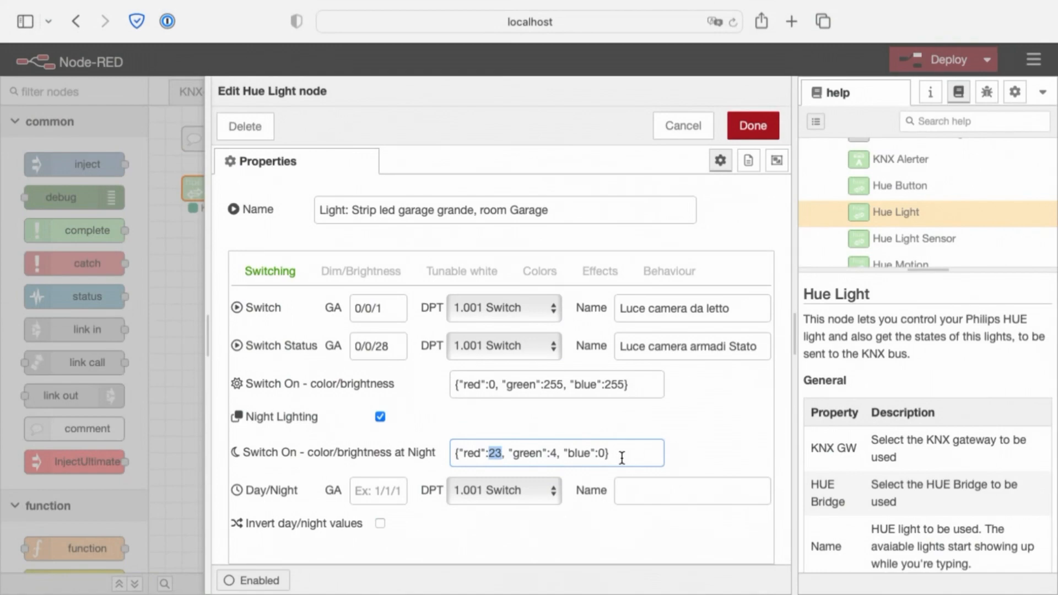
mouse_move(270, 504)
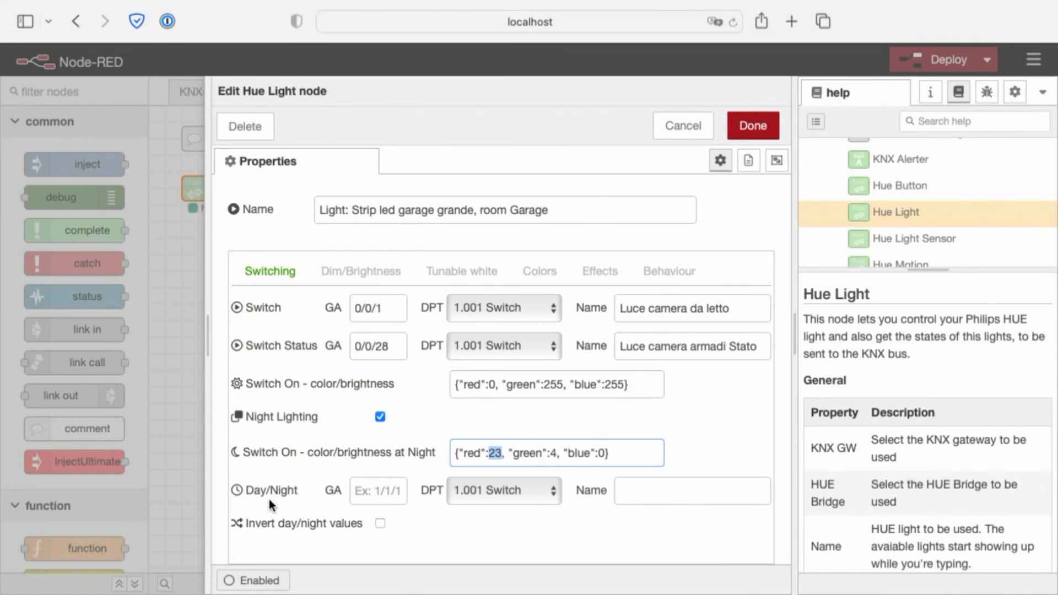
mouse_move(261, 498)
type("0/0/1")
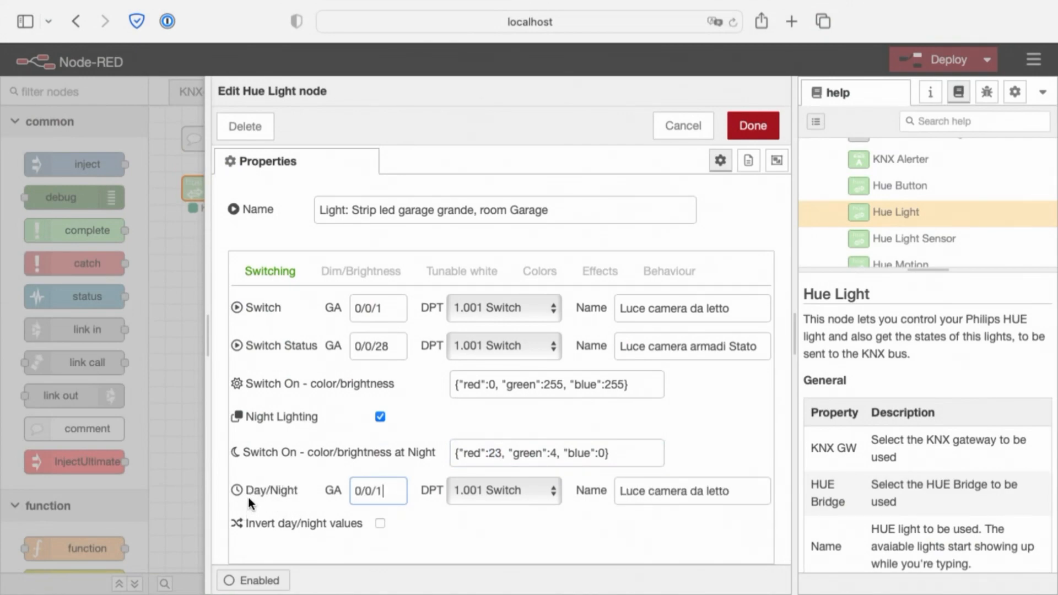
mouse_move(262, 504)
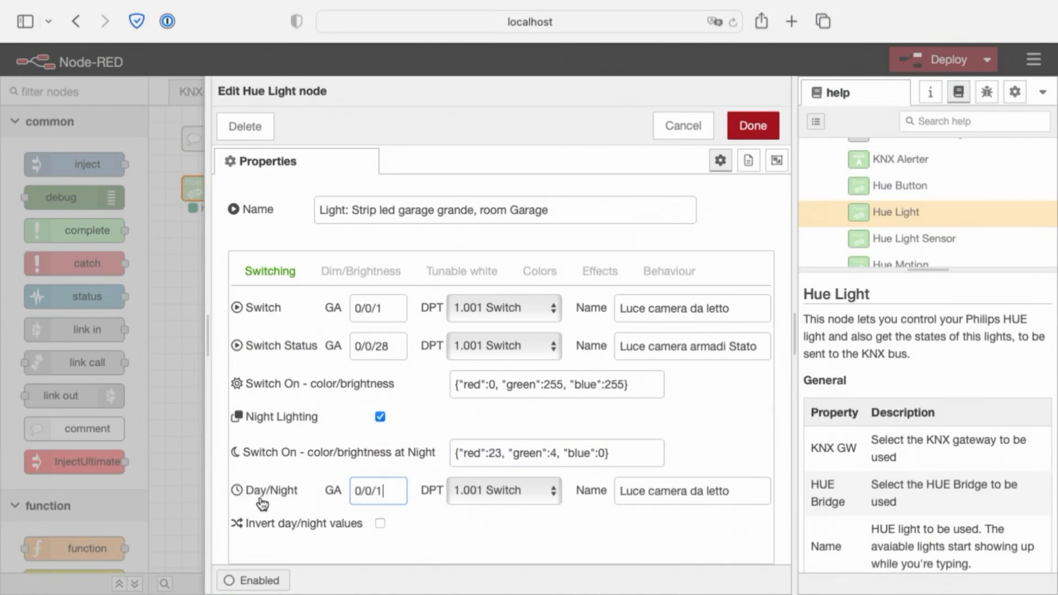
mouse_move(307, 498)
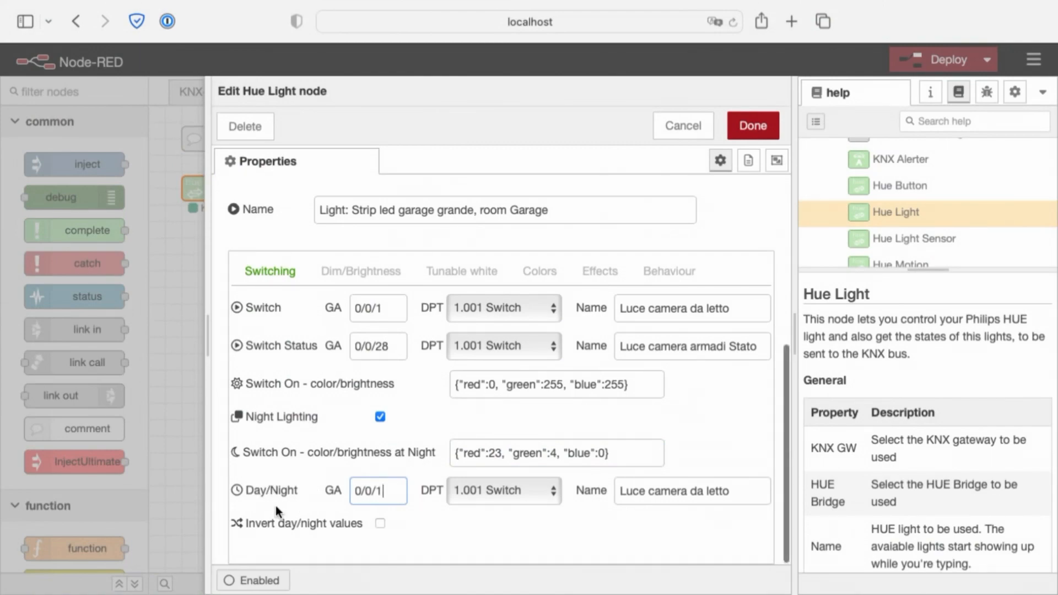
mouse_move(260, 536)
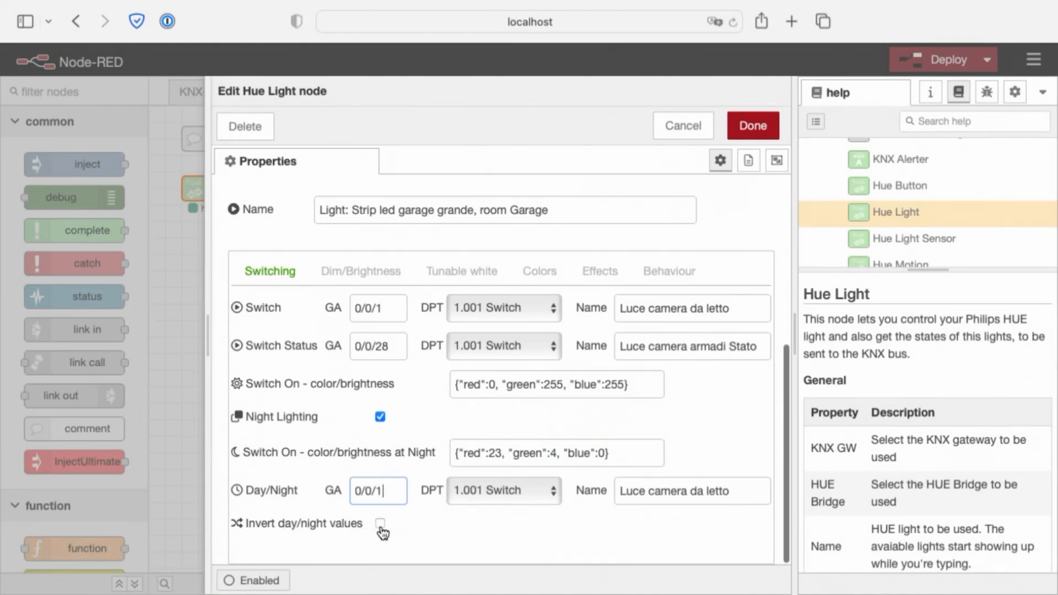
left_click(379, 523)
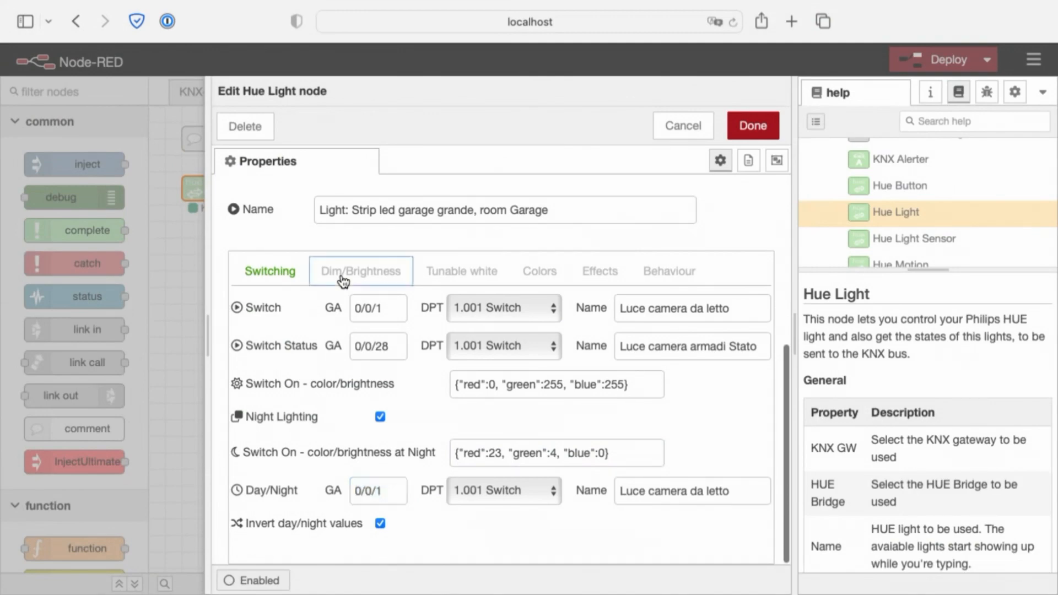
Step: Set dimming address 0/0/18 'Luce specchio bagno grande', leaving brightness addresses blank
left_click(360, 271)
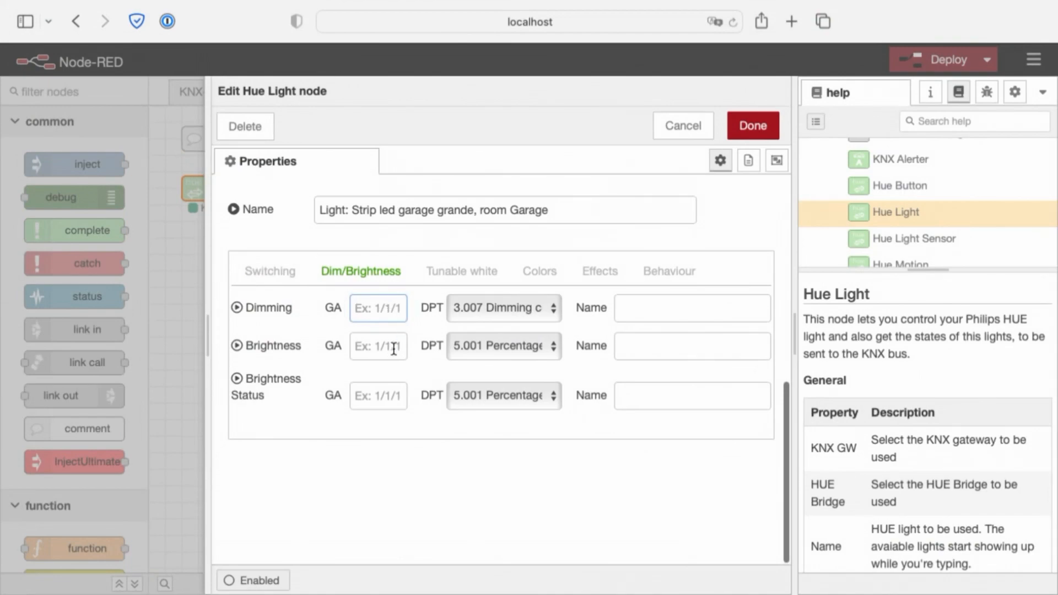
type("luce")
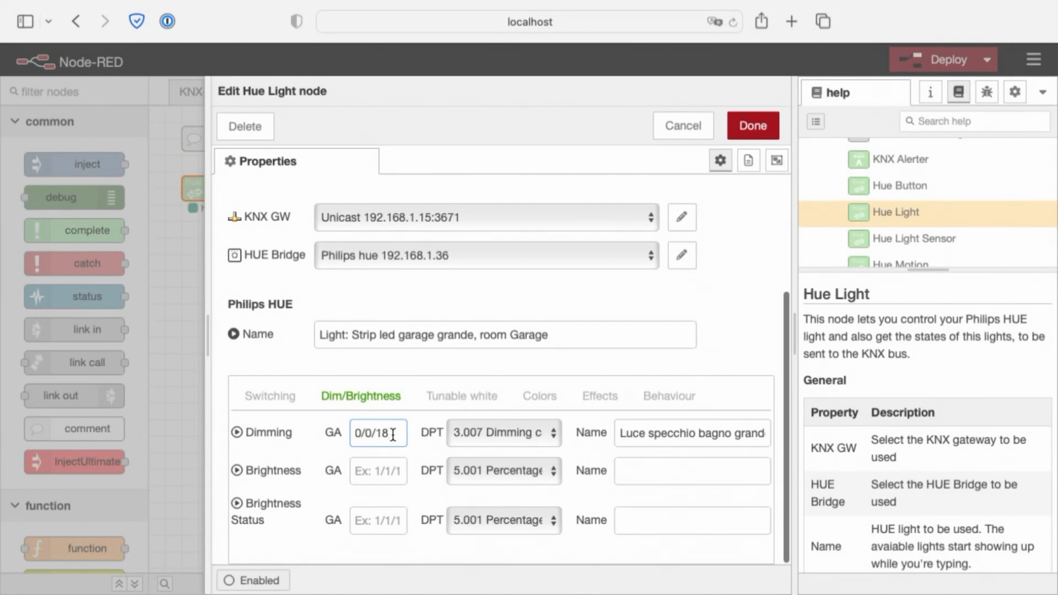
left_click(378, 470)
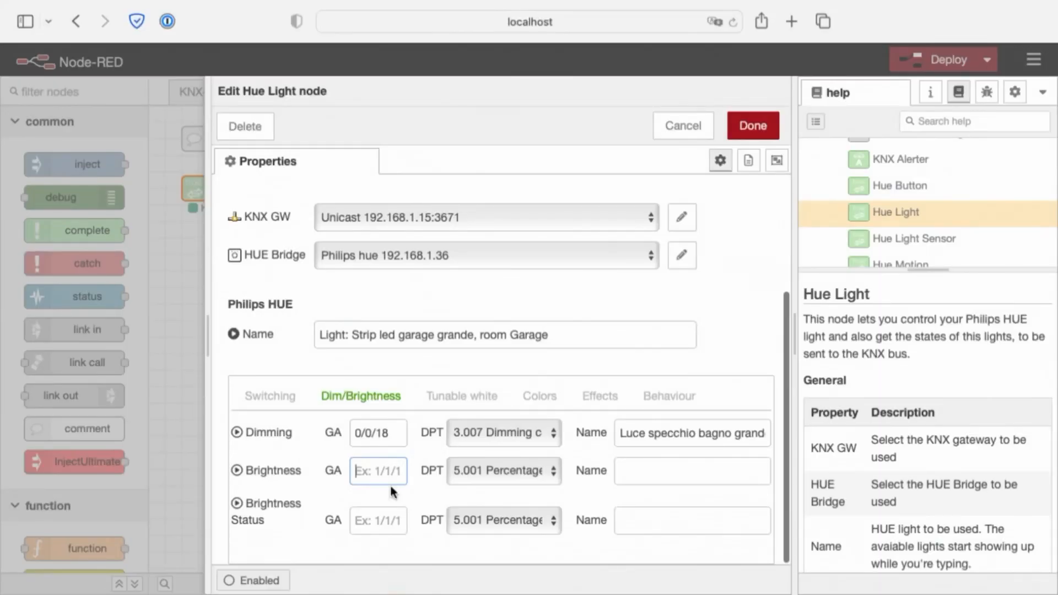
left_click(378, 520)
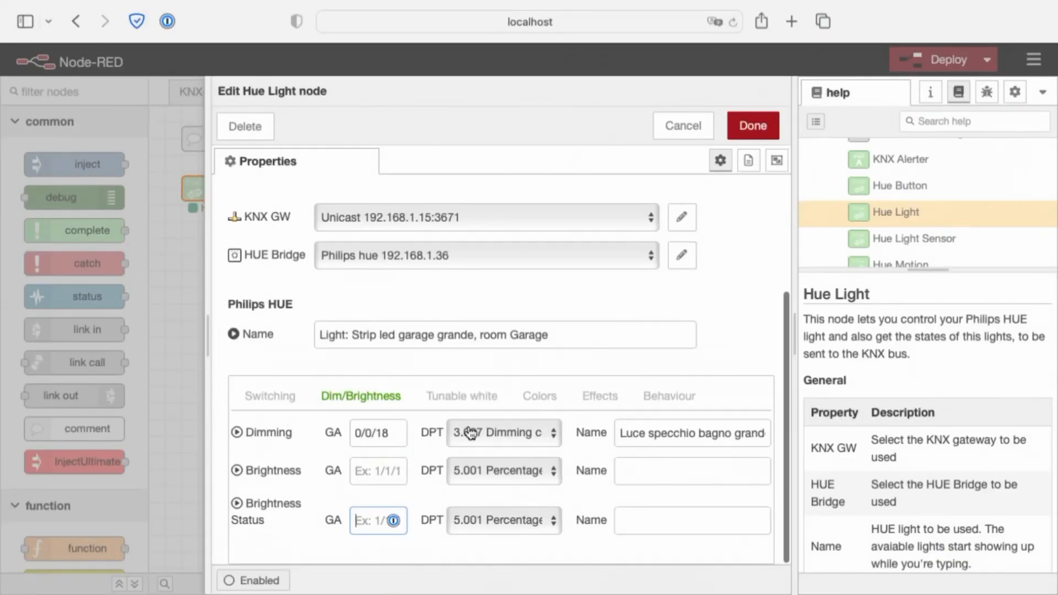
Step: Pick the dimming datapoint type, set tunable white to 0/0/18, and review its status DPT
left_click(462, 396)
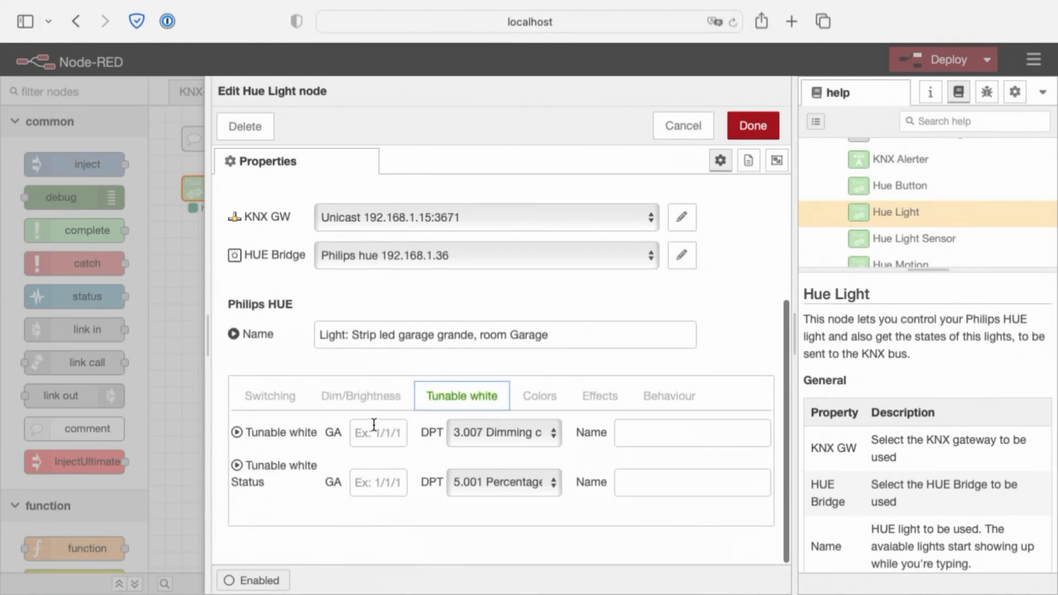
left_click(378, 433)
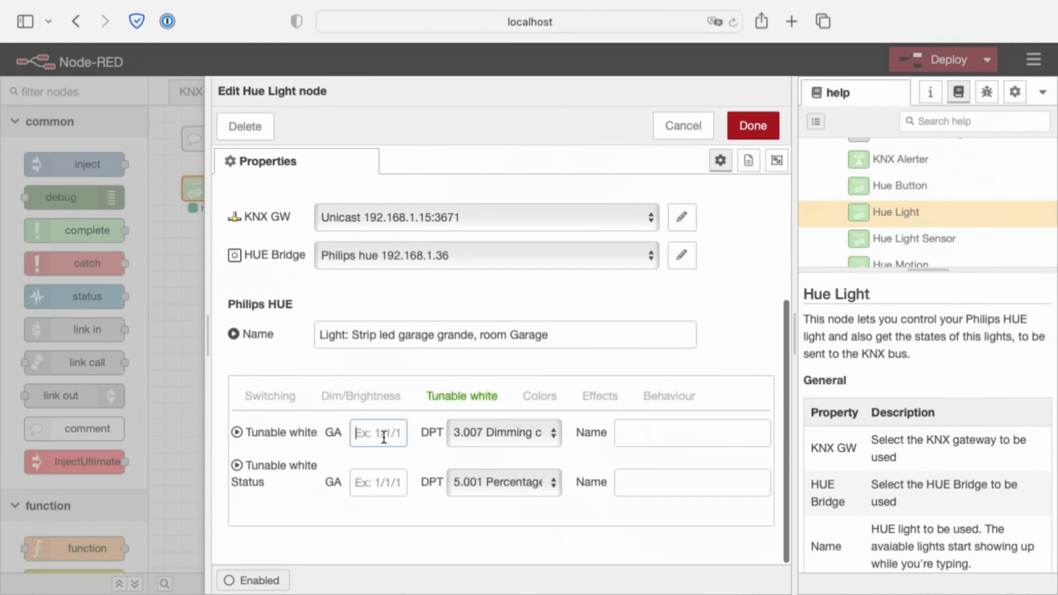
type("luce")
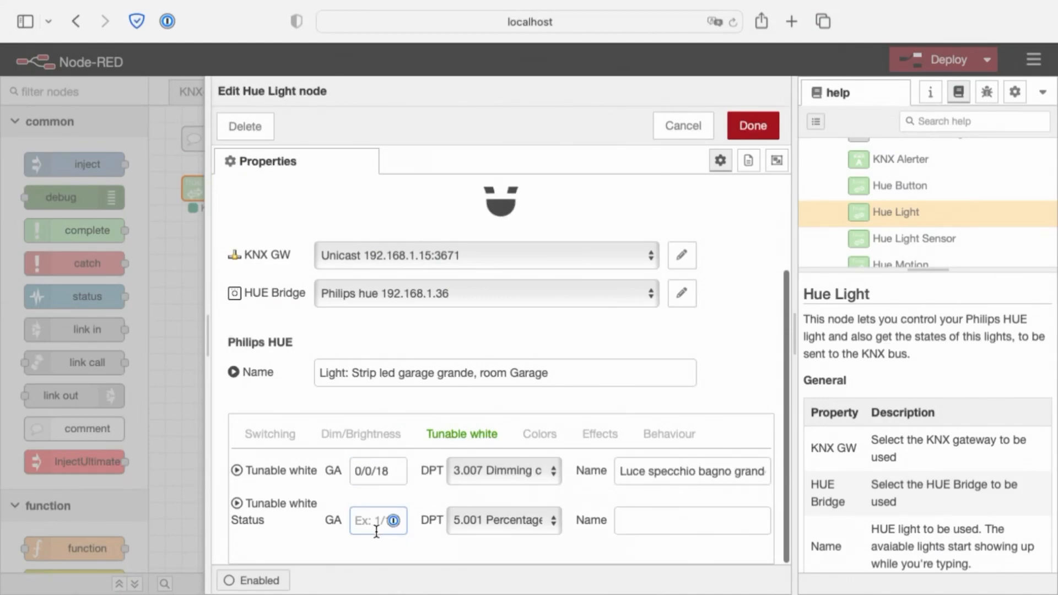
left_click(502, 520)
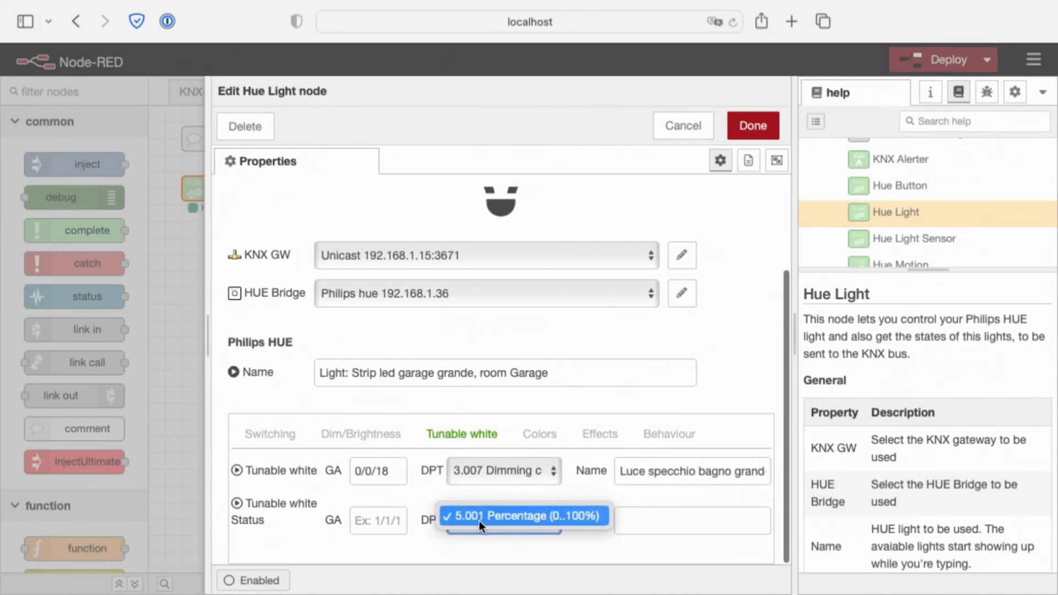
left_click(523, 515)
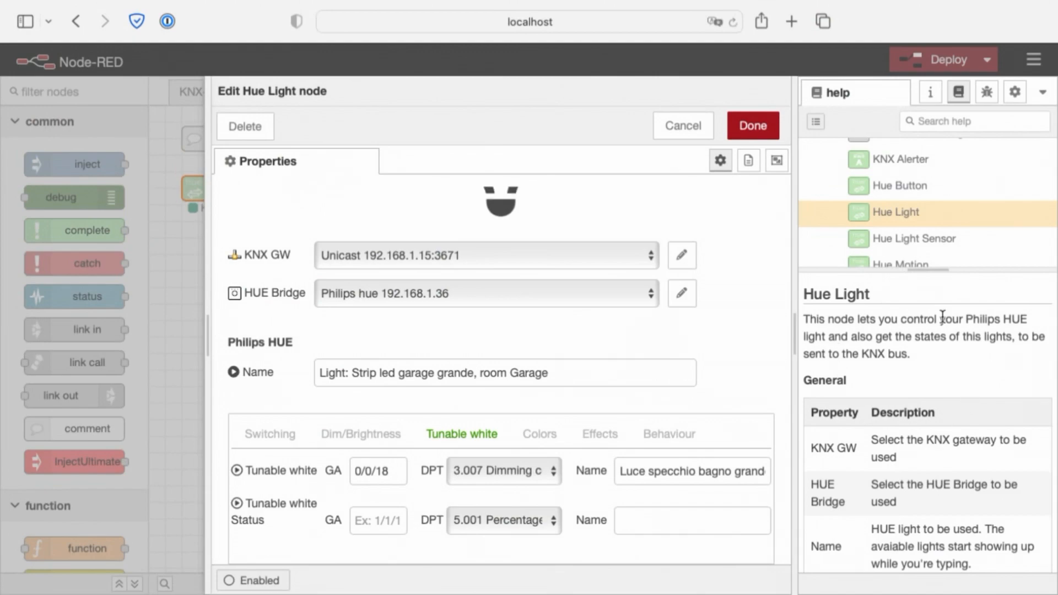
scroll("down", 3)
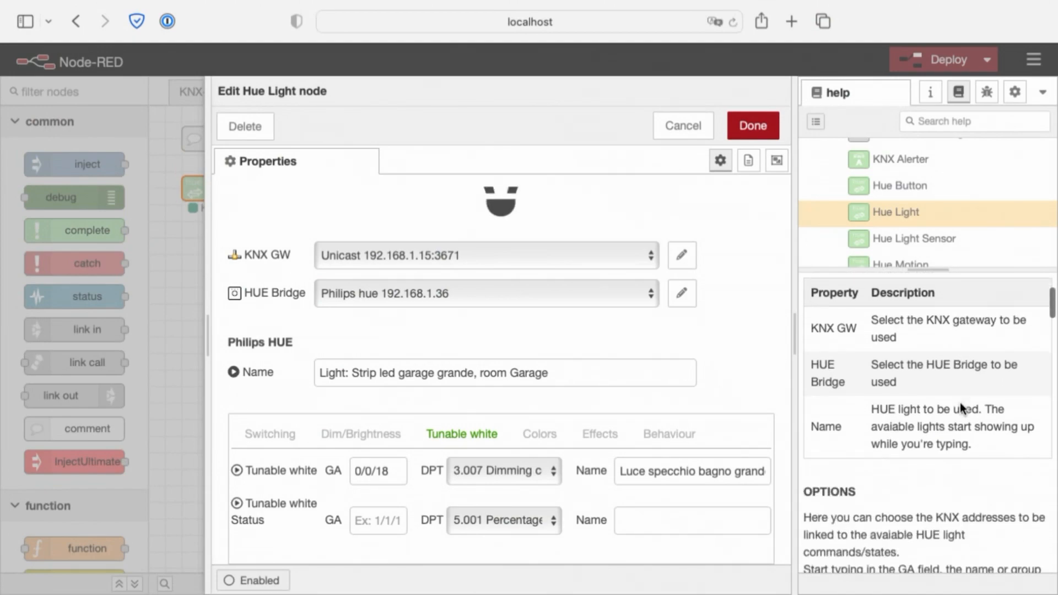
scroll("down", 3)
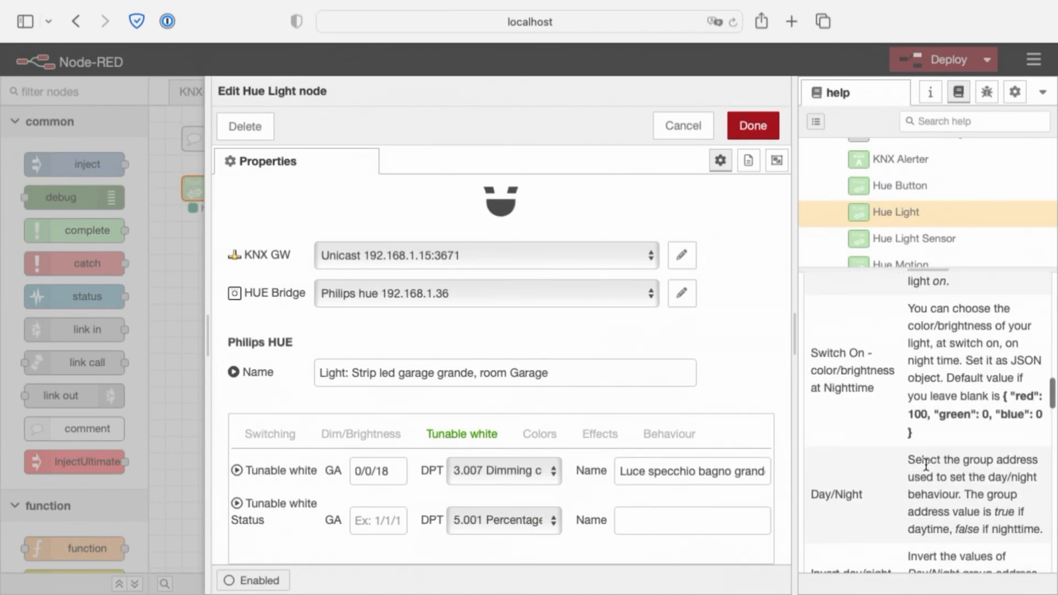
Step: Set the light's colour command address to 0/0/33 ('Plafoniera soggiorno [colore…]') via the 'lu' search
left_click(538, 433)
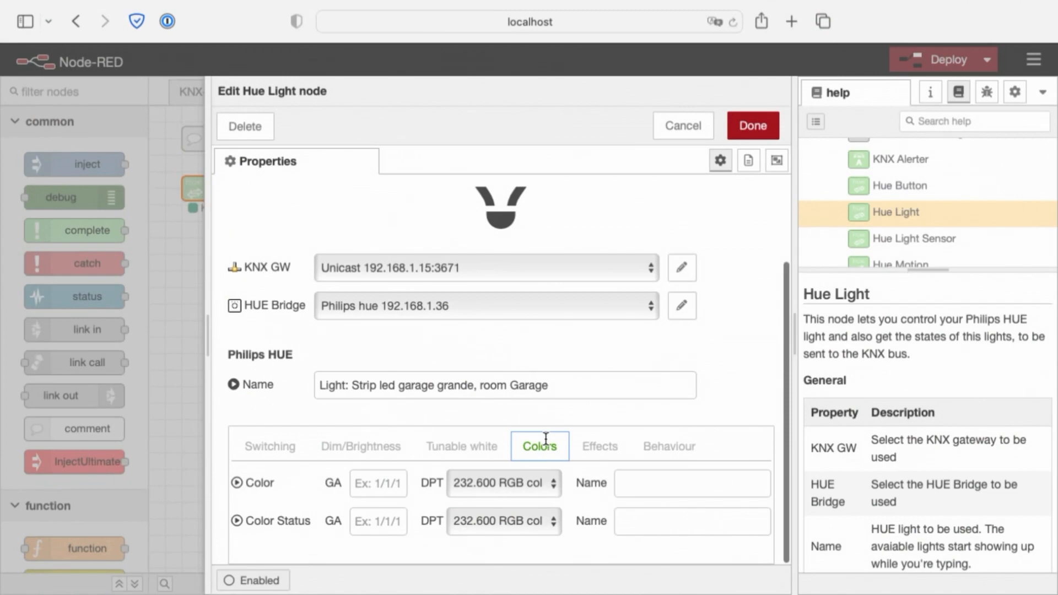
left_click(377, 483)
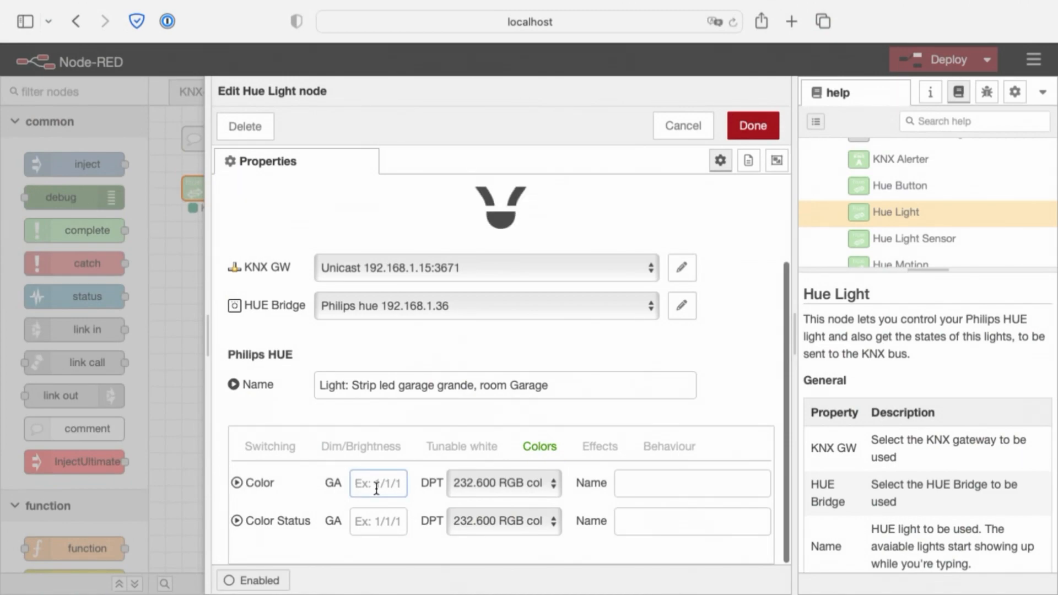
type("lue\":255}")
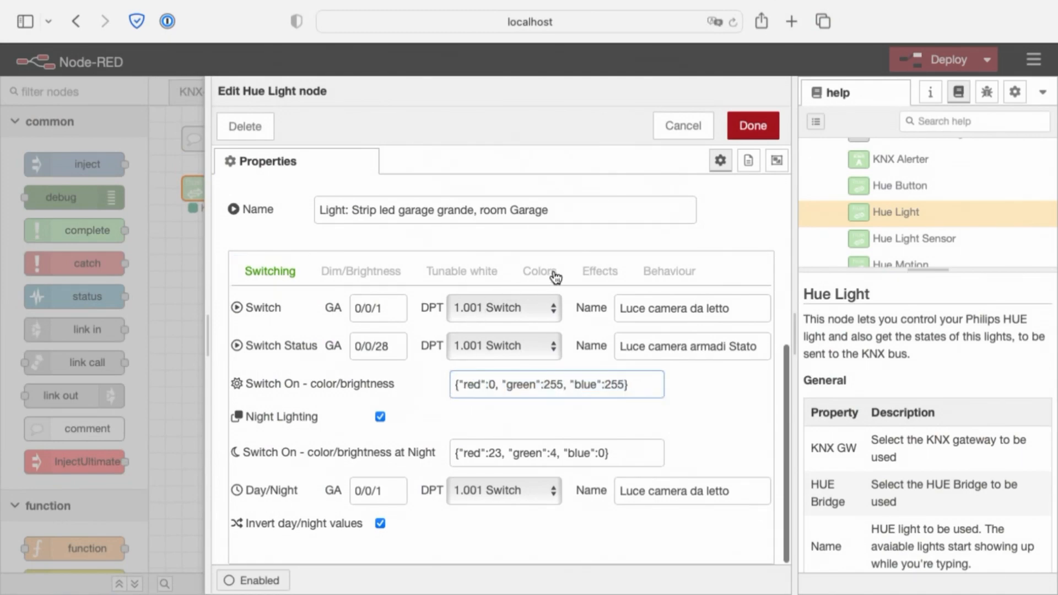
left_click(538, 270)
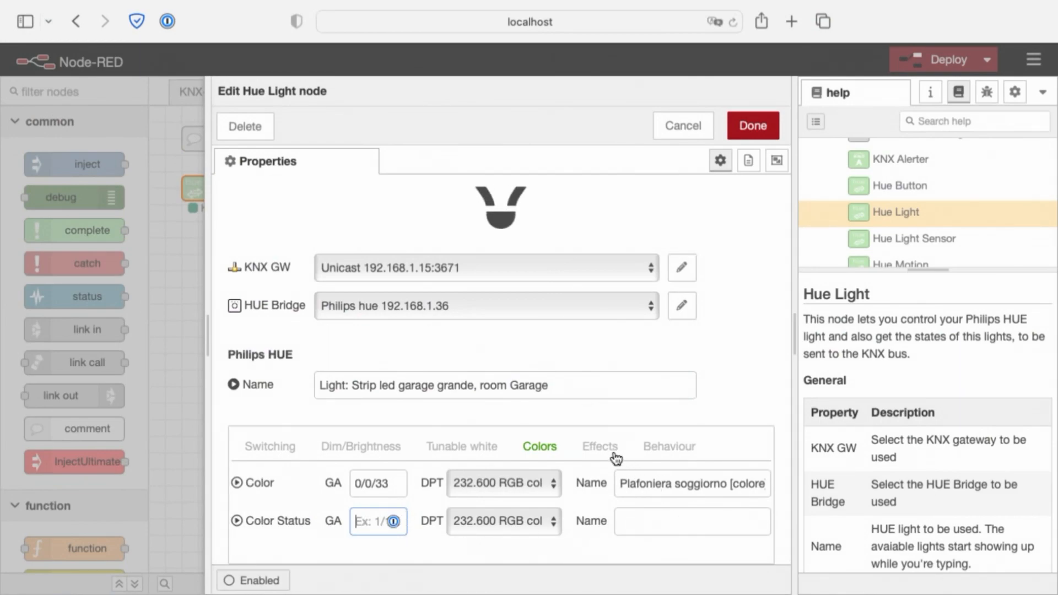
Step: Show the Effects settings and click into the empty Color Cycle address field
left_click(599, 446)
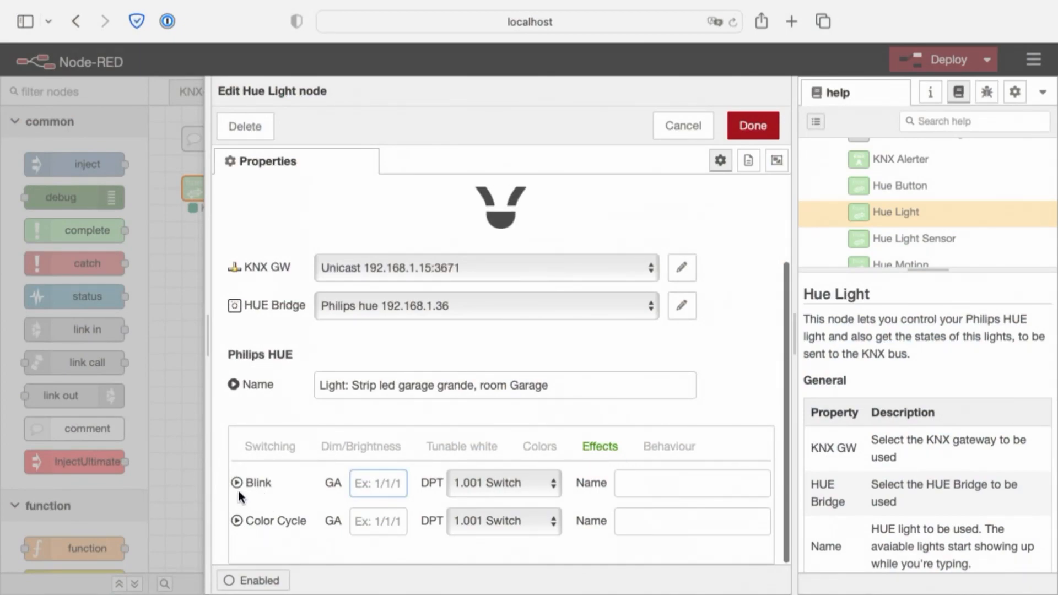
mouse_move(418, 481)
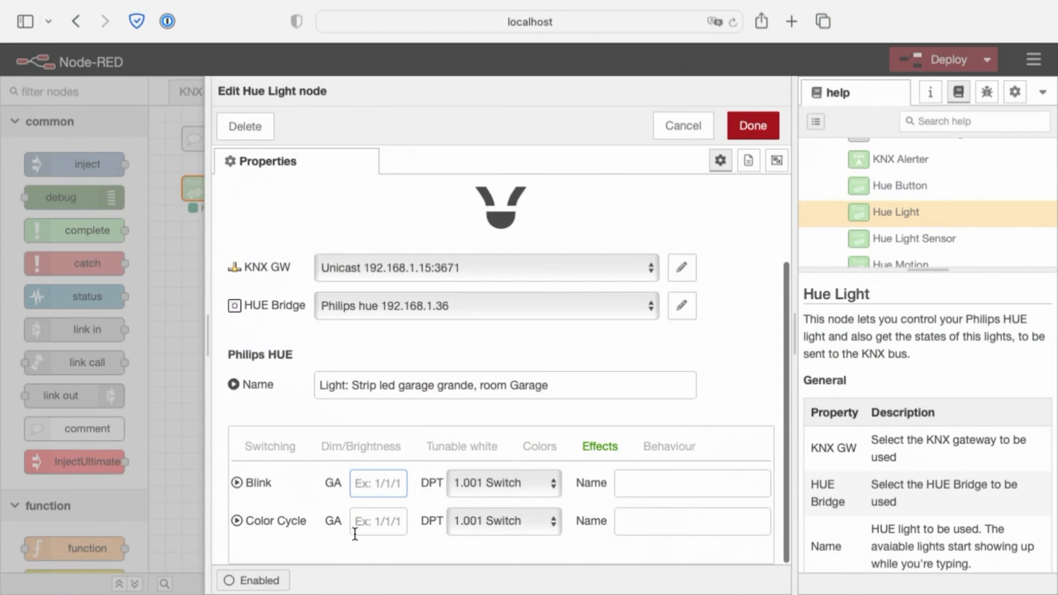
left_click(378, 521)
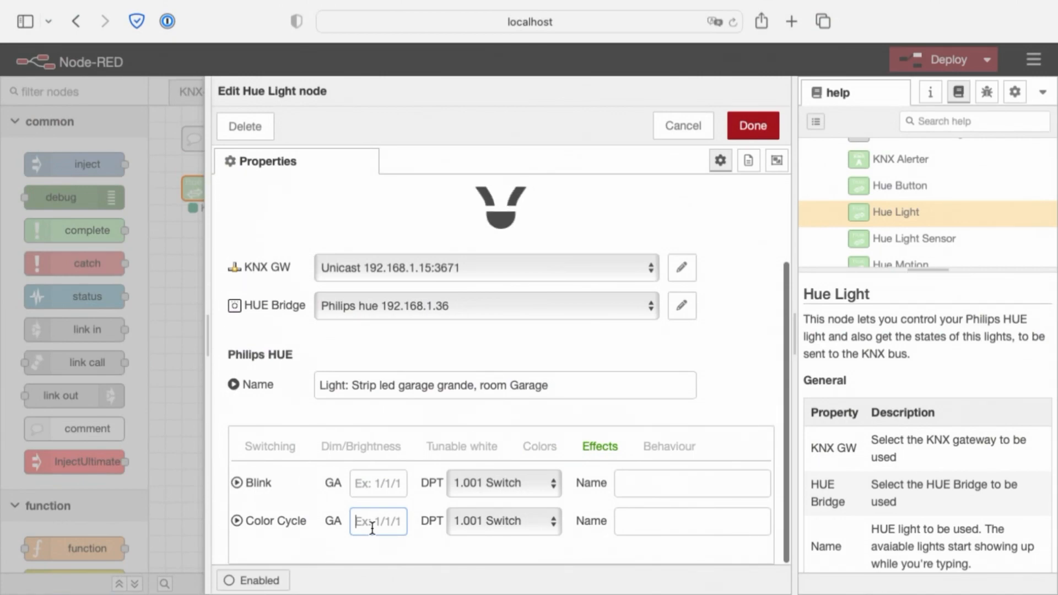
mouse_move(489, 531)
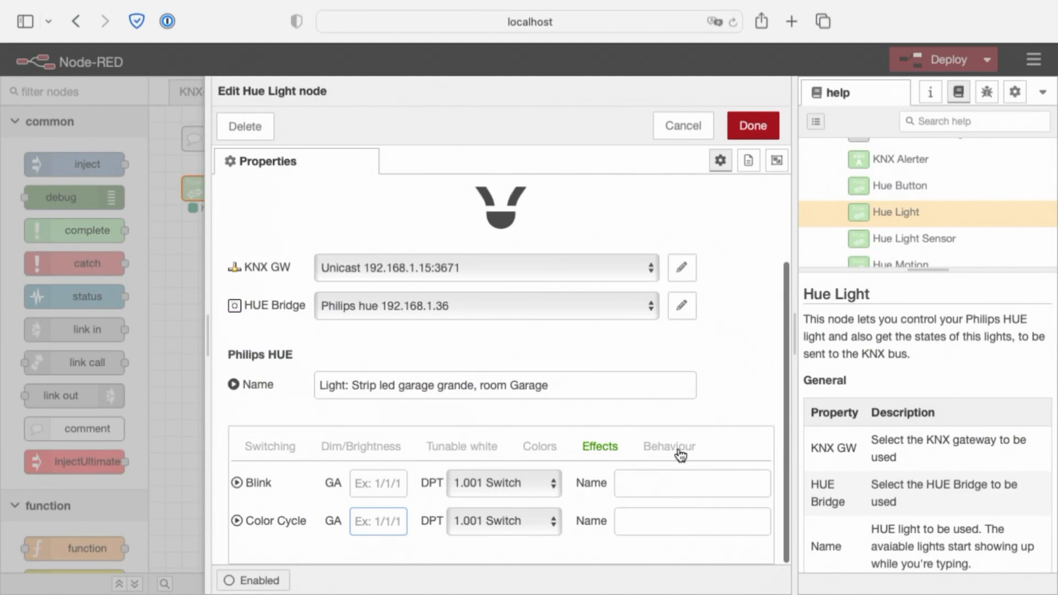
Step: In the Behaviour settings, set 'Link brightness to on/off switch' to No
left_click(668, 446)
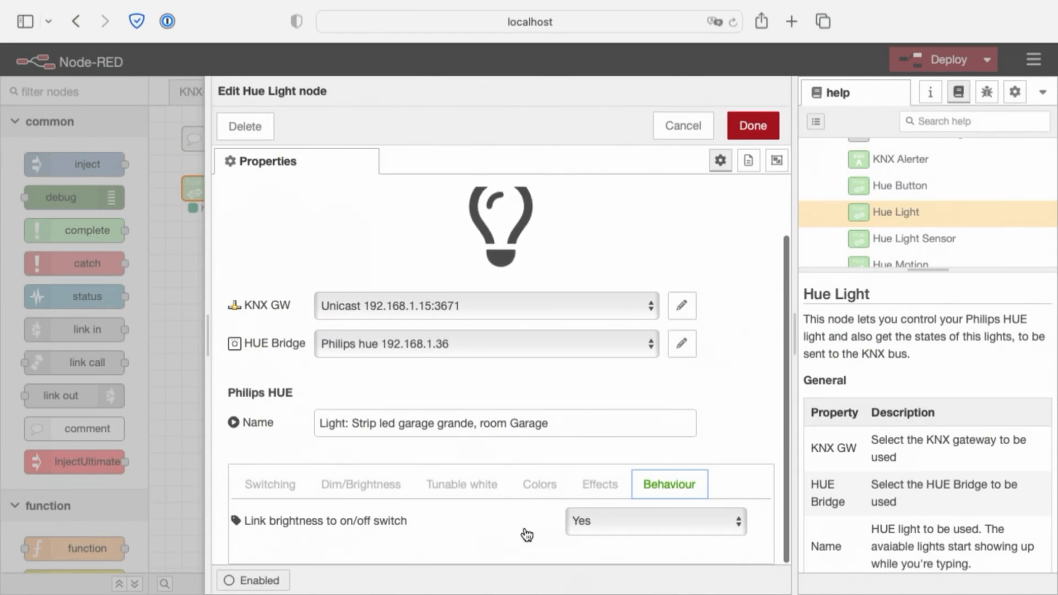
mouse_move(501, 532)
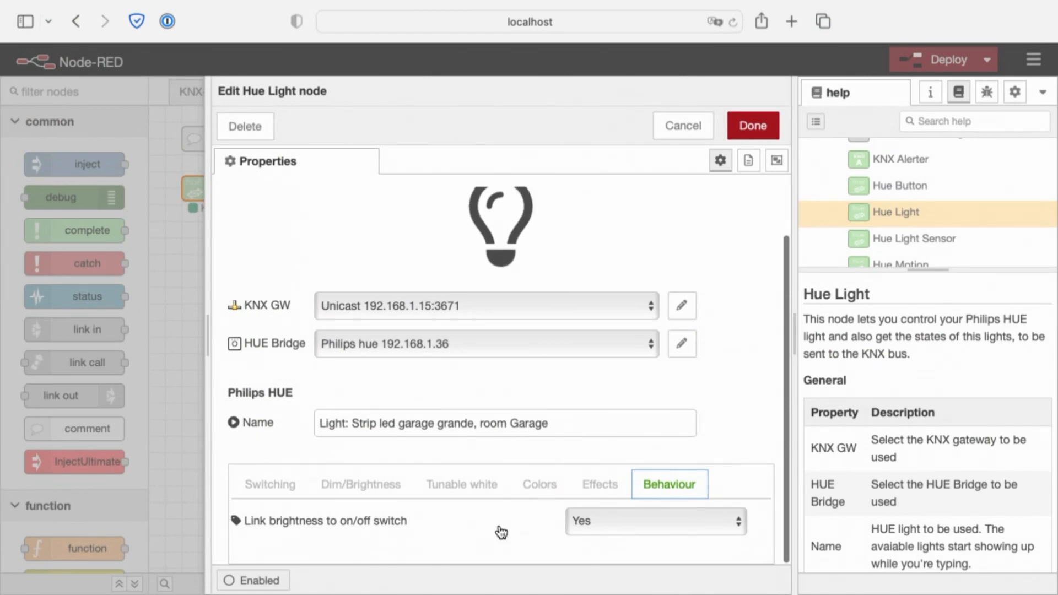
mouse_move(314, 534)
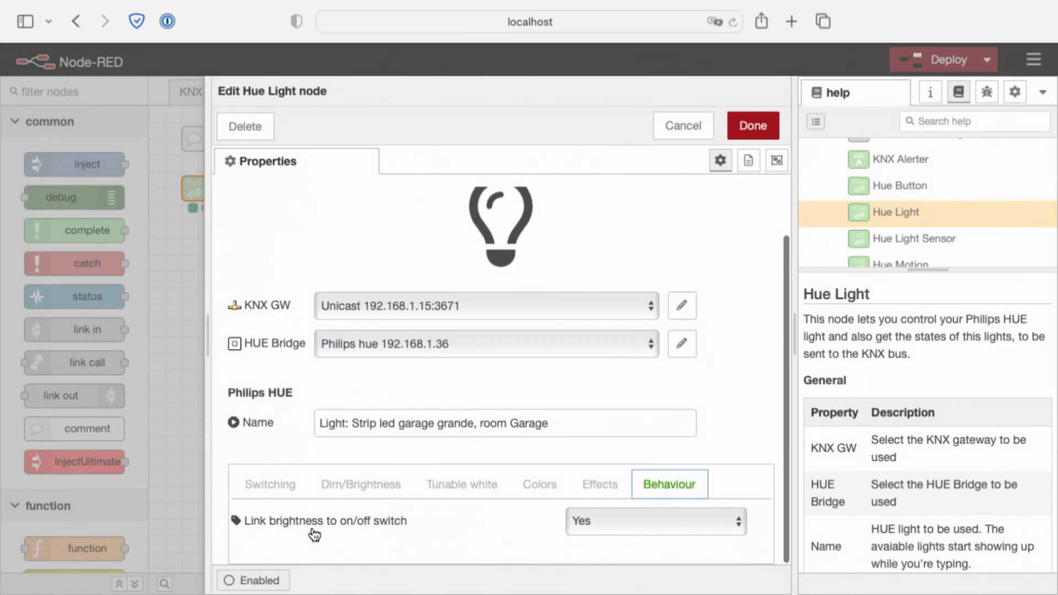
mouse_move(275, 538)
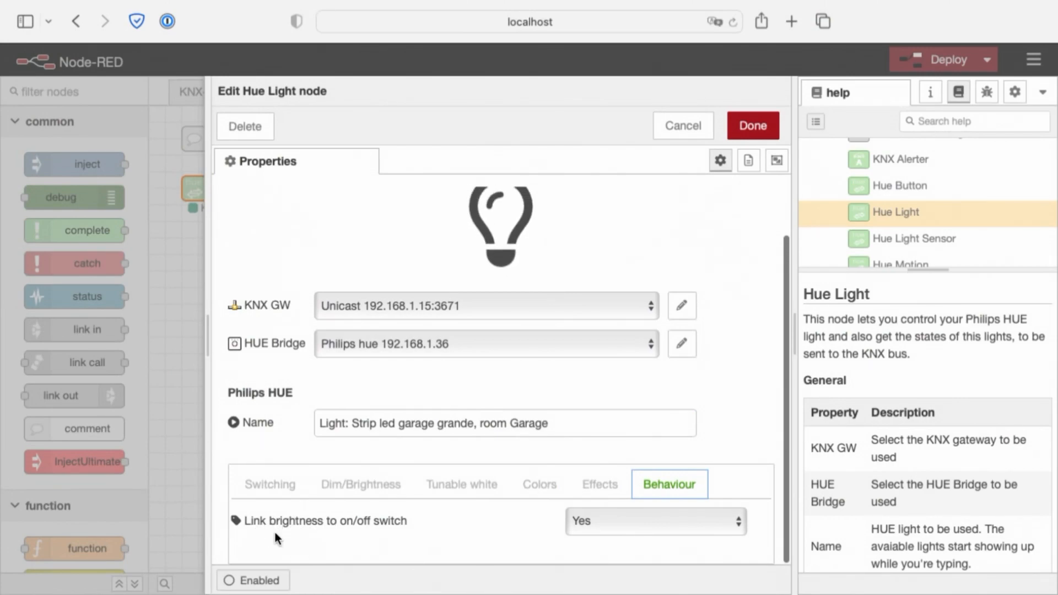
mouse_move(343, 538)
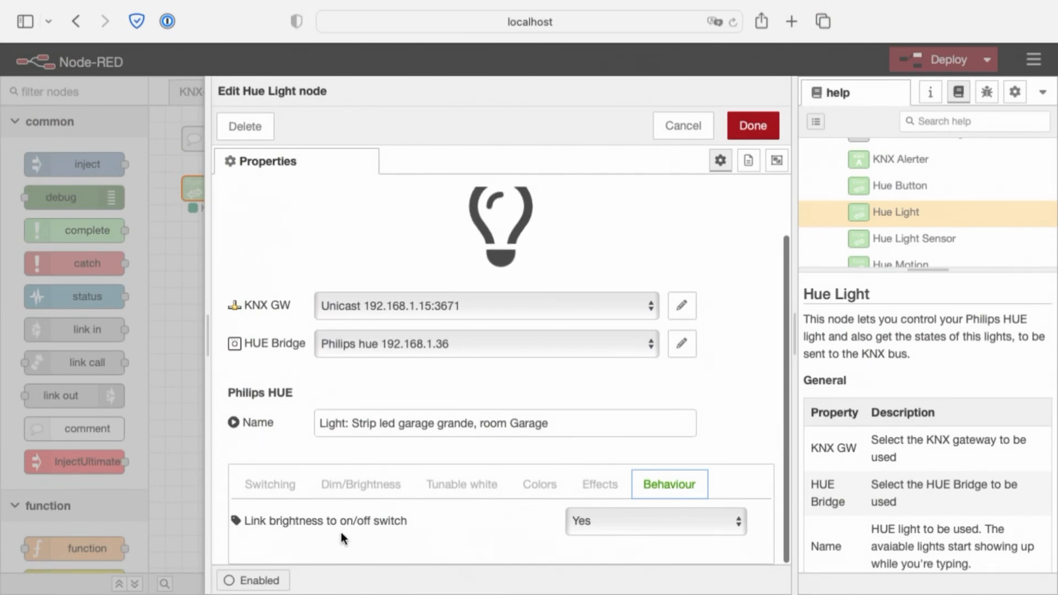
mouse_move(388, 533)
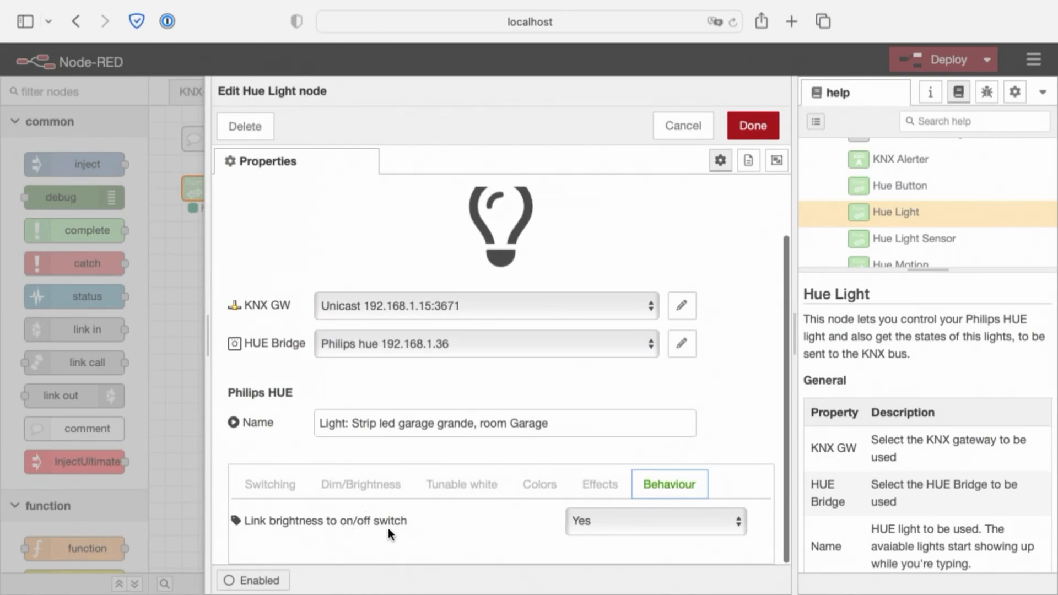
mouse_move(489, 549)
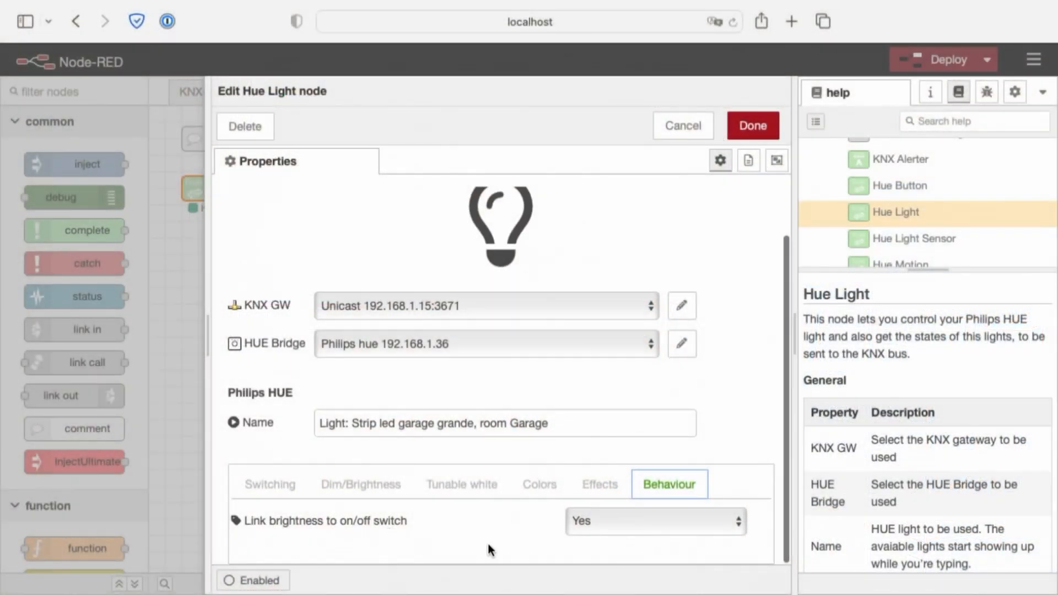
left_click(654, 520)
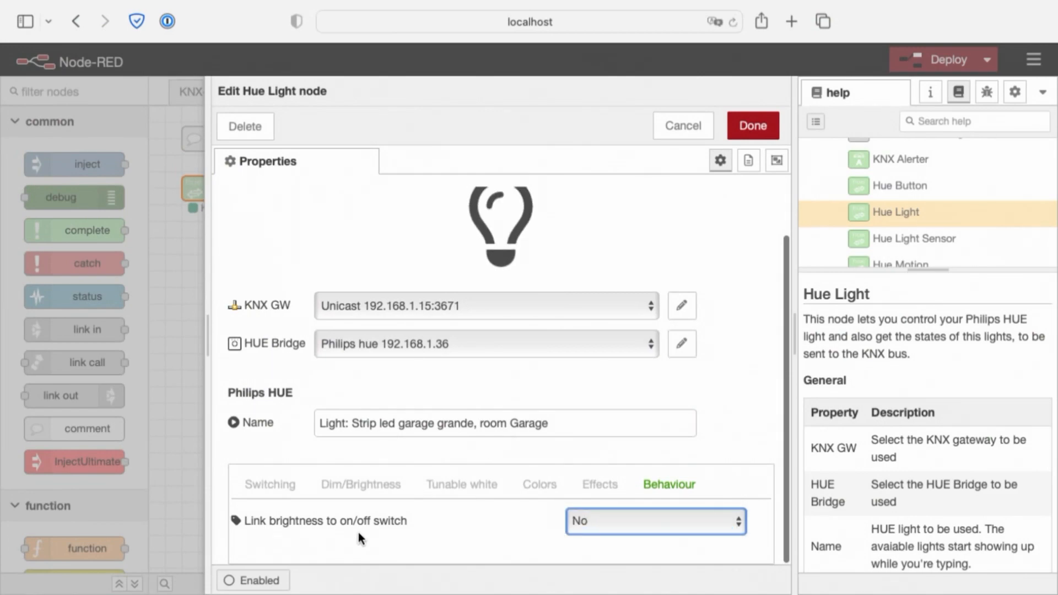
mouse_move(525, 534)
type("hu")
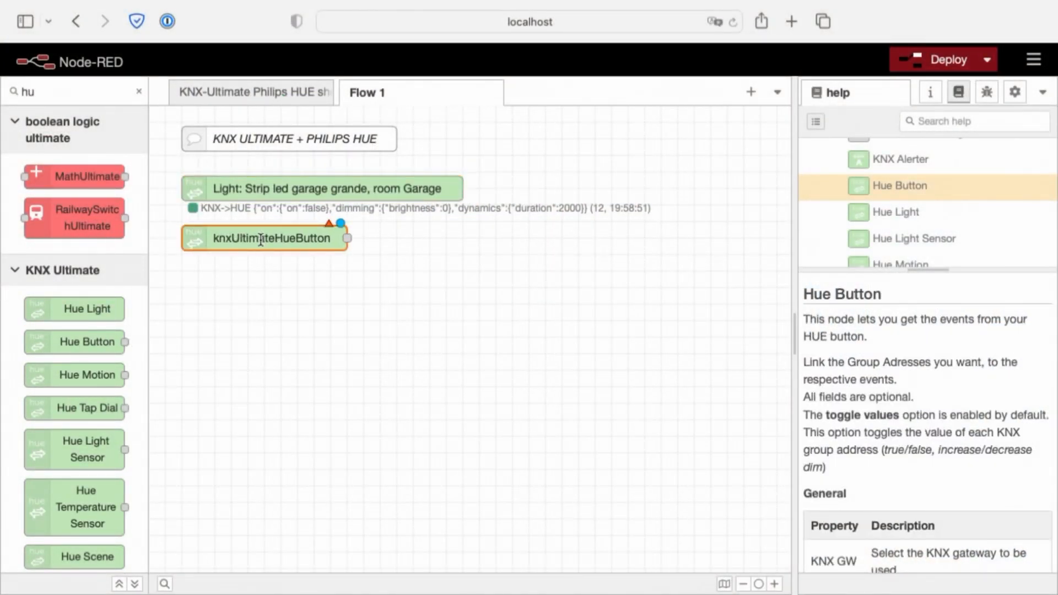
Step: Link the Hue Button node to 'Hue tap dial switch 1, button 1' and click into its address fields
double_click(265, 237)
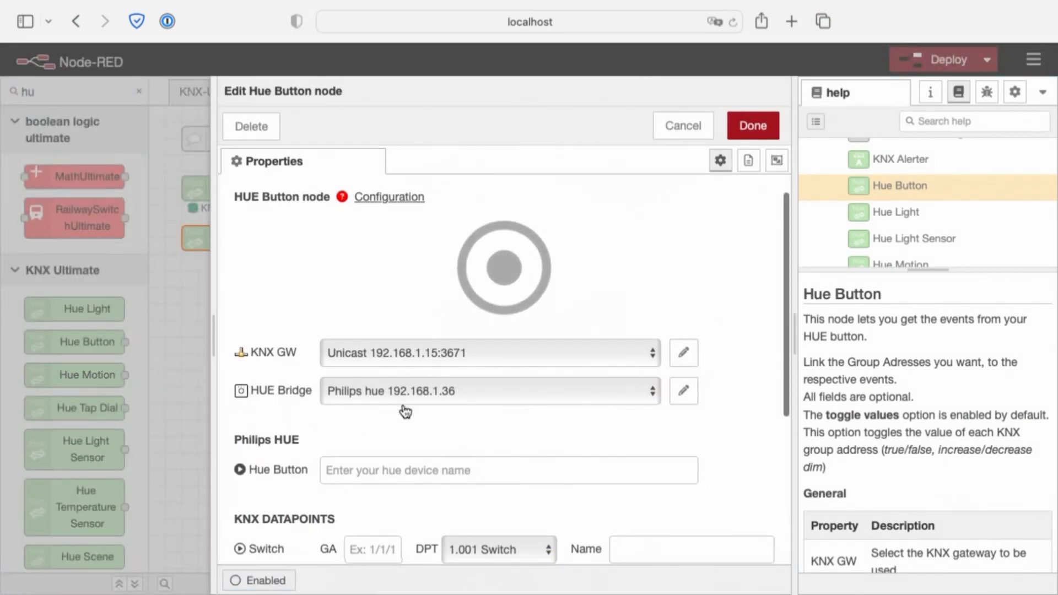
scroll("down", 3)
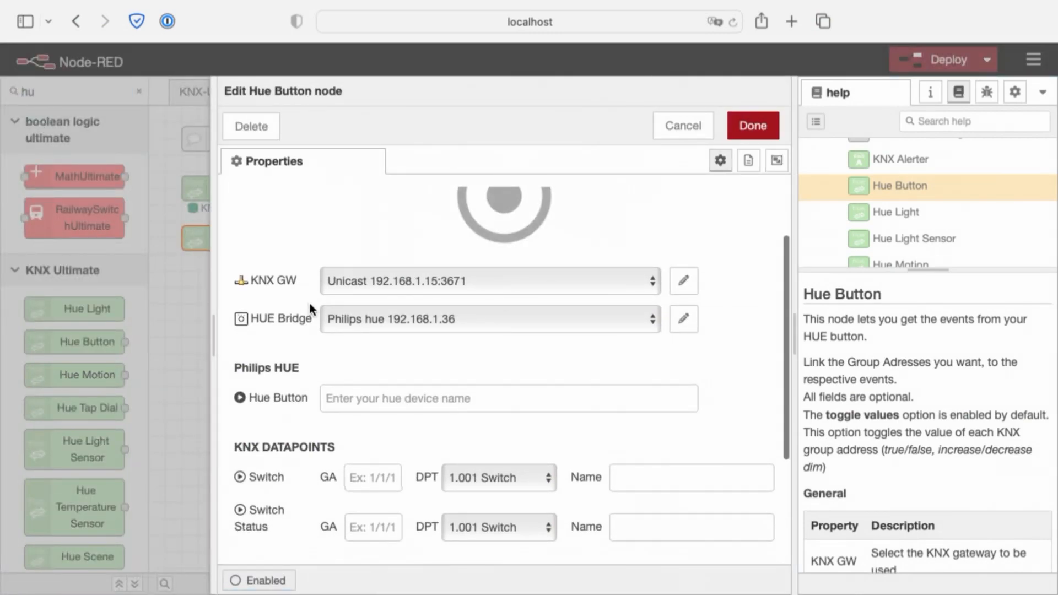
mouse_move(384, 320)
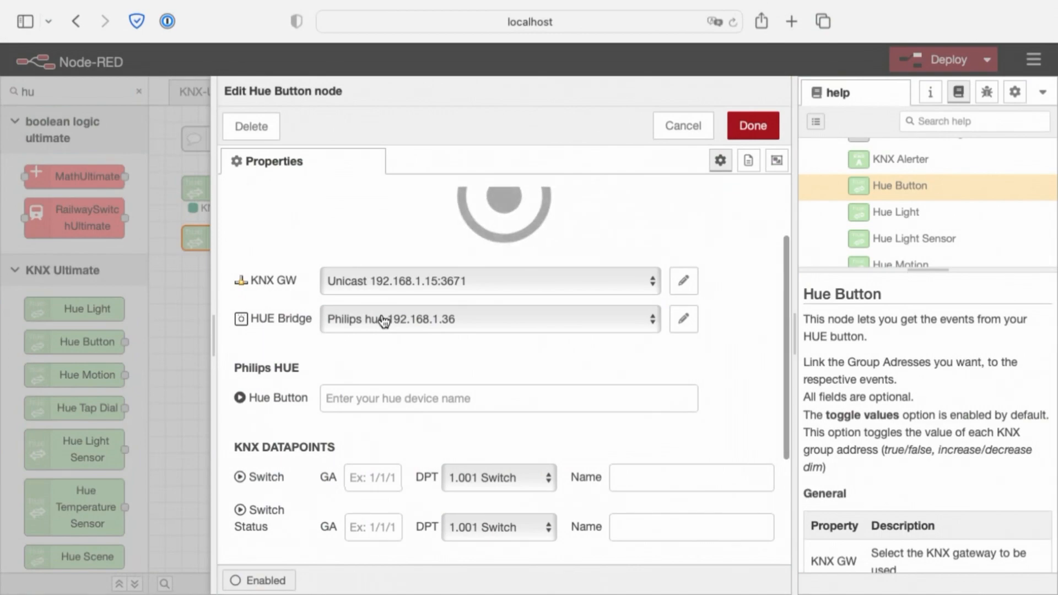
left_click(508, 397)
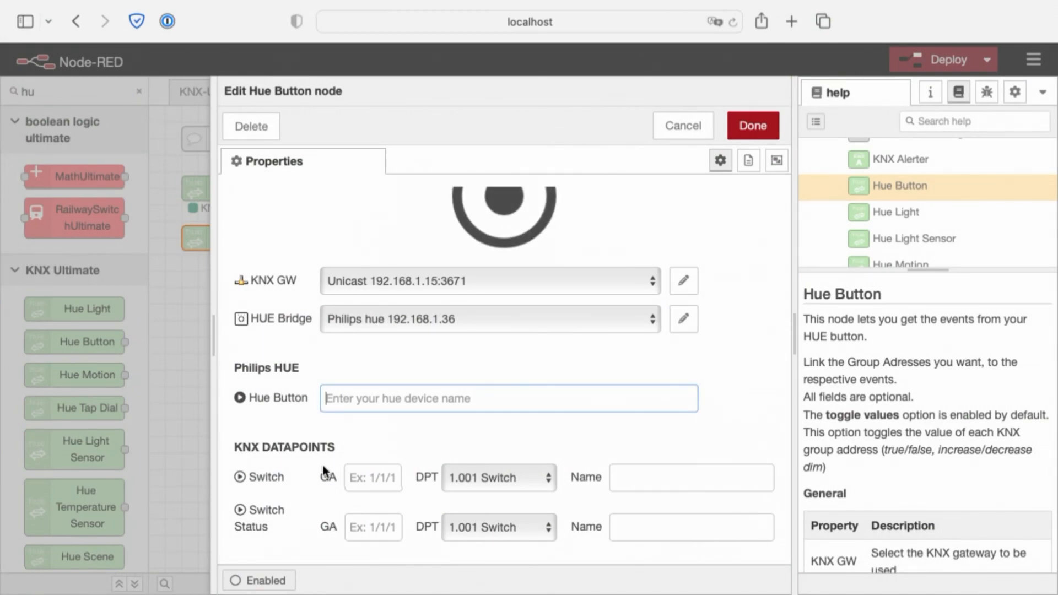
type("tap")
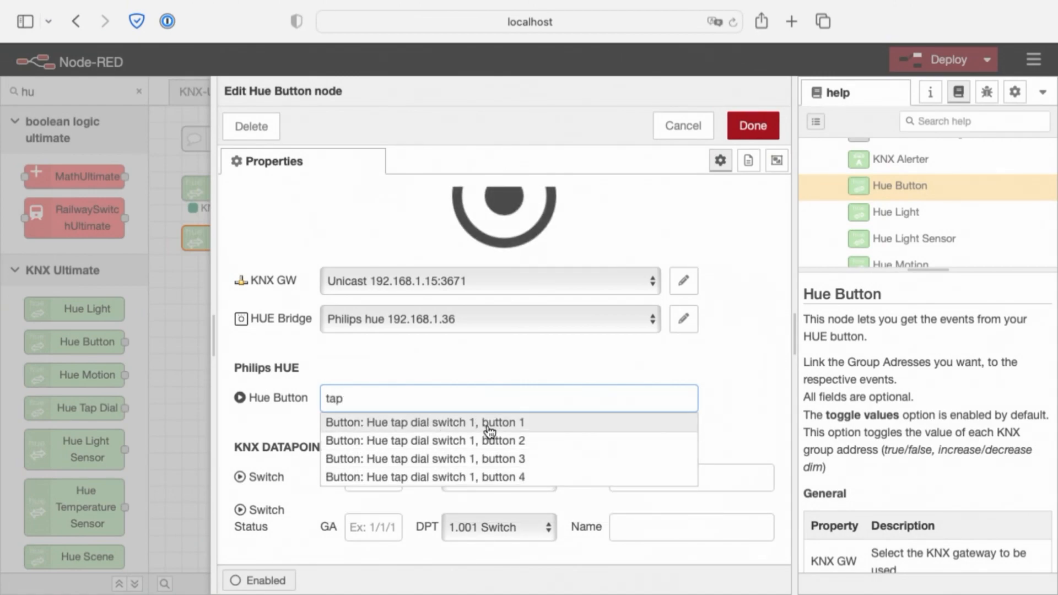
mouse_move(519, 432)
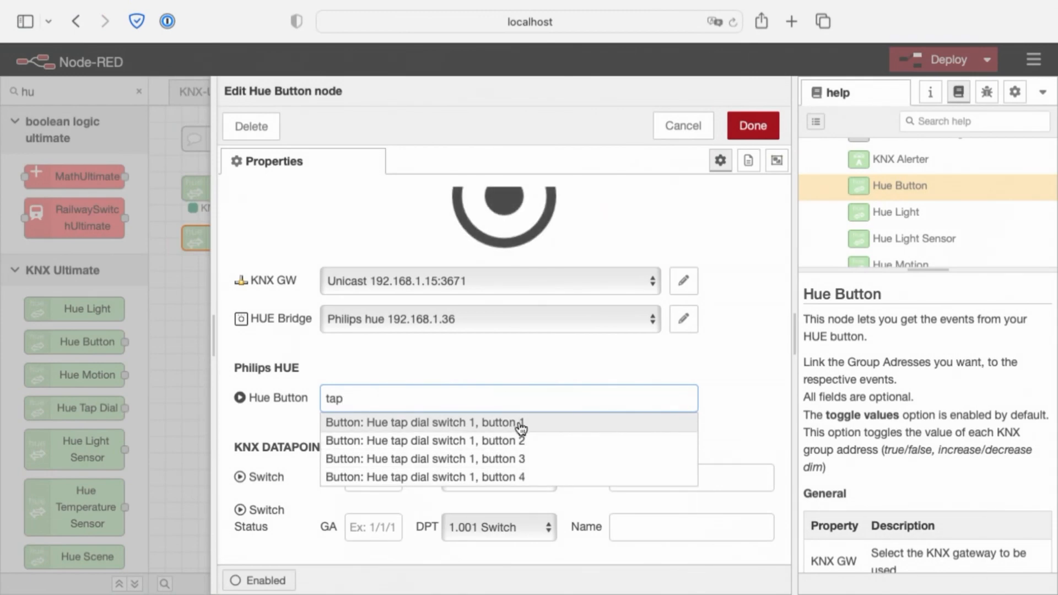
left_click(424, 423)
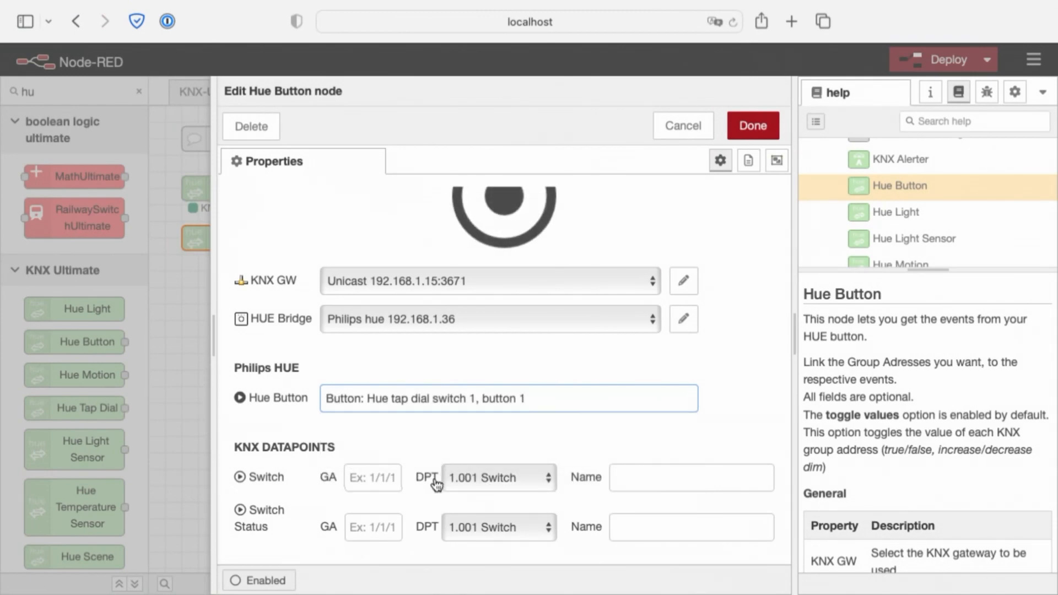
scroll("down", 3)
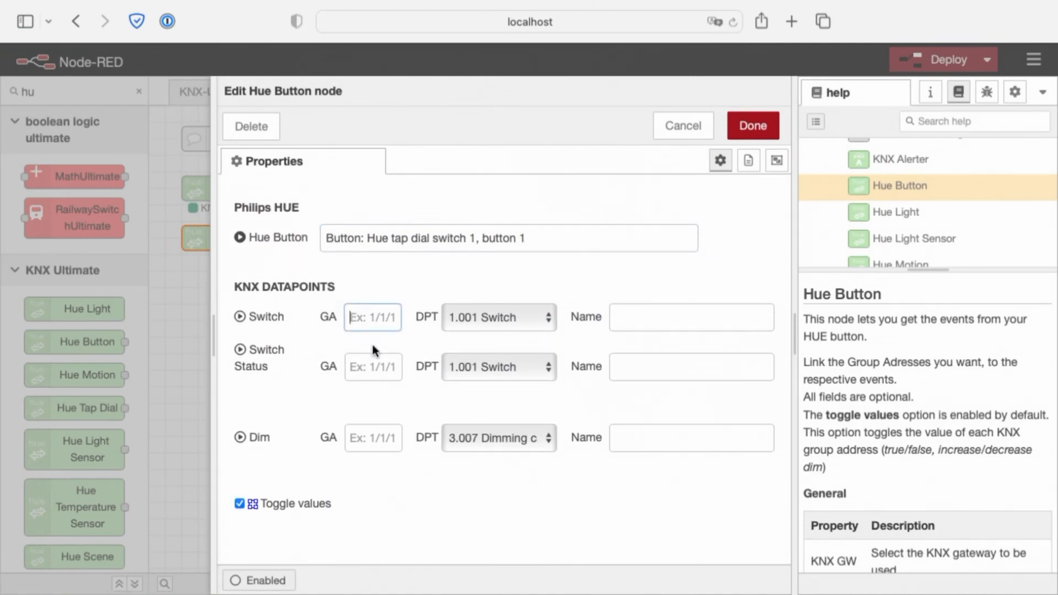
left_click(373, 317)
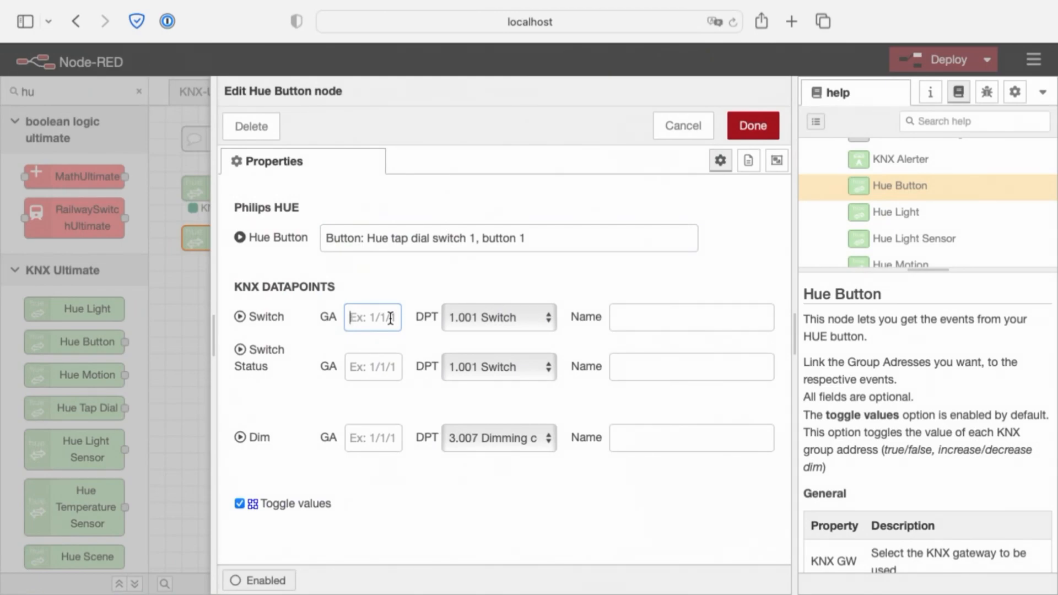
left_click(372, 437)
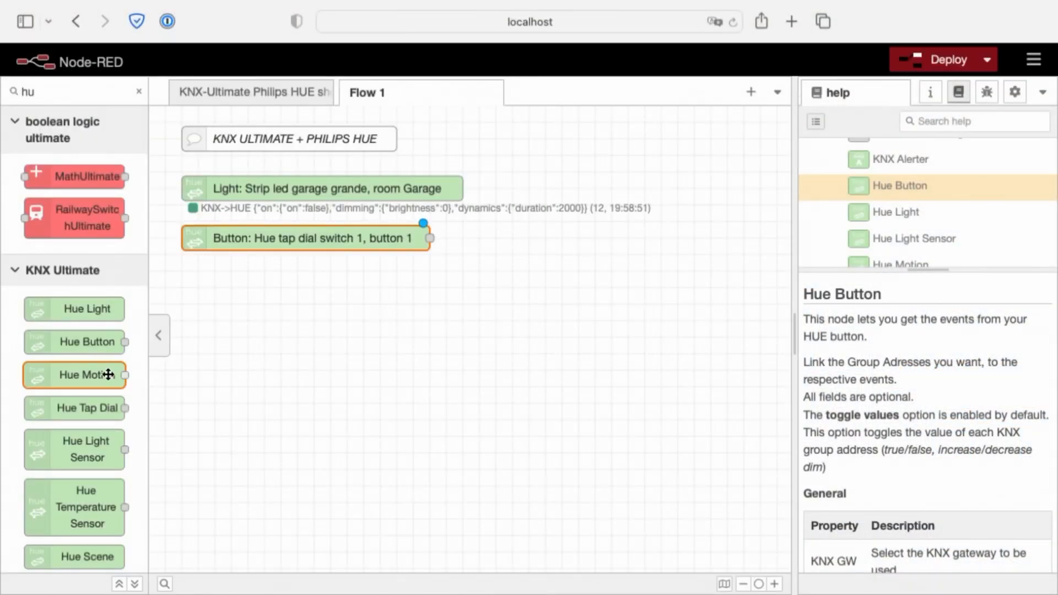
Step: Add a Hue Motion node aligned beneath the button node and open its settings
left_click_drag(75, 375, 237, 293)
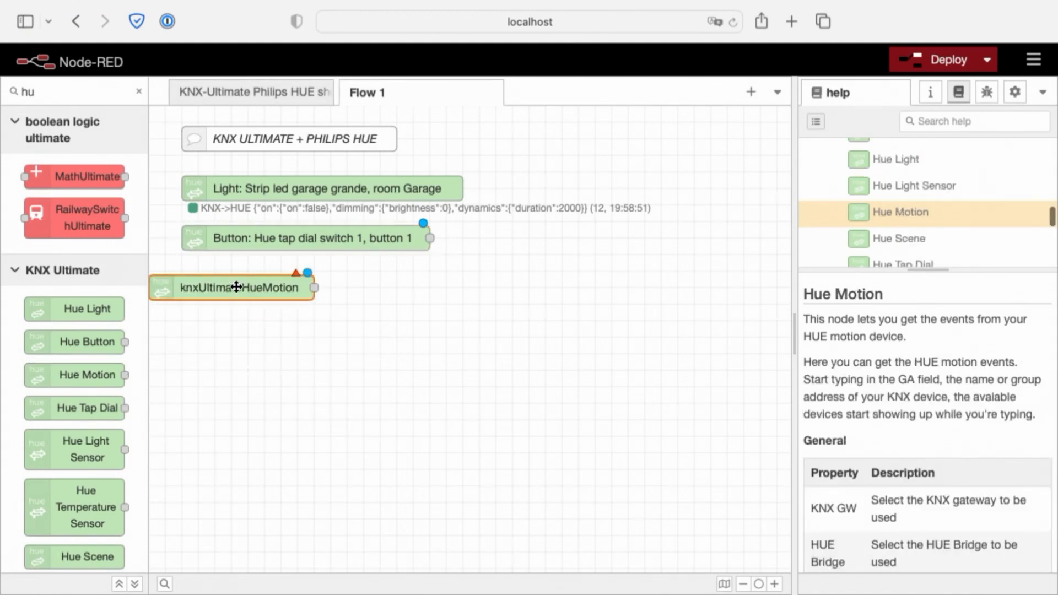
left_click_drag(233, 286, 265, 286)
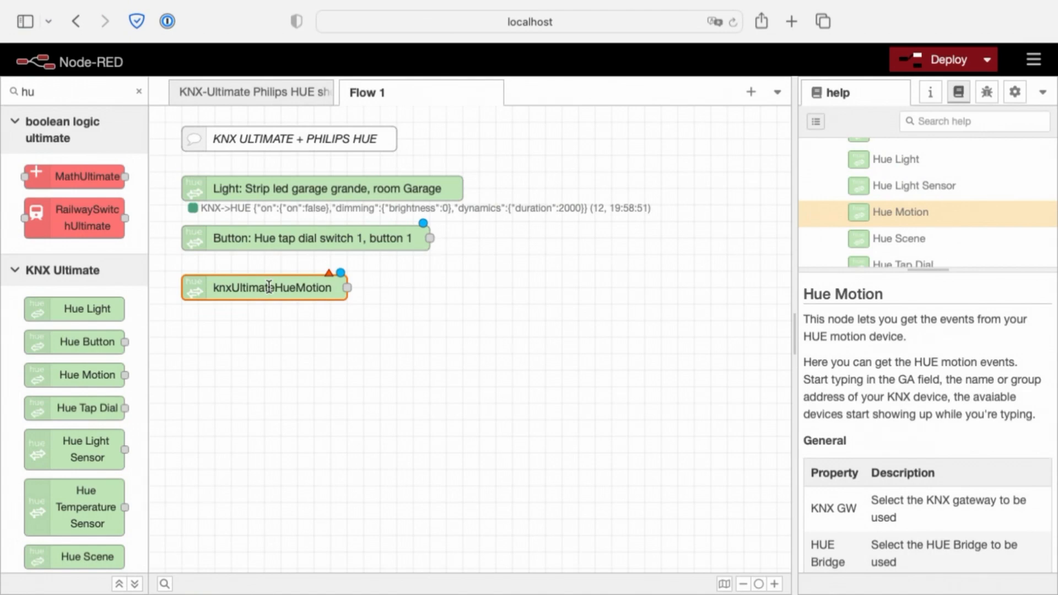
double_click(265, 286)
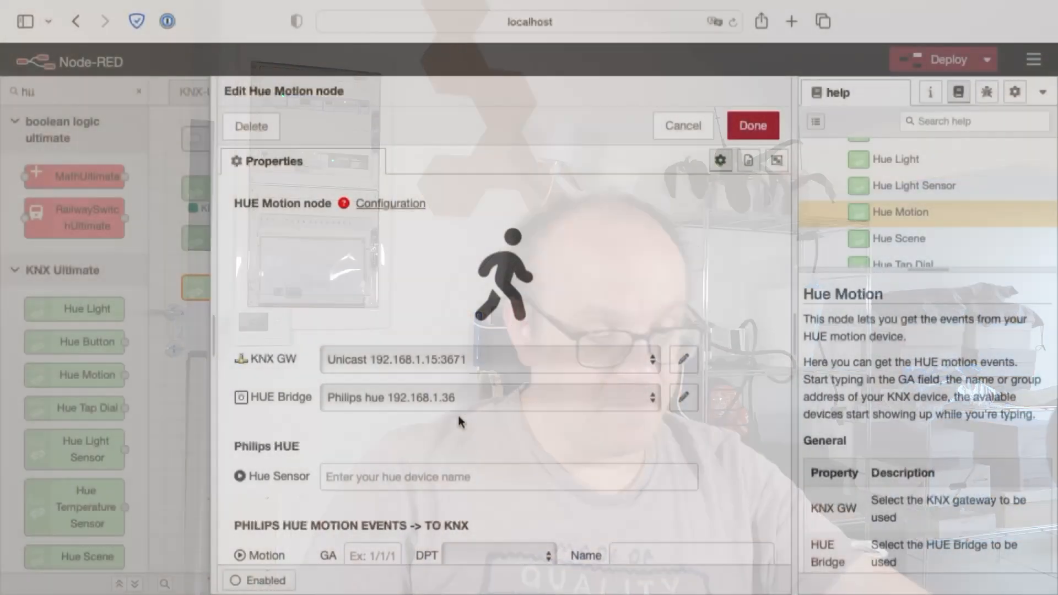
Step: Link it to 'Motion: Movimento tavolo cucina' with motion DPT 1.001 Switch and save
type("s")
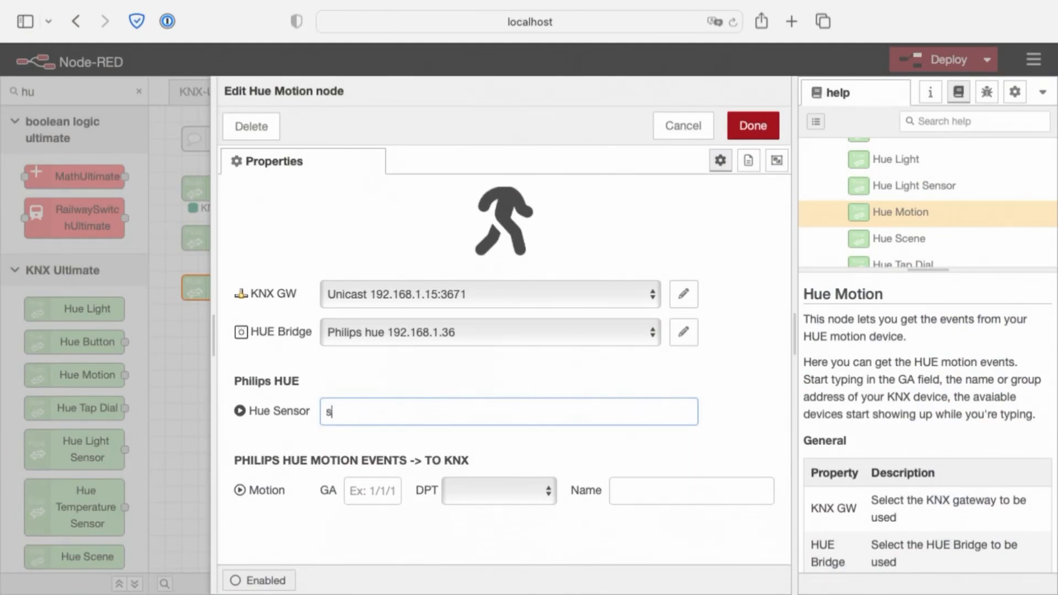
type("mo")
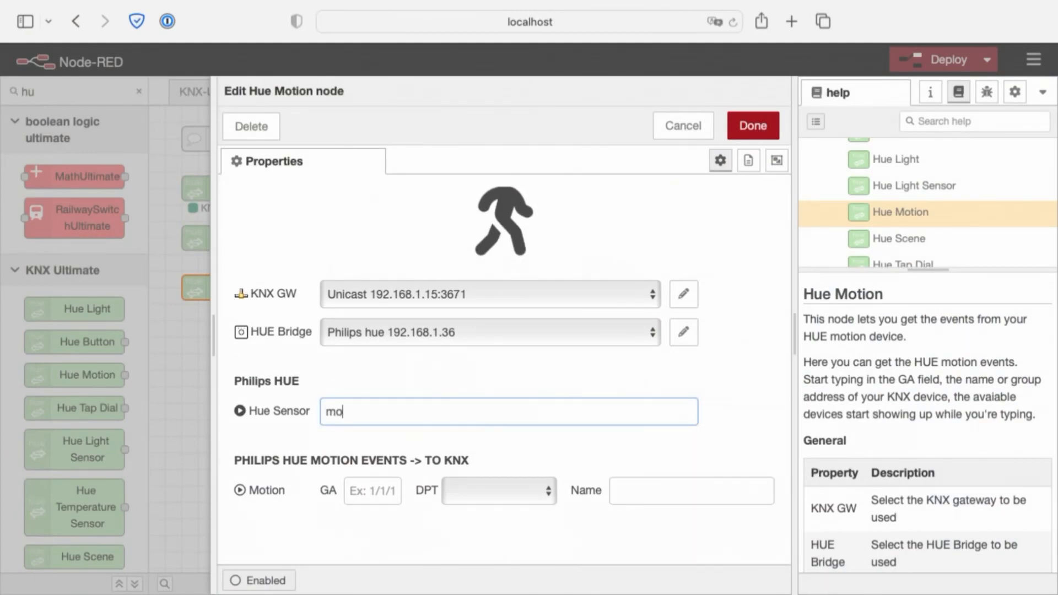
type("v")
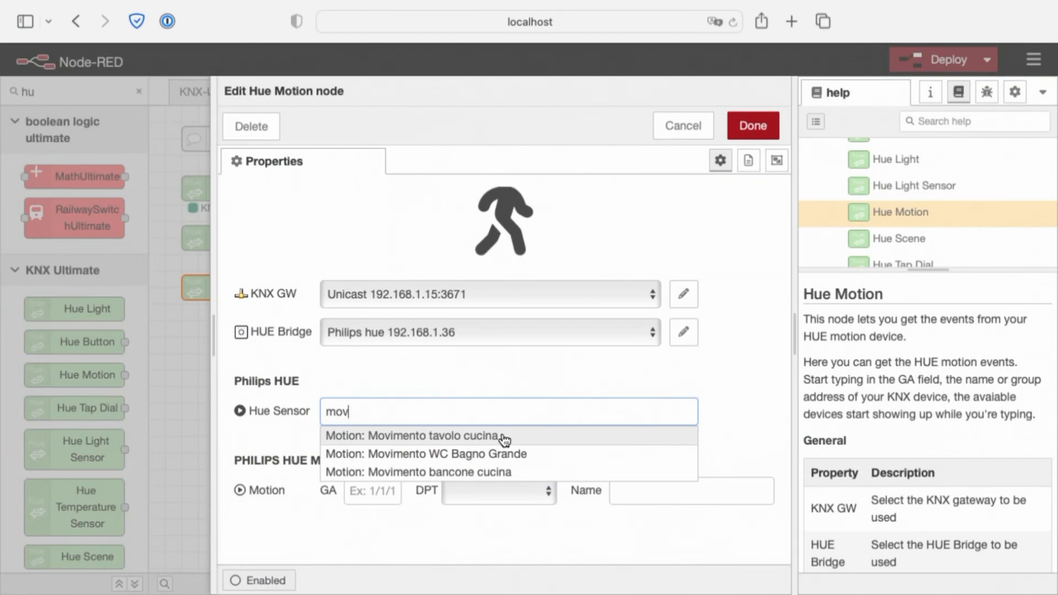
left_click(414, 435)
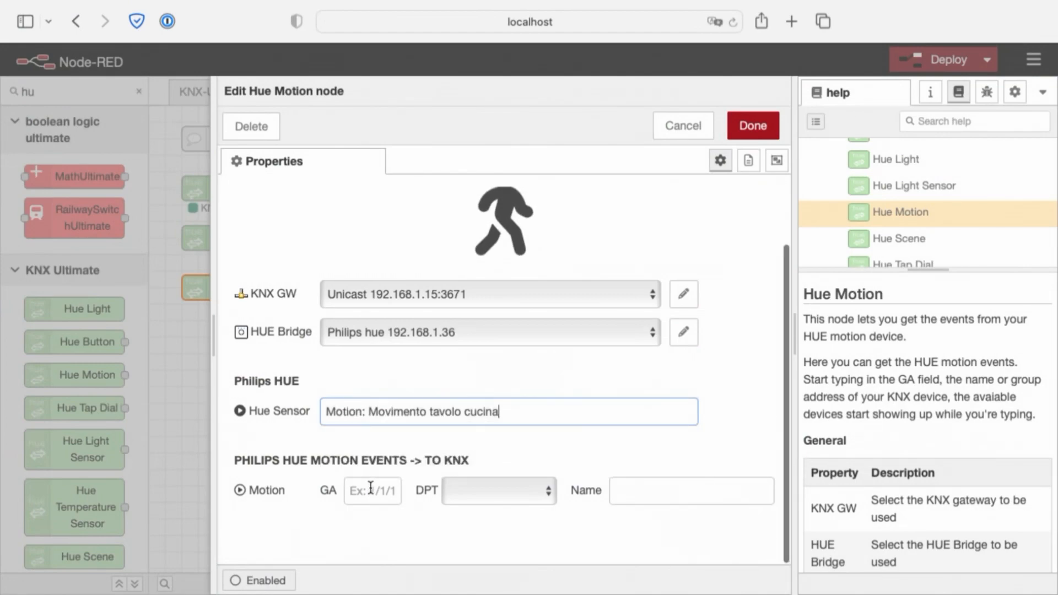
left_click(498, 490)
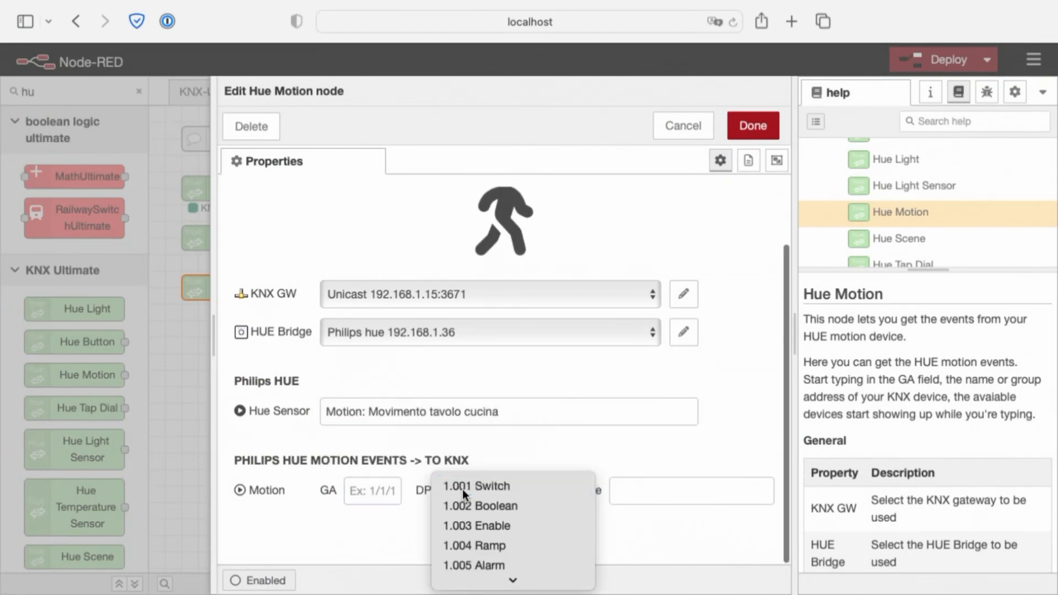
left_click(476, 486)
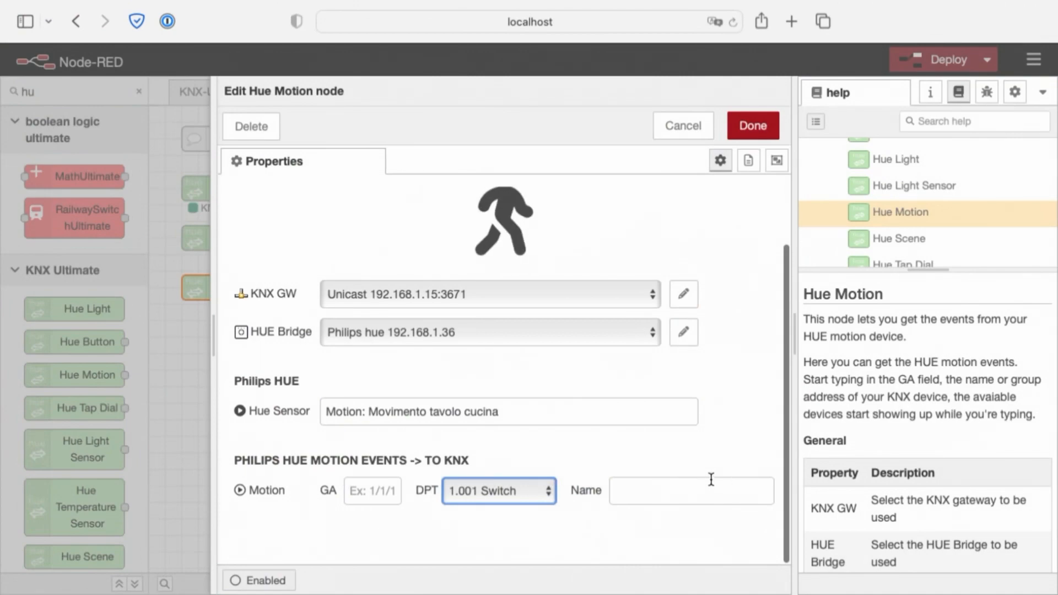
mouse_move(718, 471)
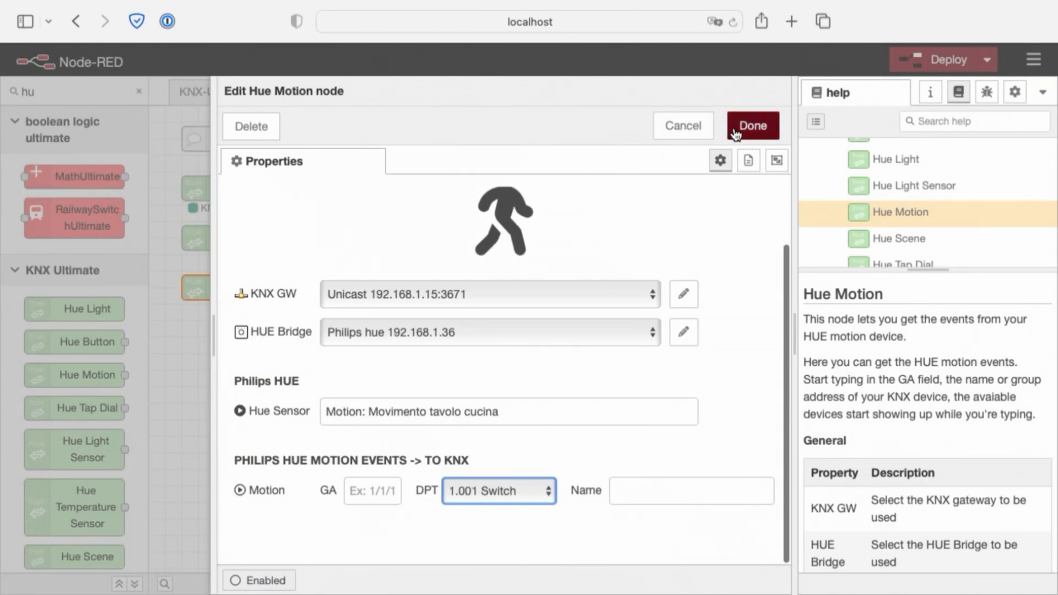
left_click(752, 126)
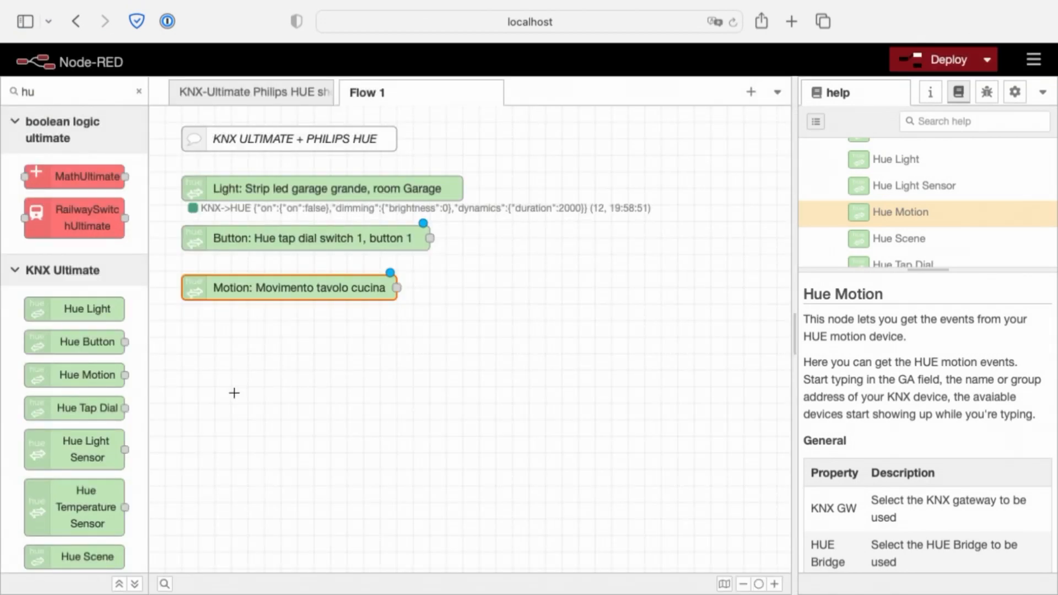
mouse_move(75, 408)
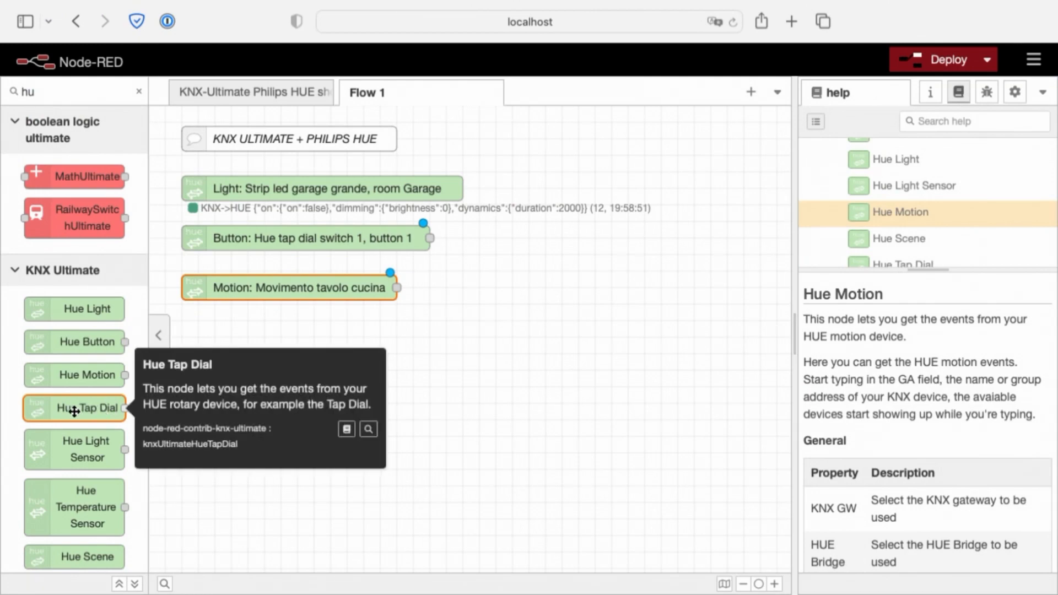
Step: Add a Hue Tap Dial node for 'Rotary: Hue tap dial switch 1' with rotation DPT 232.600 RGB
left_click_drag(74, 408, 232, 337)
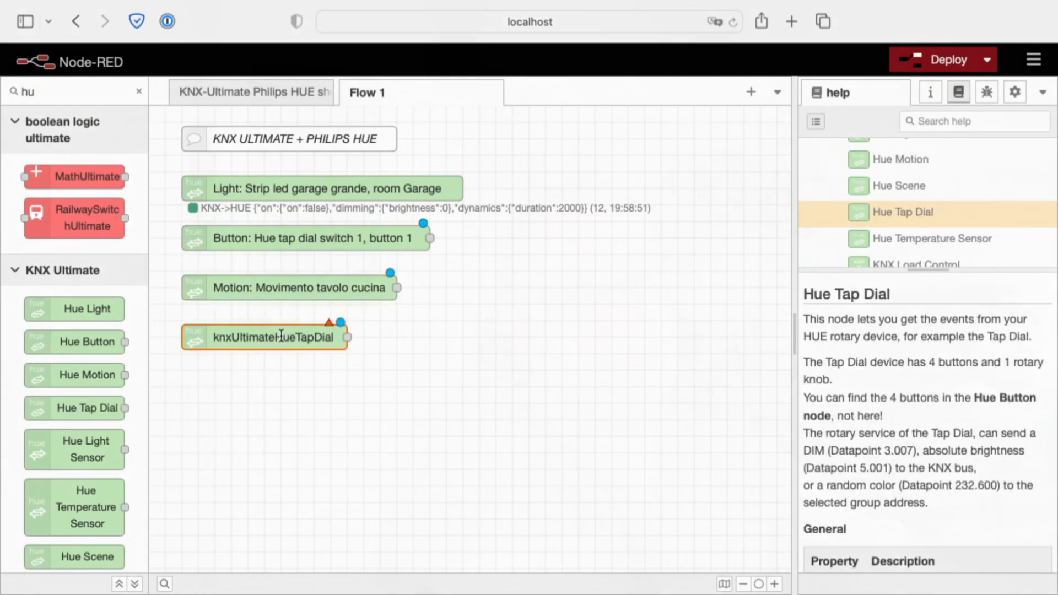
double_click(264, 336)
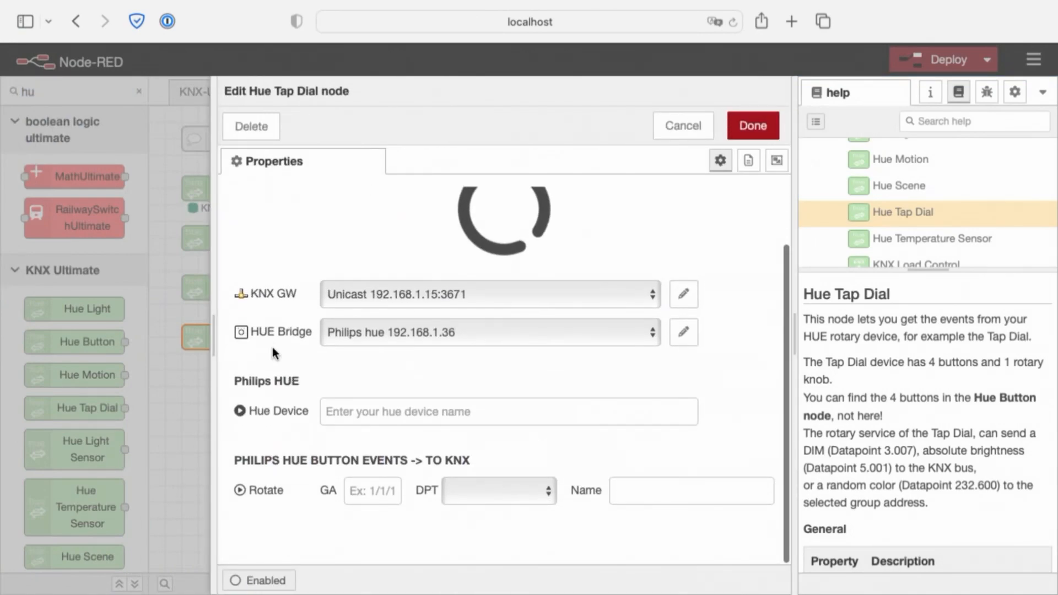
left_click(507, 412)
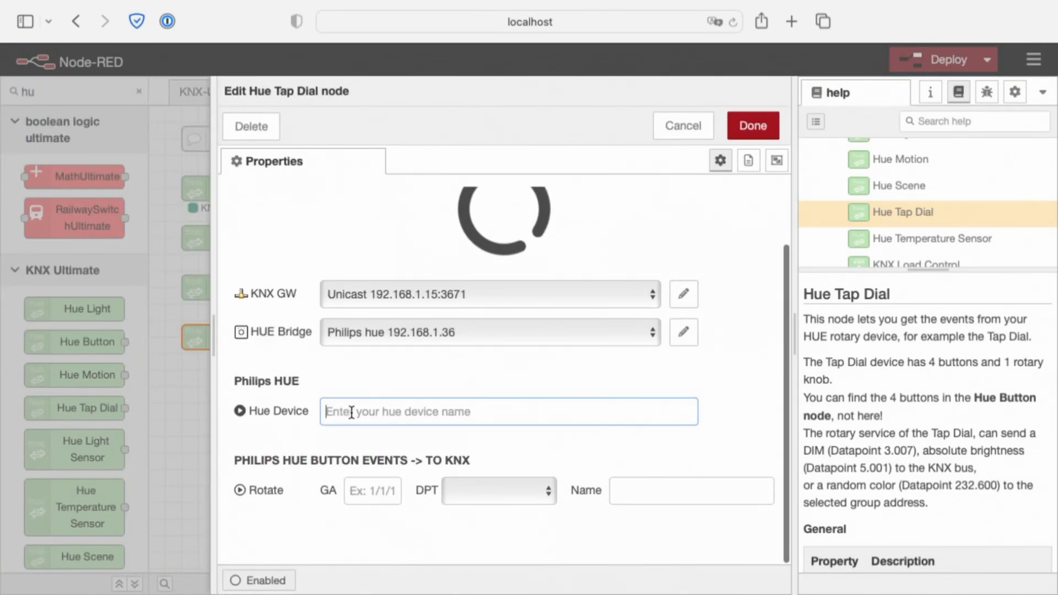
type("tary: Hue tap dial switch 1")
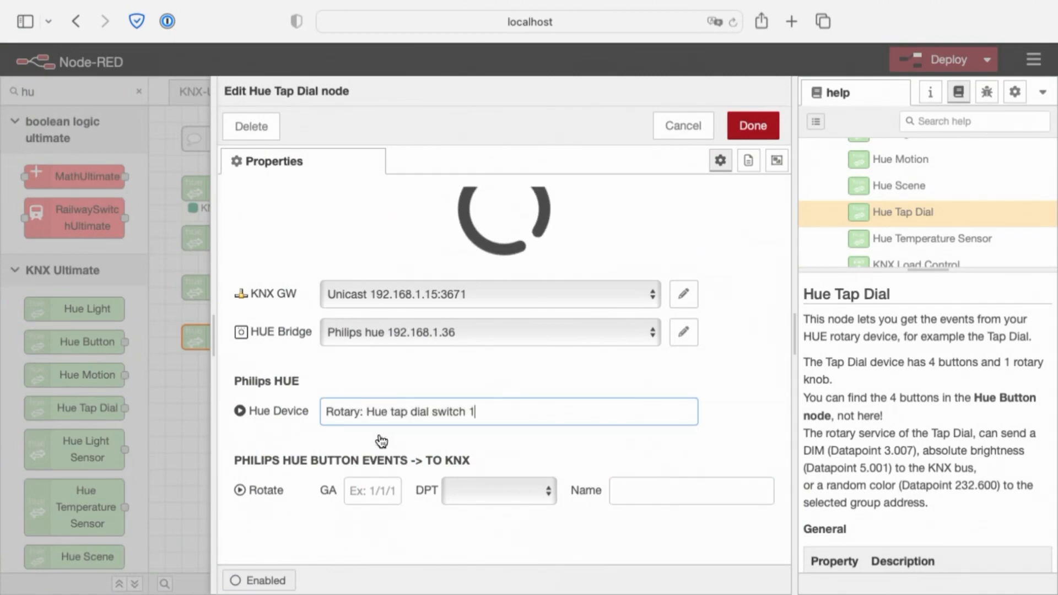
double_click(330, 412)
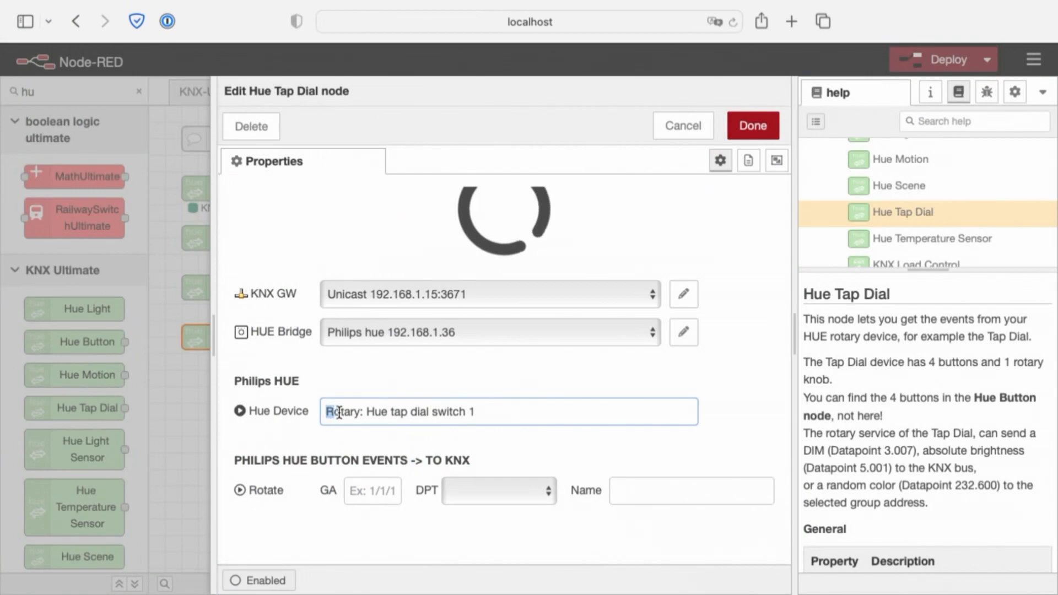
double_click(343, 412)
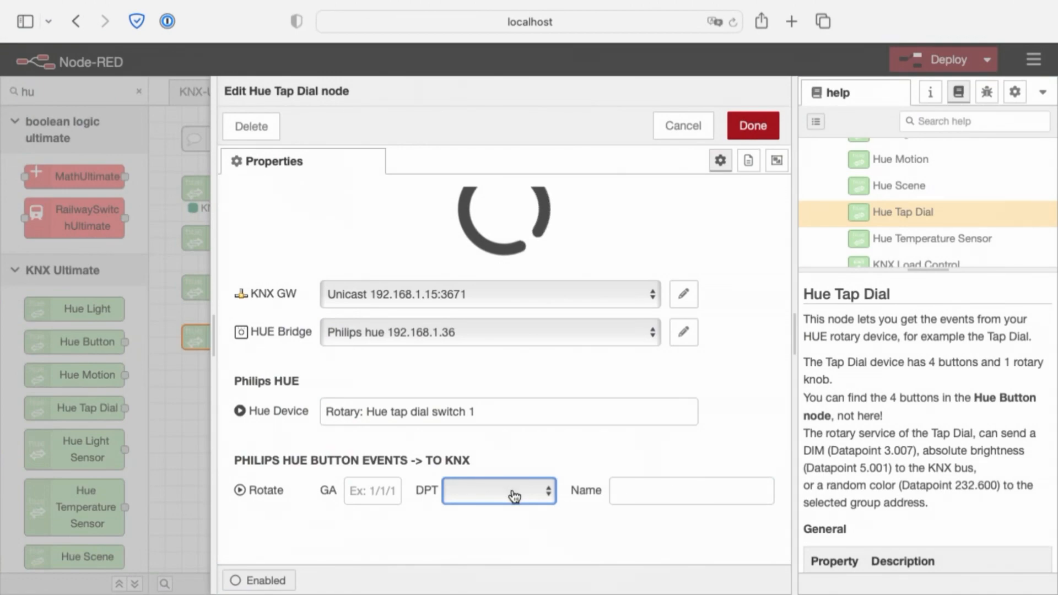
left_click(498, 491)
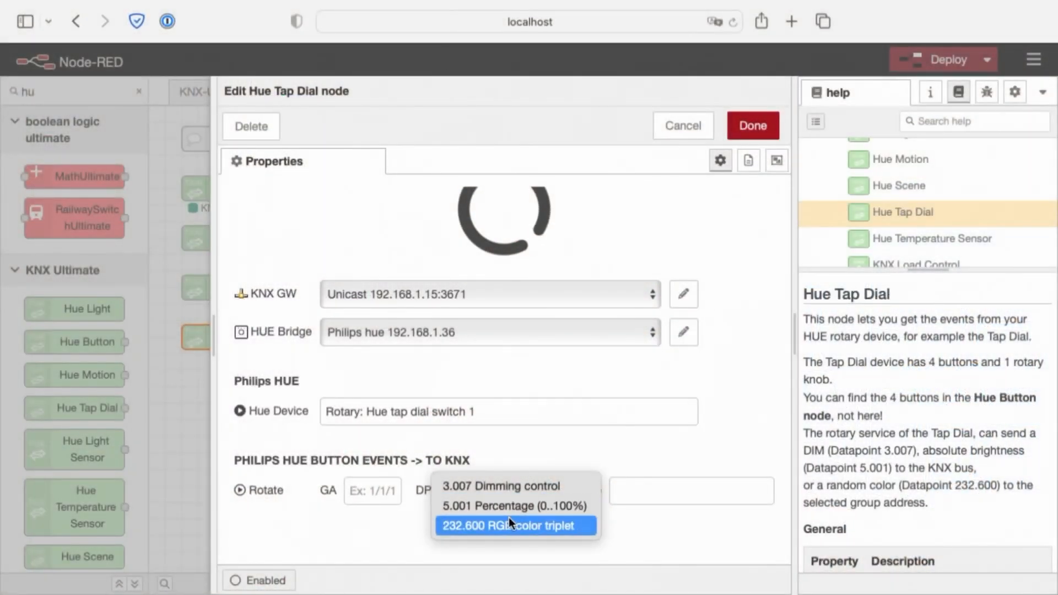
left_click(513, 525)
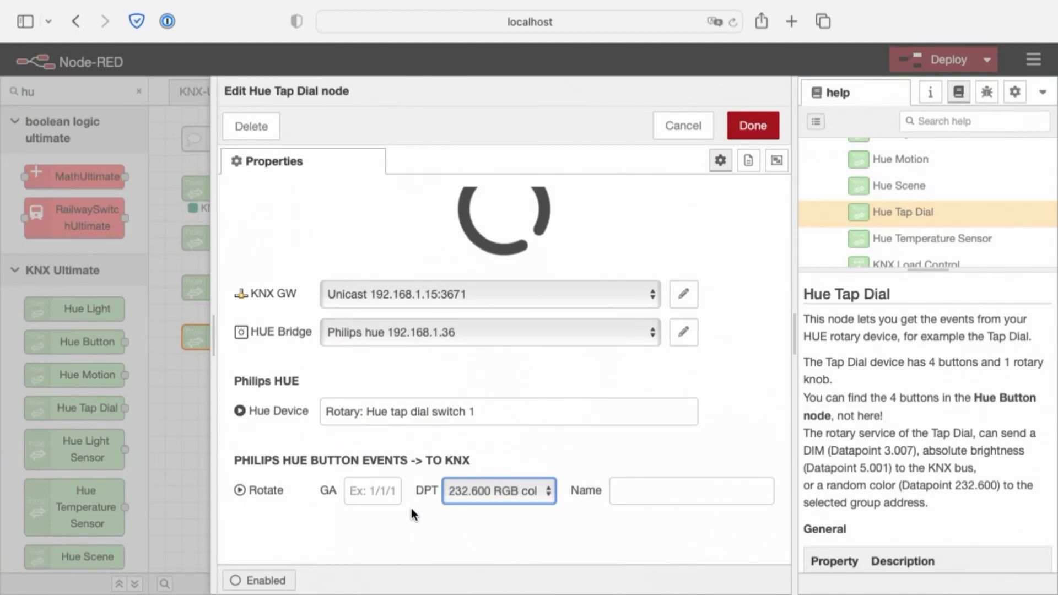
mouse_move(578, 307)
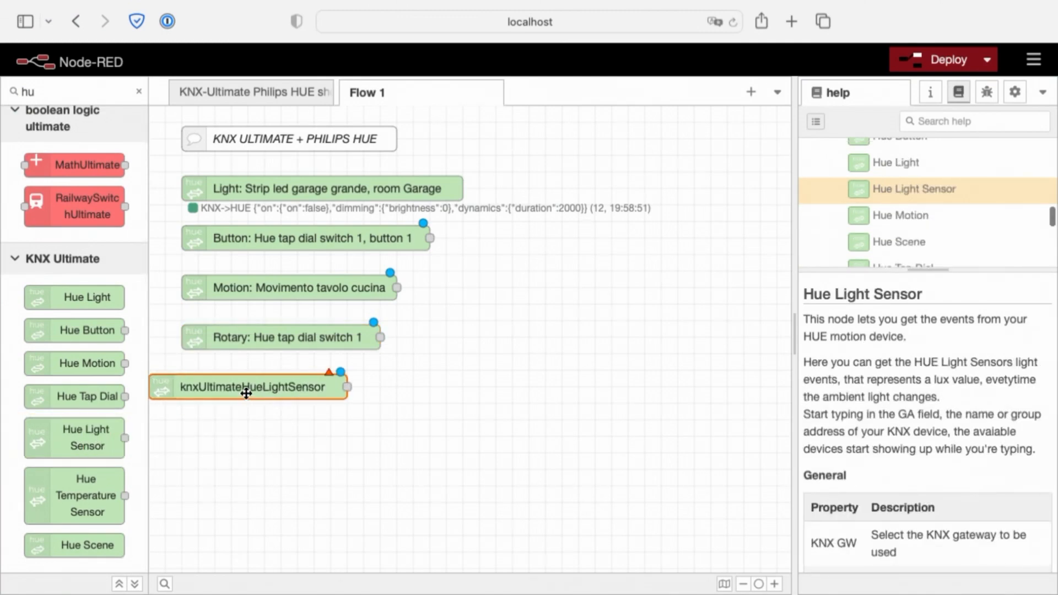
Step: Link the light sensor node to 'Light Level: Movimento tavolo cucina' with DPT 9.004 Lux and save
double_click(248, 386)
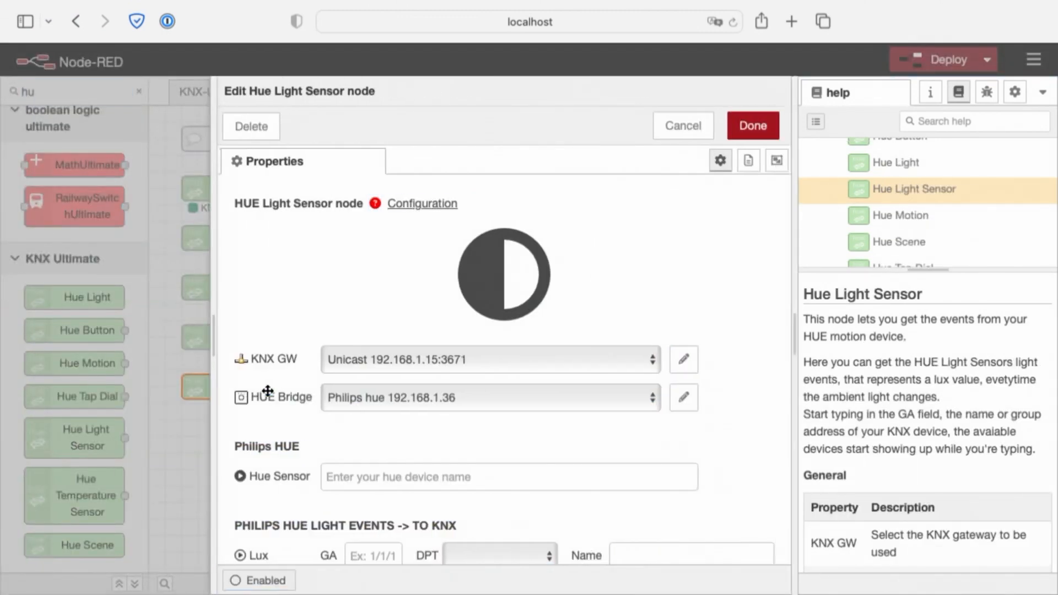
type("movi")
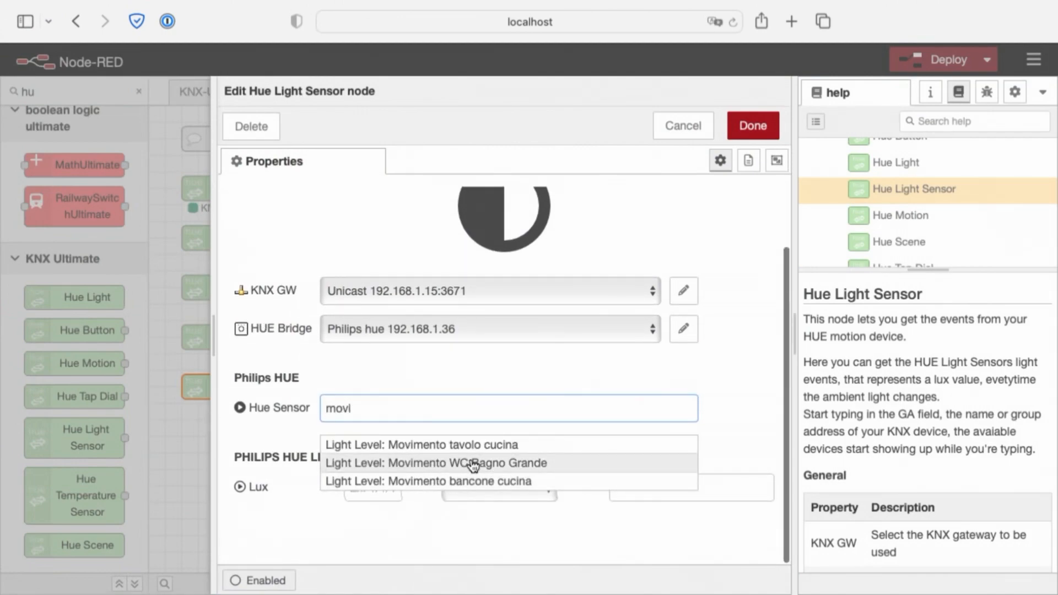
left_click(420, 445)
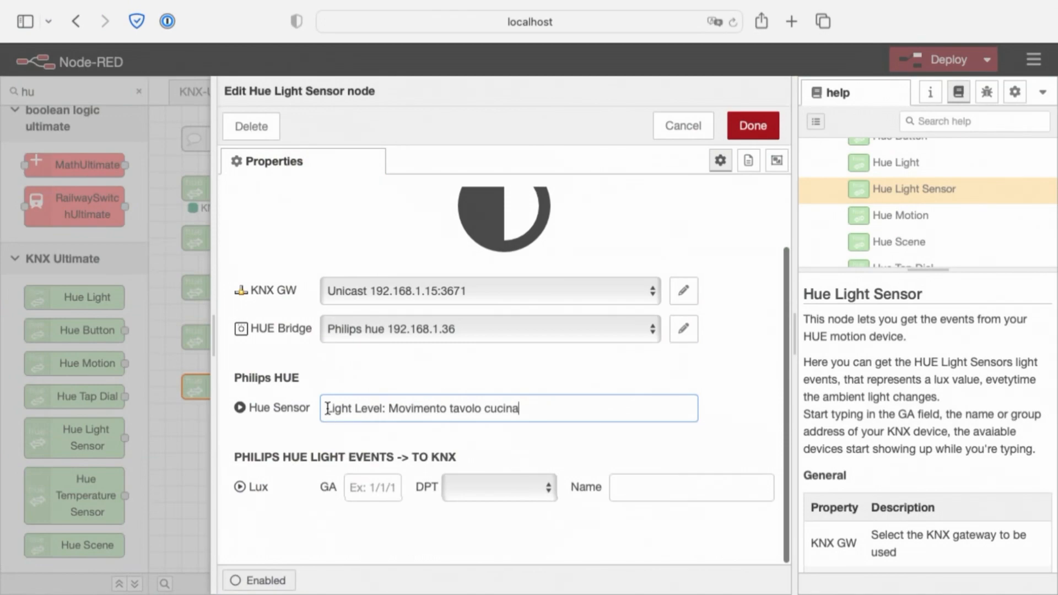
double_click(356, 408)
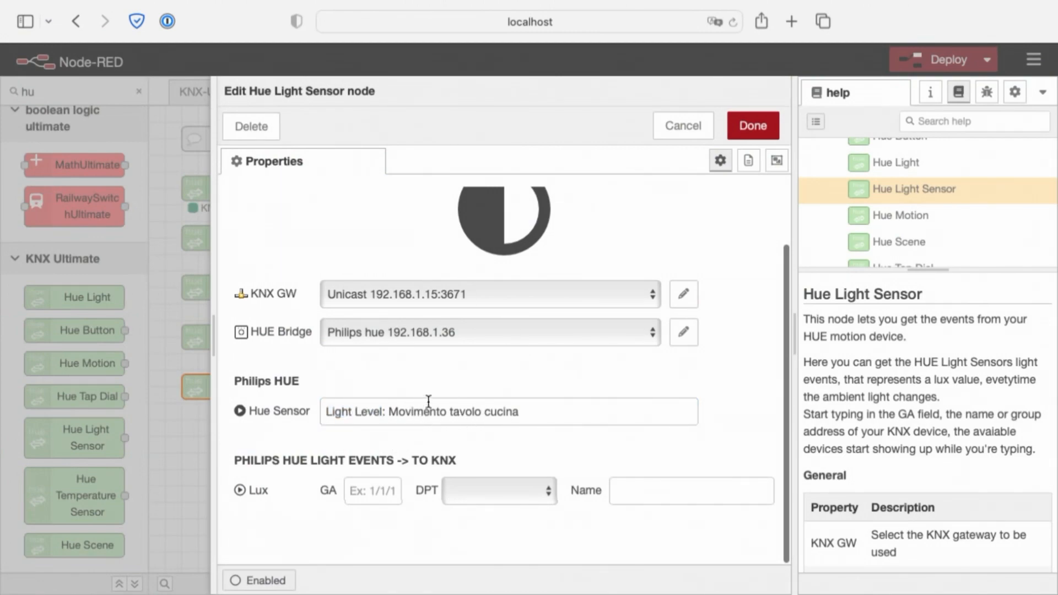
left_click(371, 490)
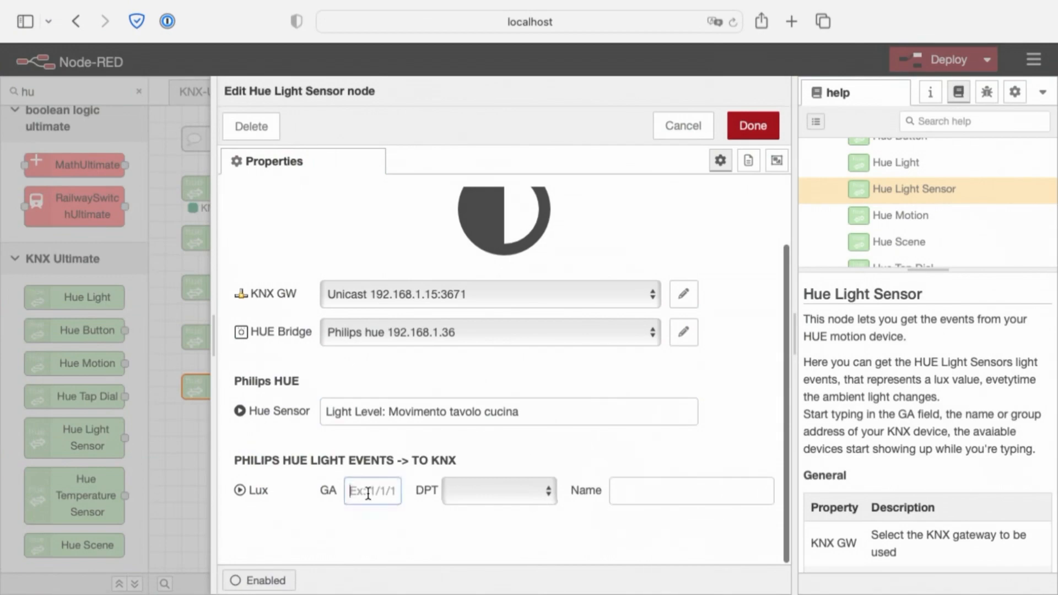
left_click(499, 490)
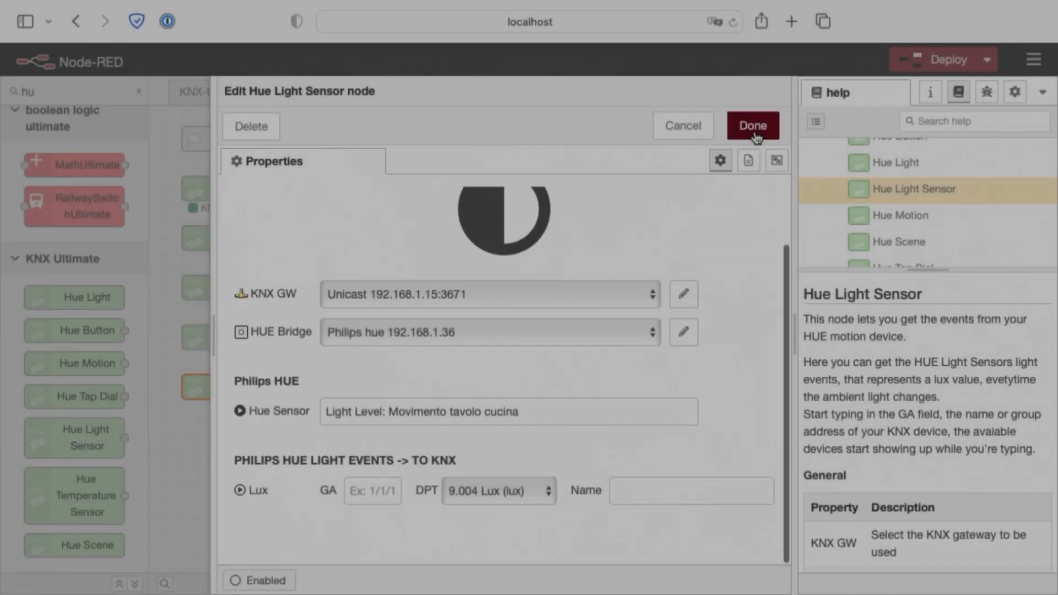
left_click(751, 126)
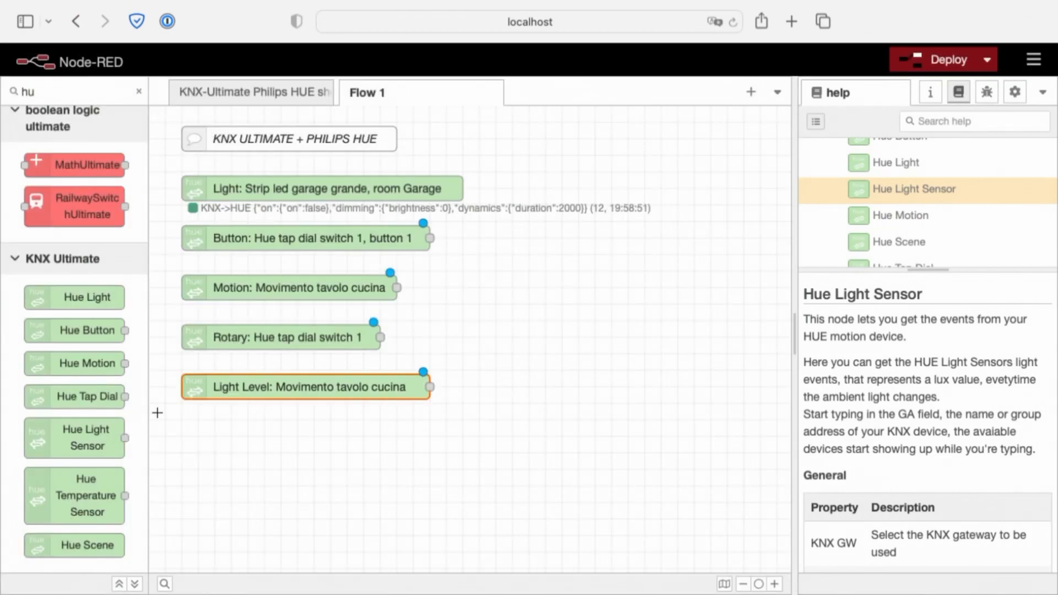
Step: Add a Hue Temperature Sensor node below the light level node for 'Temperature: Movimento tavolo cucina'
left_click_drag(75, 494, 234, 445)
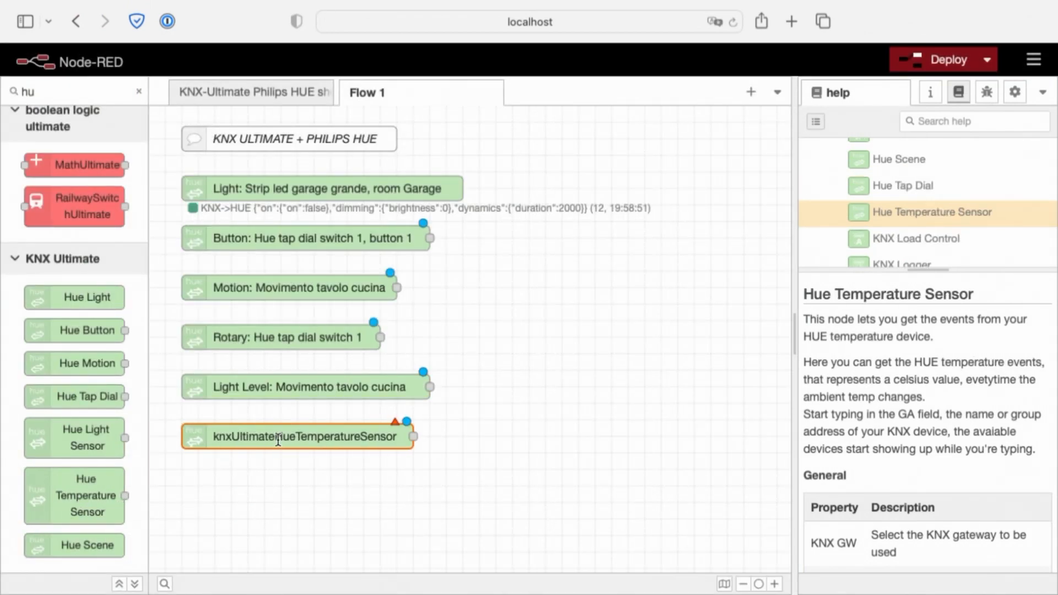
double_click(297, 436)
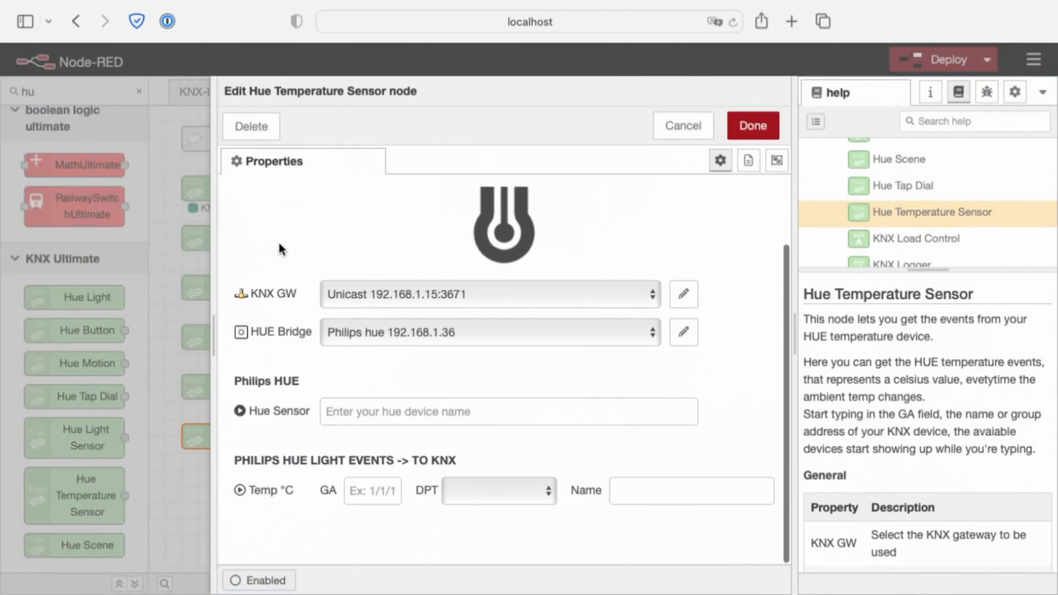
left_click(507, 411)
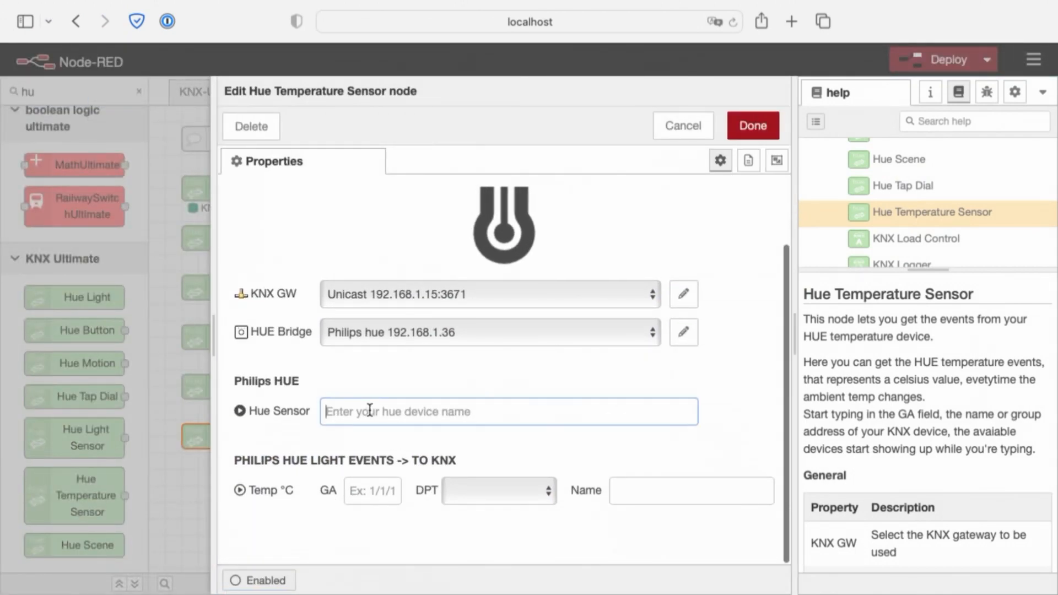
type("tem")
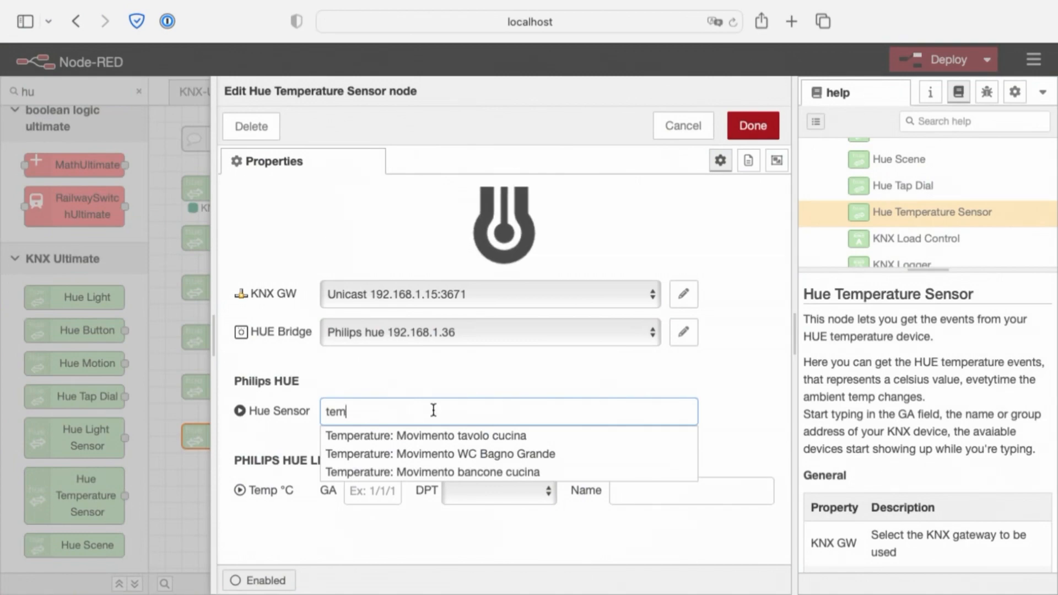
left_click(436, 435)
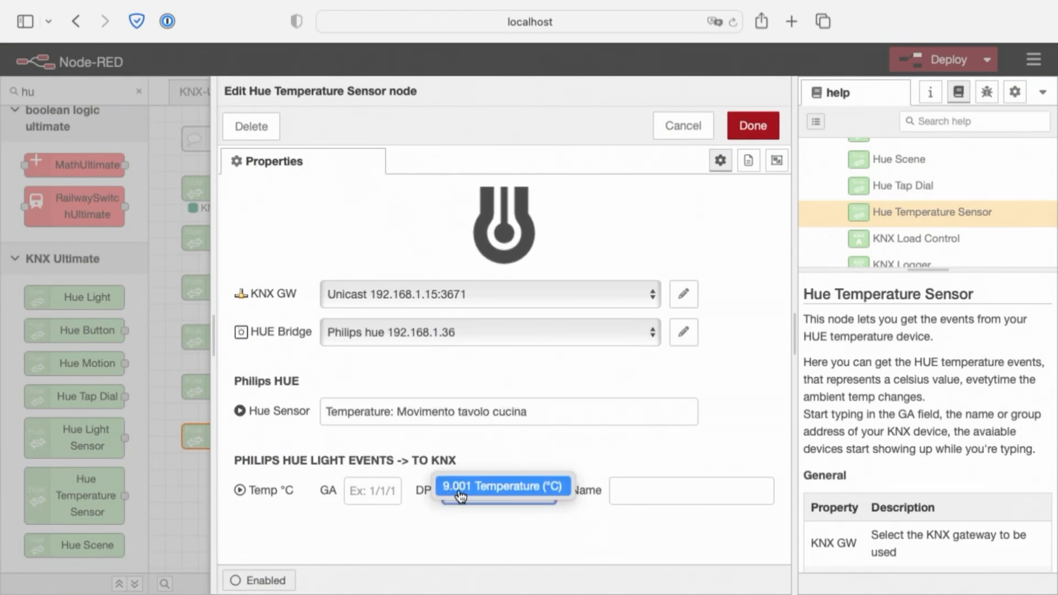
Step: Give it data type 9.001 Temperature and group address 1/0/1, then save
left_click(502, 485)
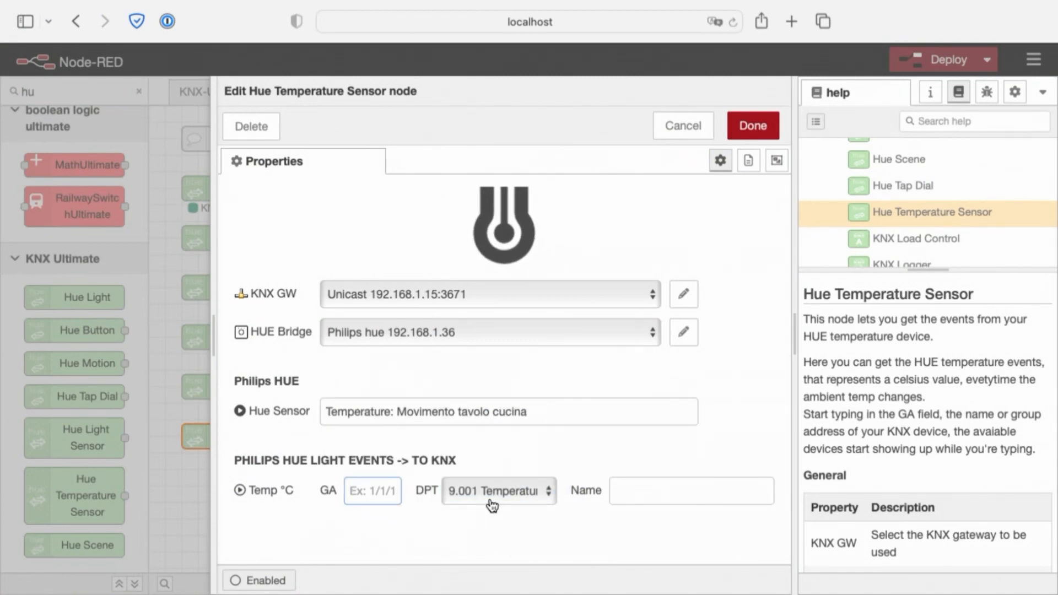
left_click(497, 490)
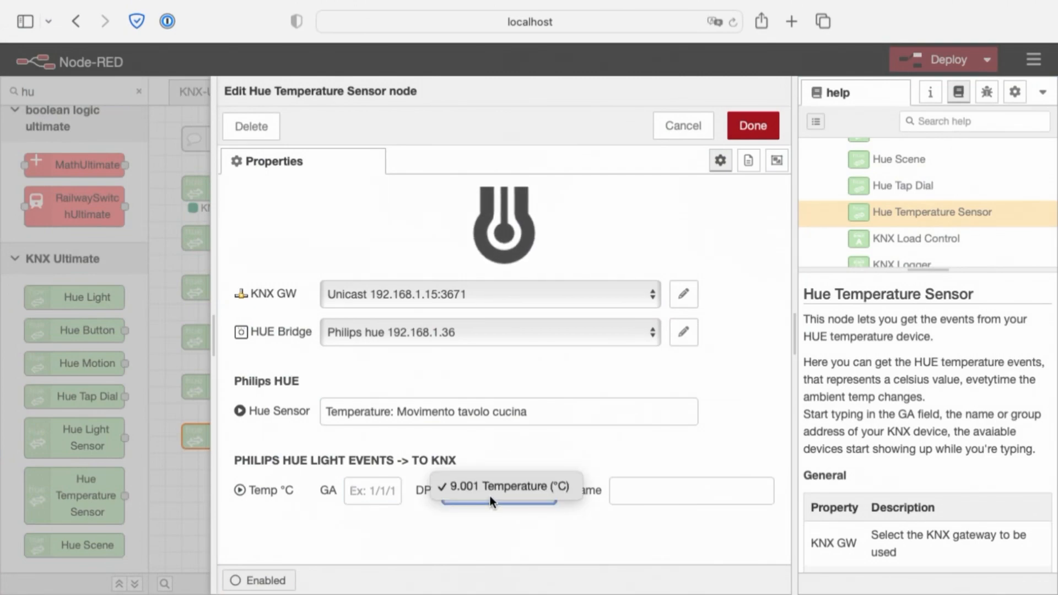
left_click(504, 485)
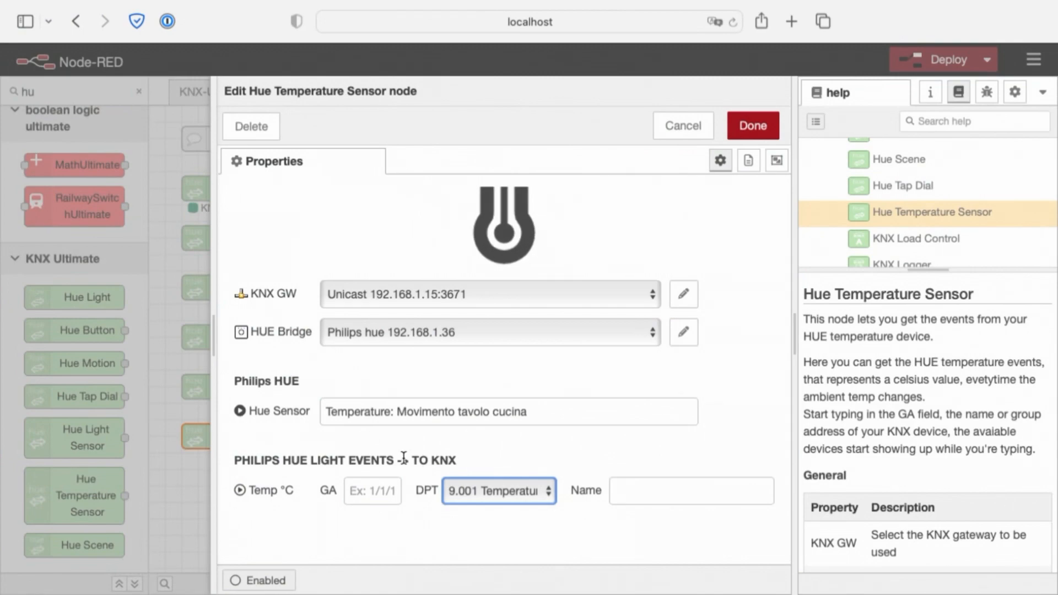
left_click(372, 490)
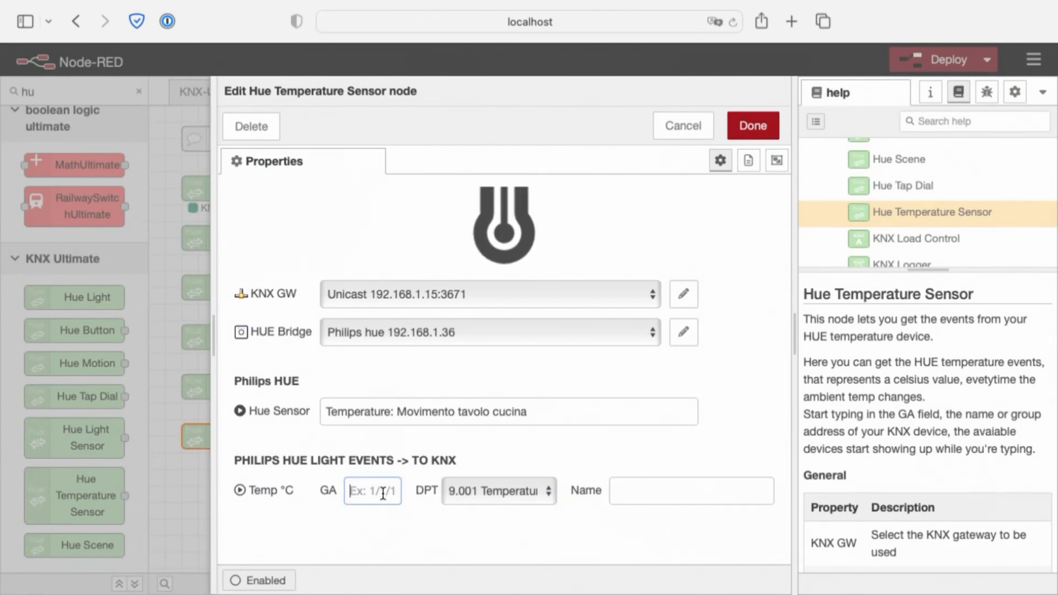
type("temp")
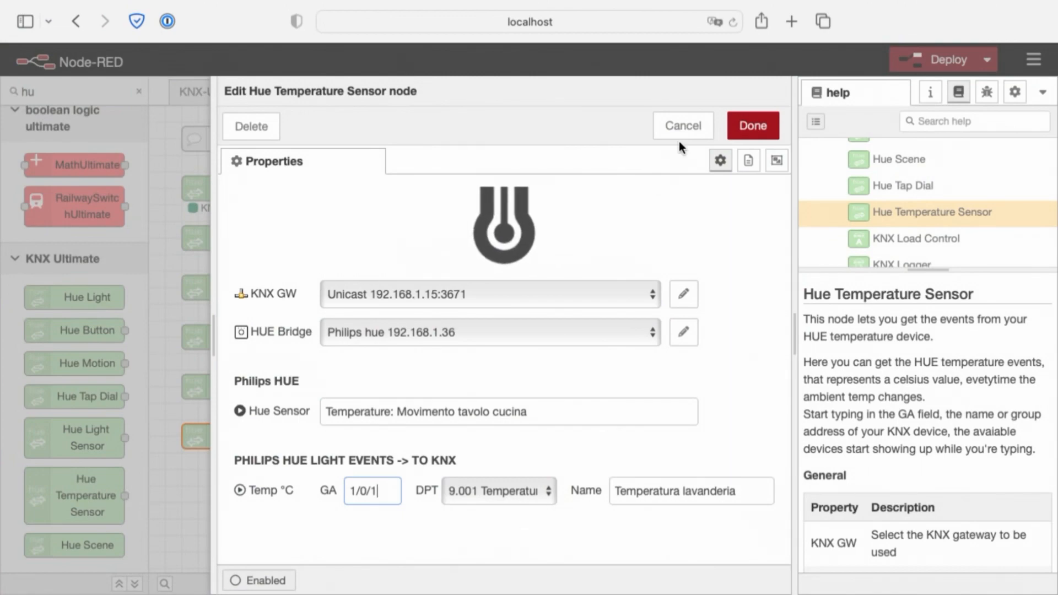
left_click(682, 125)
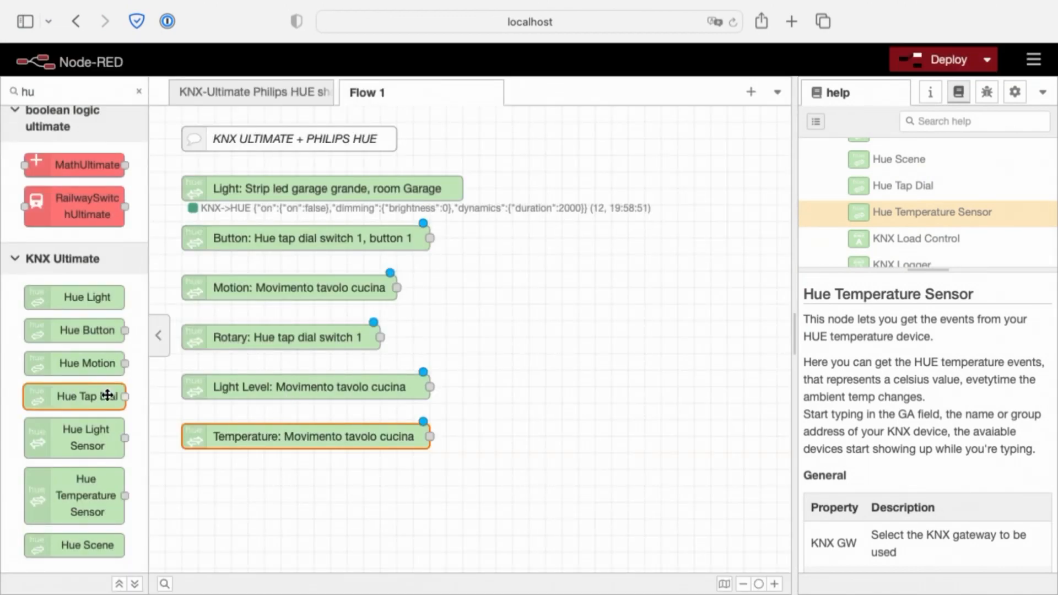
mouse_move(75, 545)
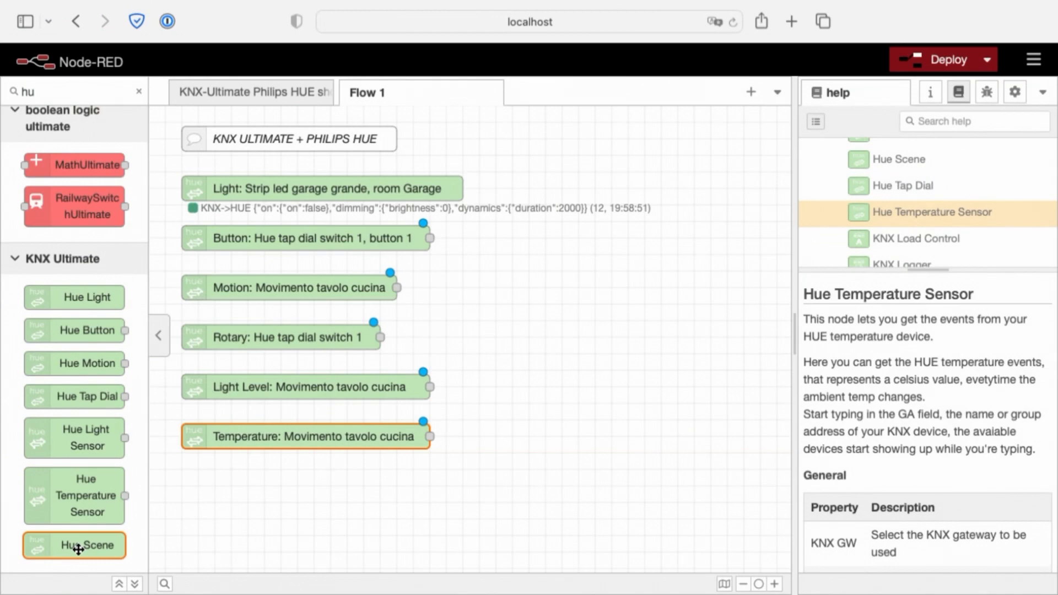
Step: Add a Hue Scene node below the temperature node for 'Scene: Energia, zone Soggiorno Divano'
left_click_drag(73, 545, 281, 484)
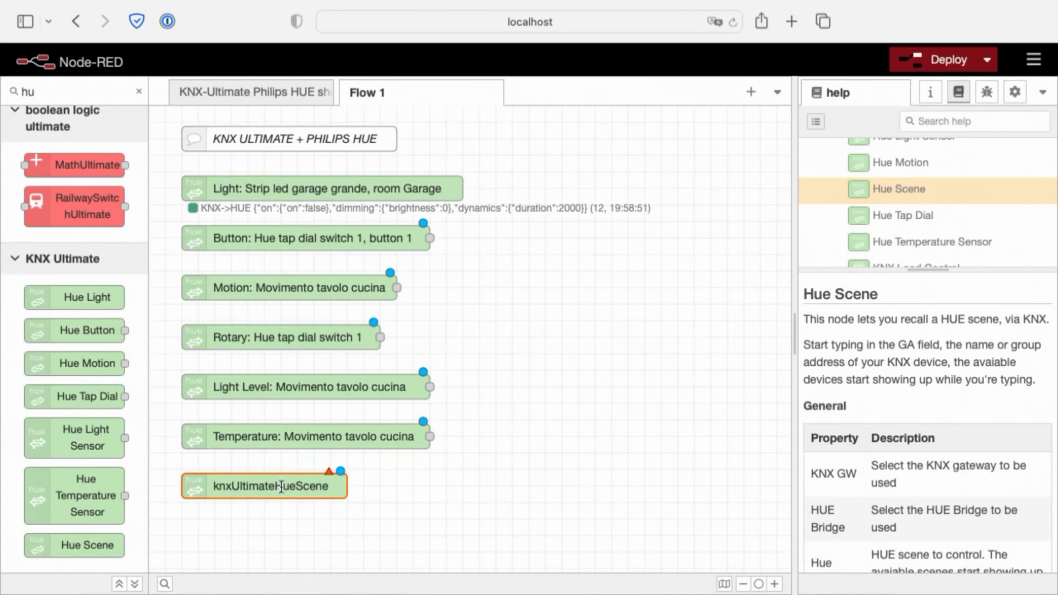
double_click(264, 485)
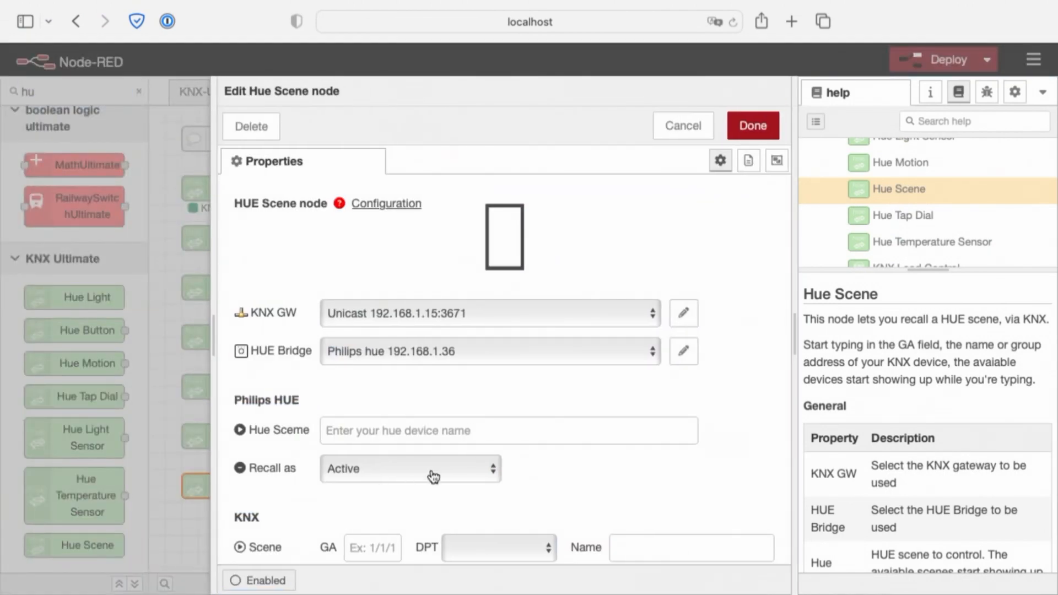
mouse_move(546, 393)
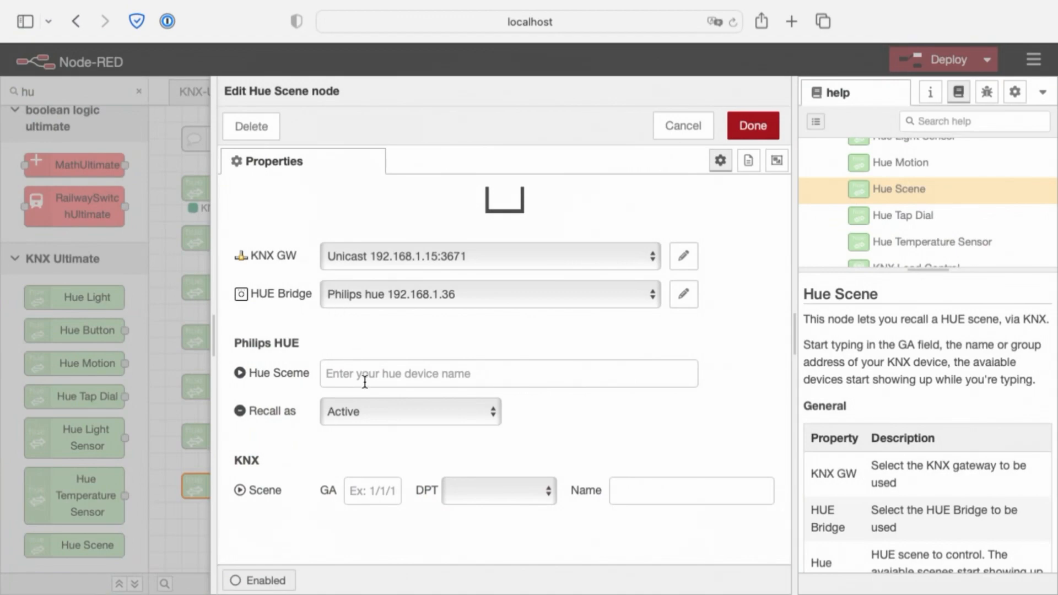
type("sc")
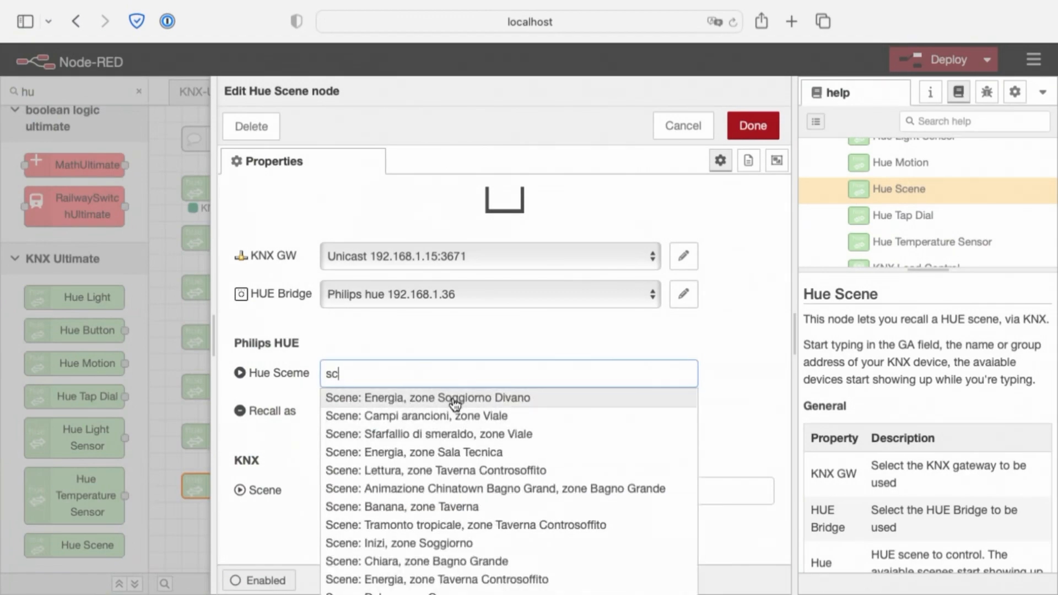
left_click(428, 397)
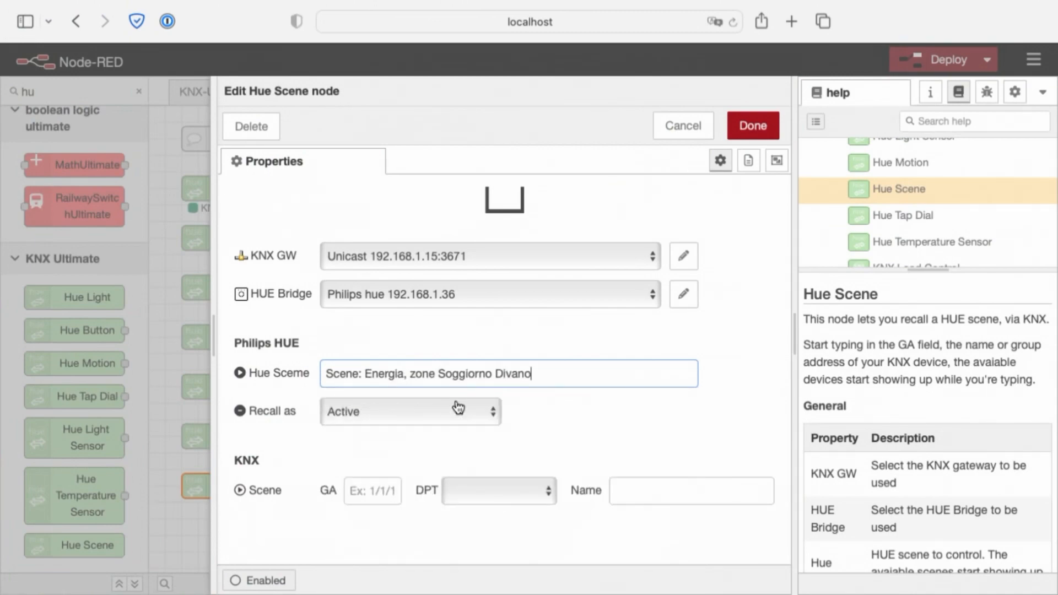
mouse_move(196, 446)
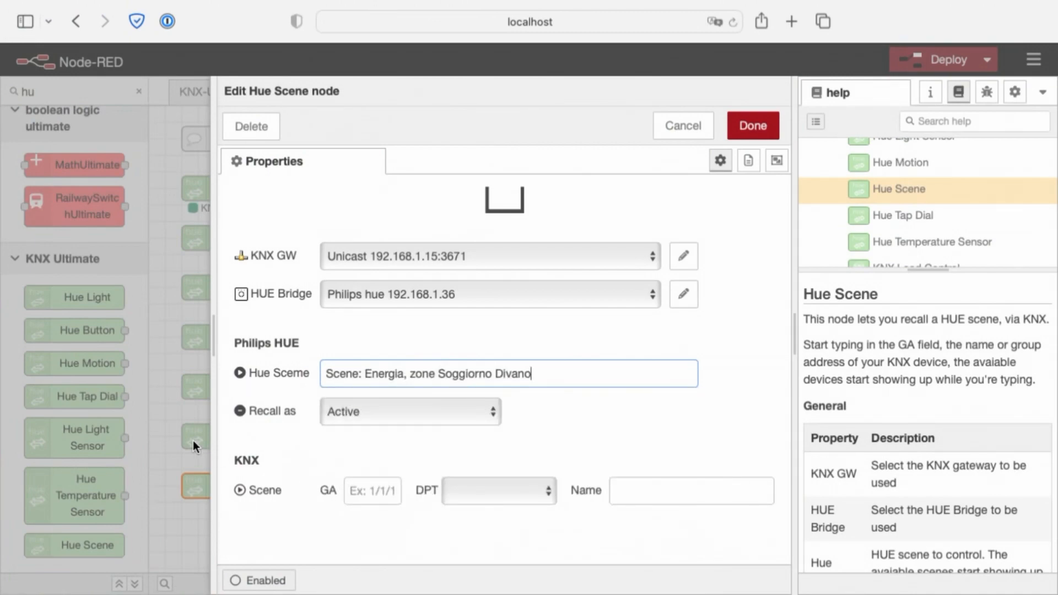
Step: Set the scene to recall as Static with data type 1.001 Switch, then save
left_click(409, 411)
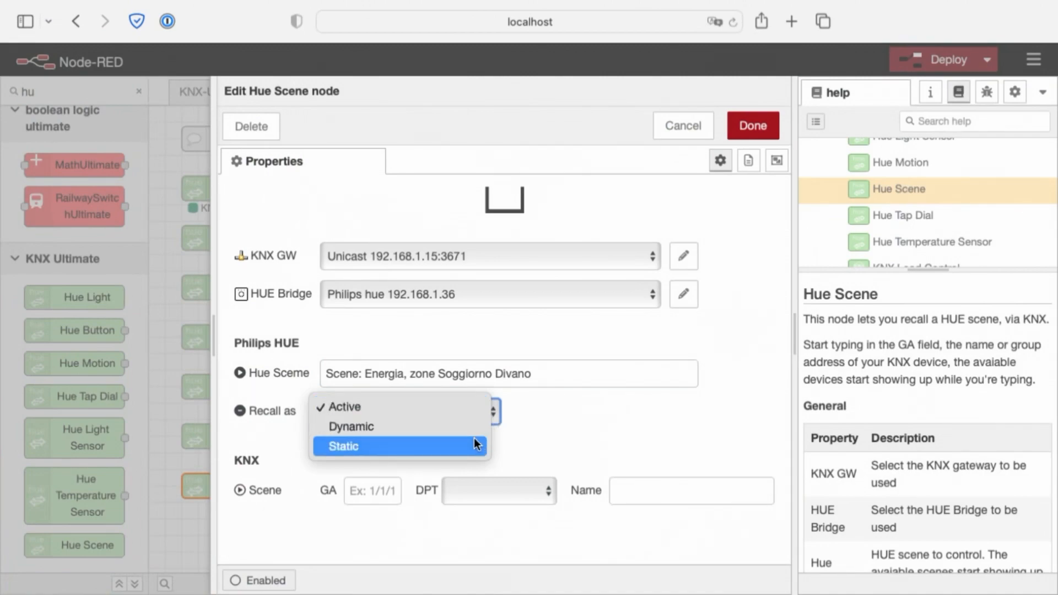
left_click(342, 446)
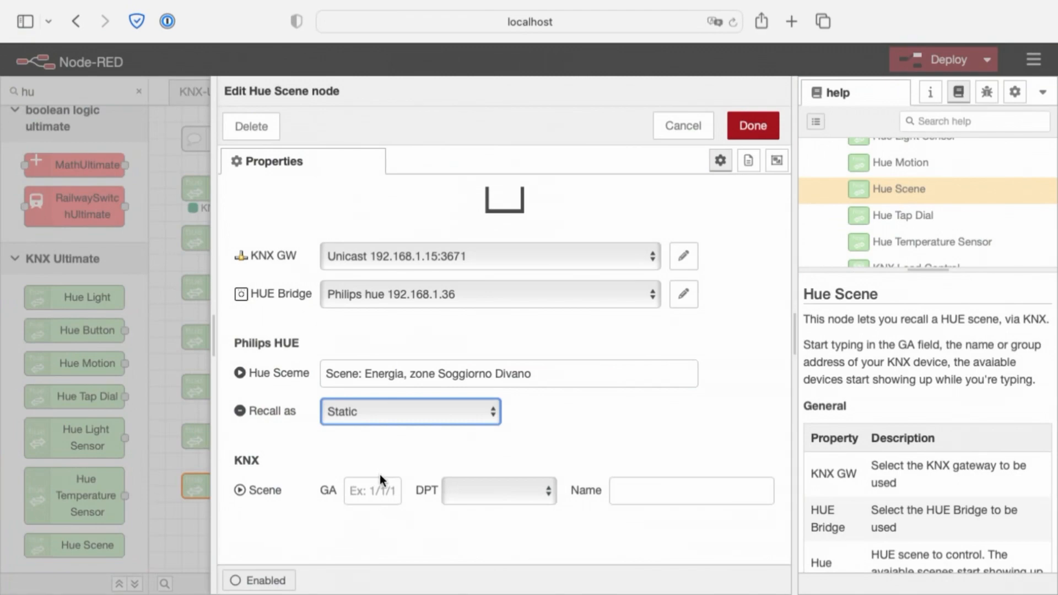
left_click(498, 490)
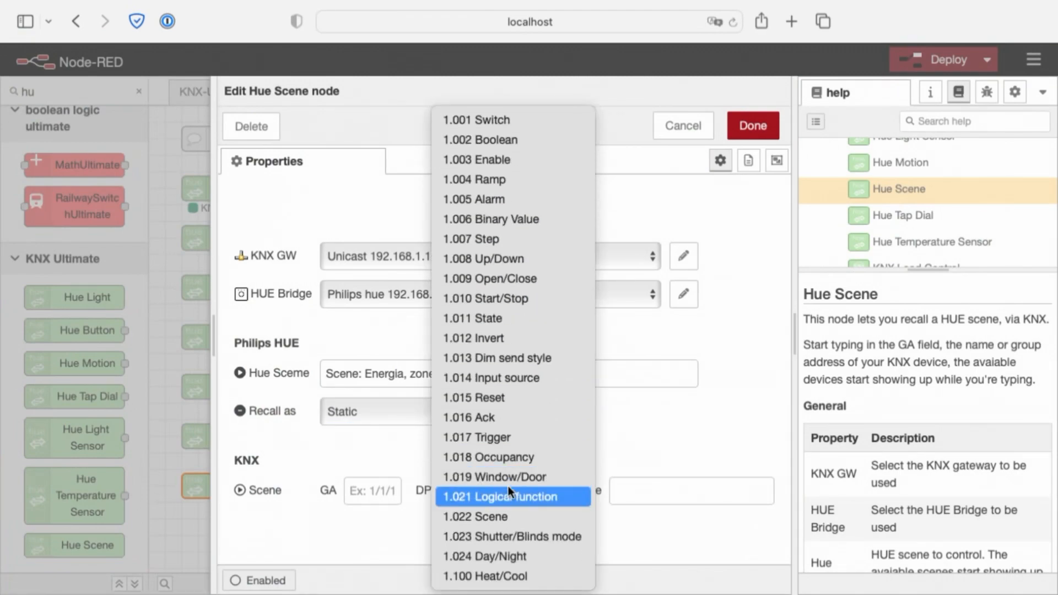
mouse_move(348, 469)
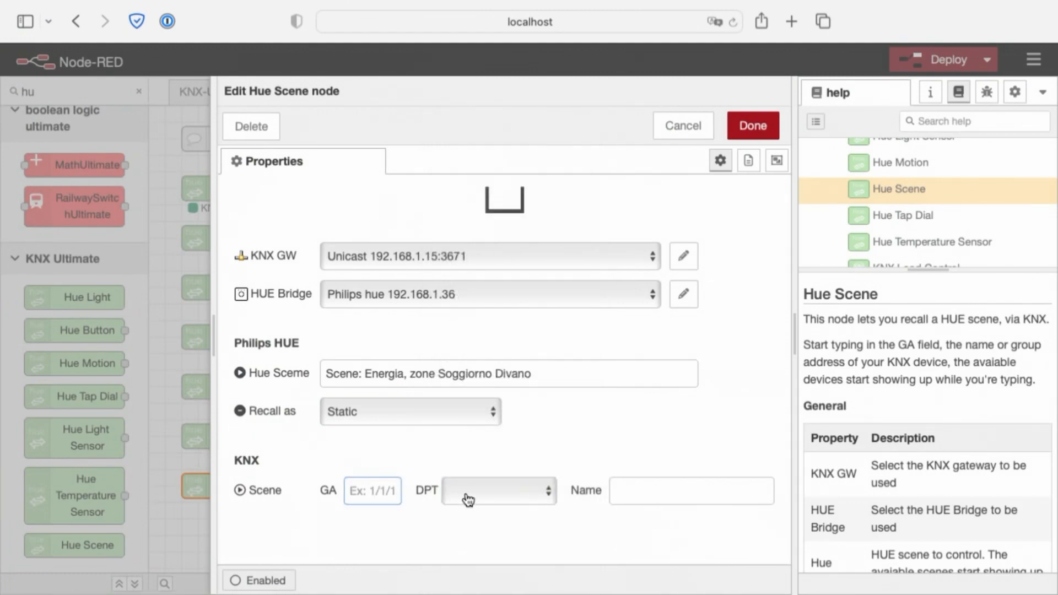
left_click(498, 490)
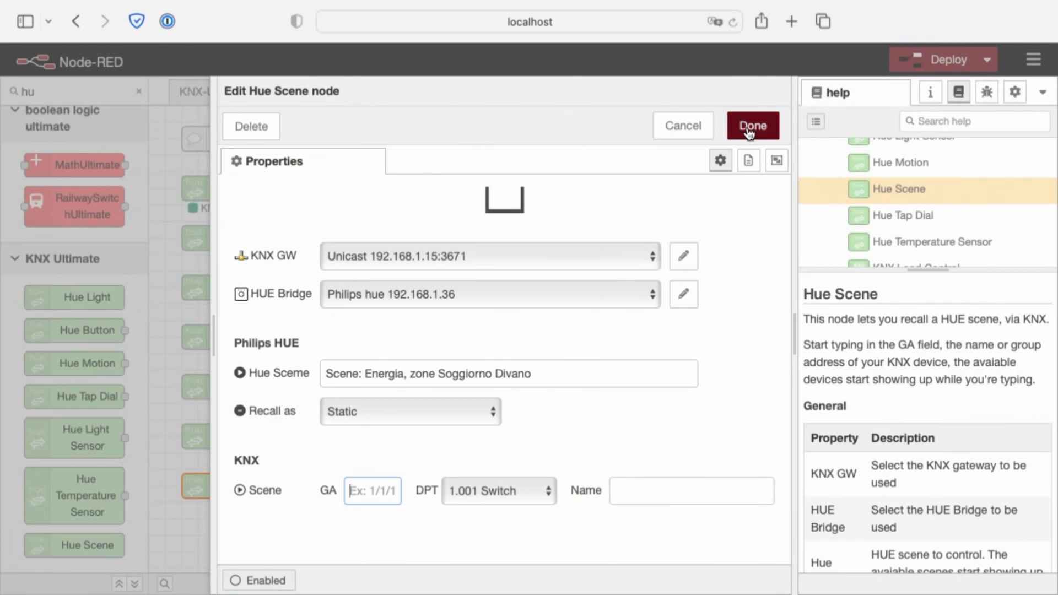
left_click(751, 126)
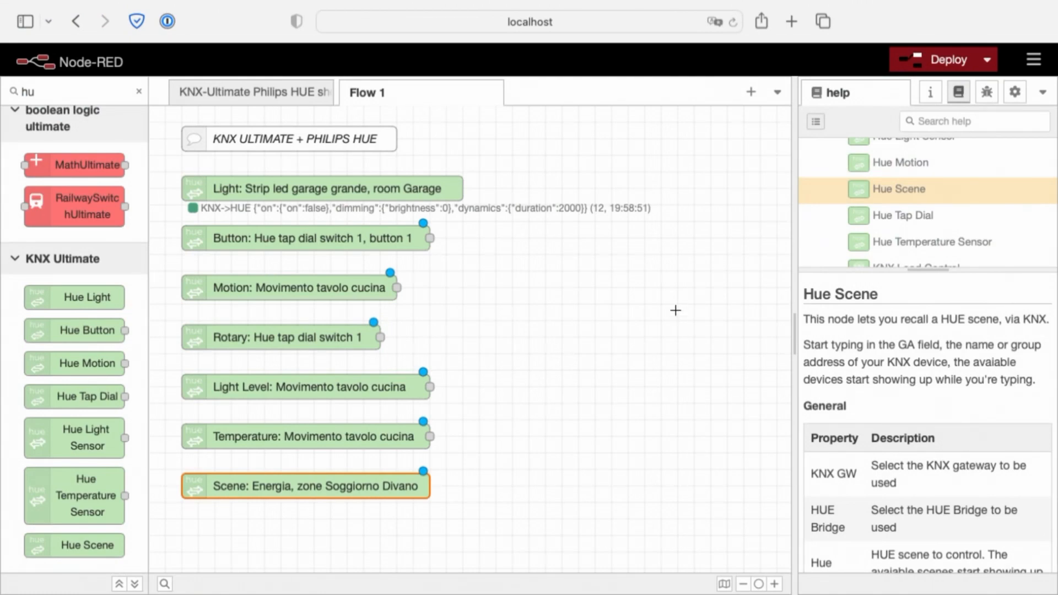
scroll("down", 3)
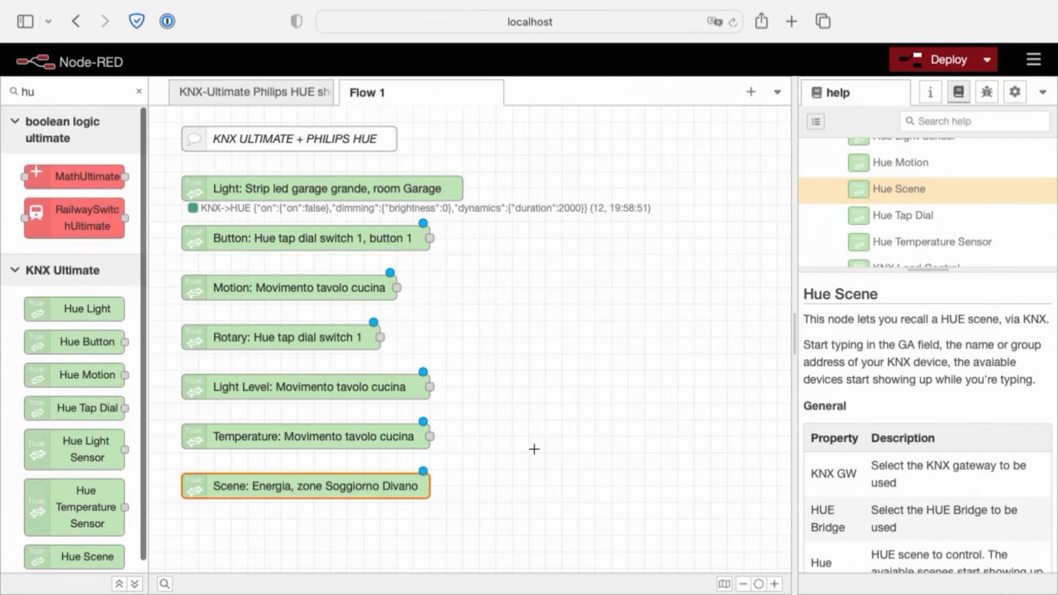